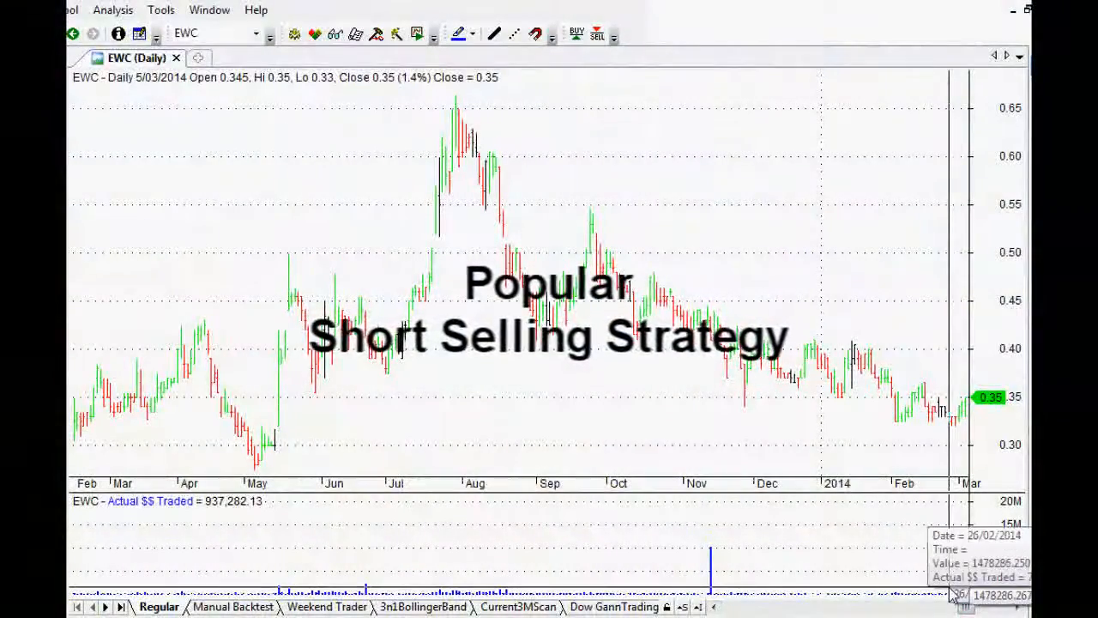
mouse_move(532, 374)
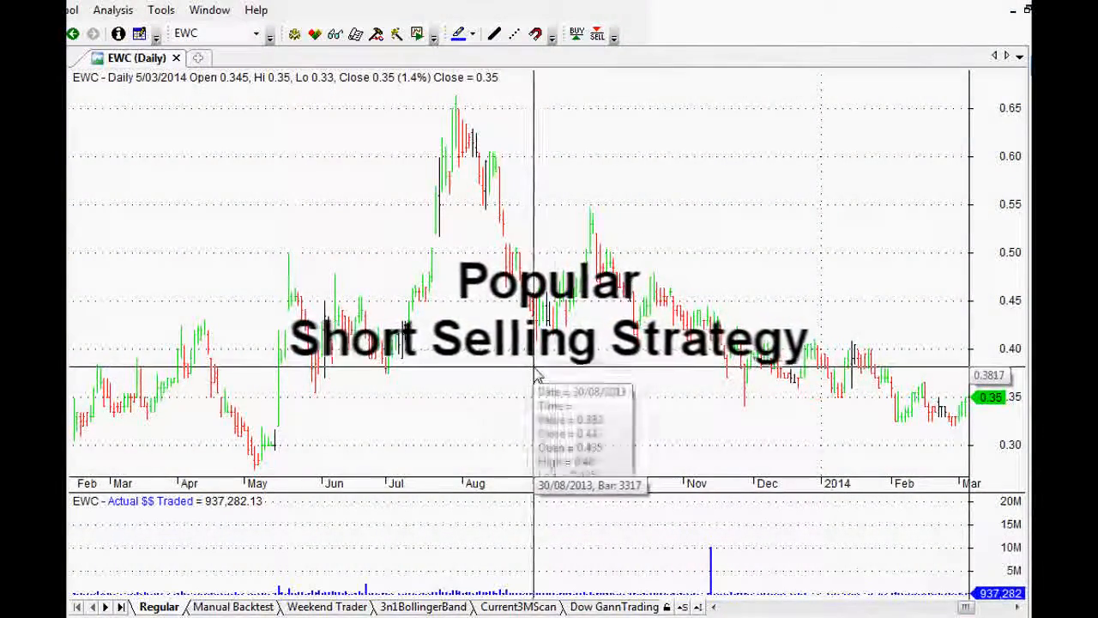
mouse_move(582, 302)
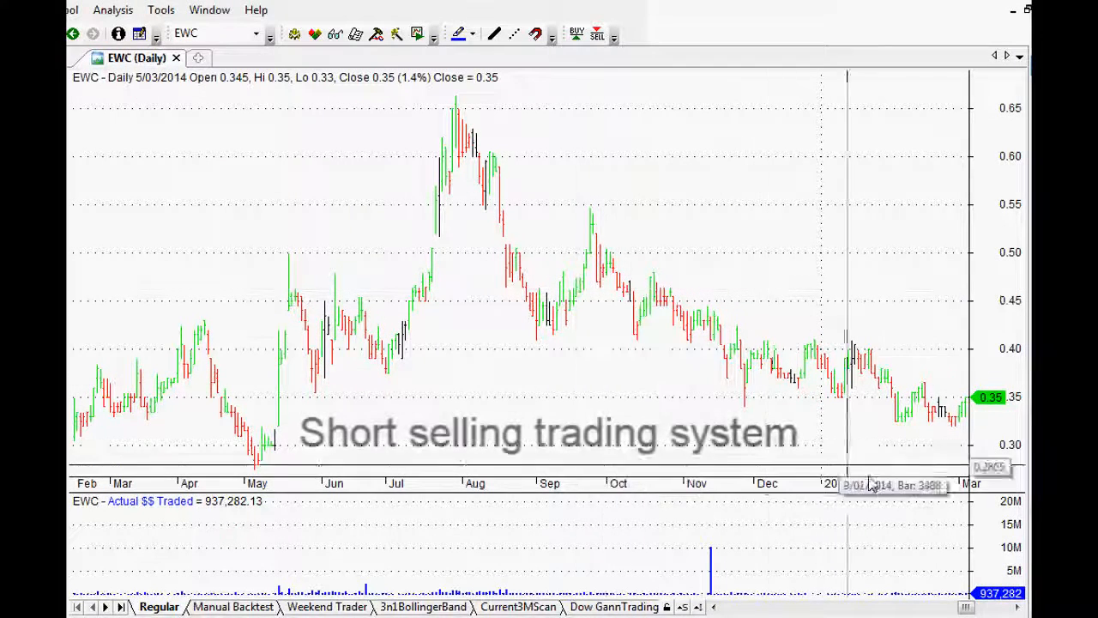
mouse_move(760, 397)
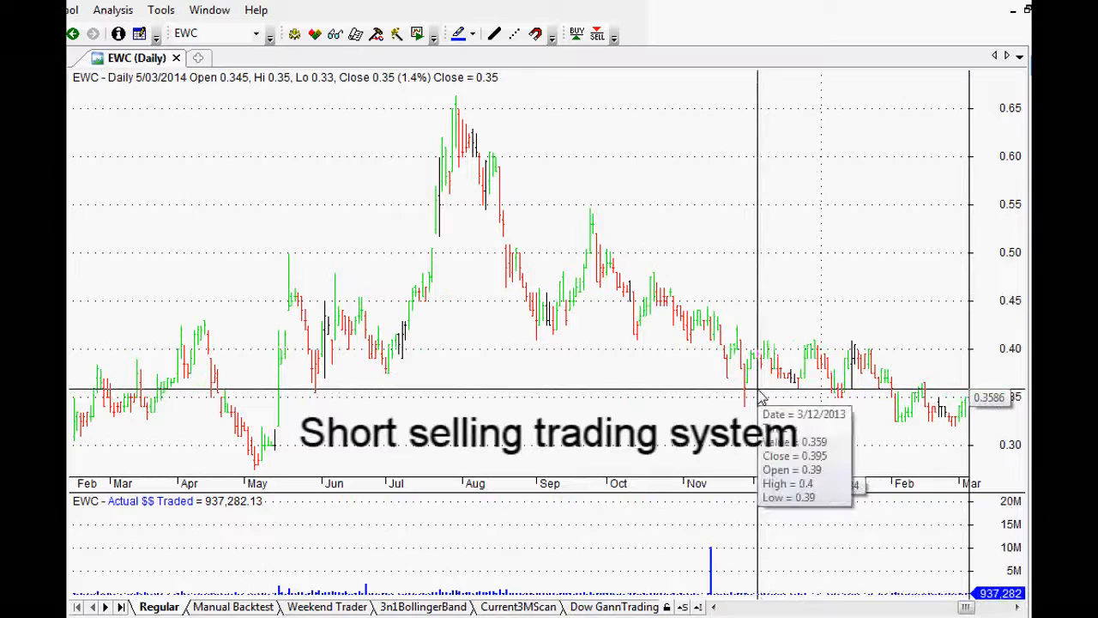
mouse_move(751, 356)
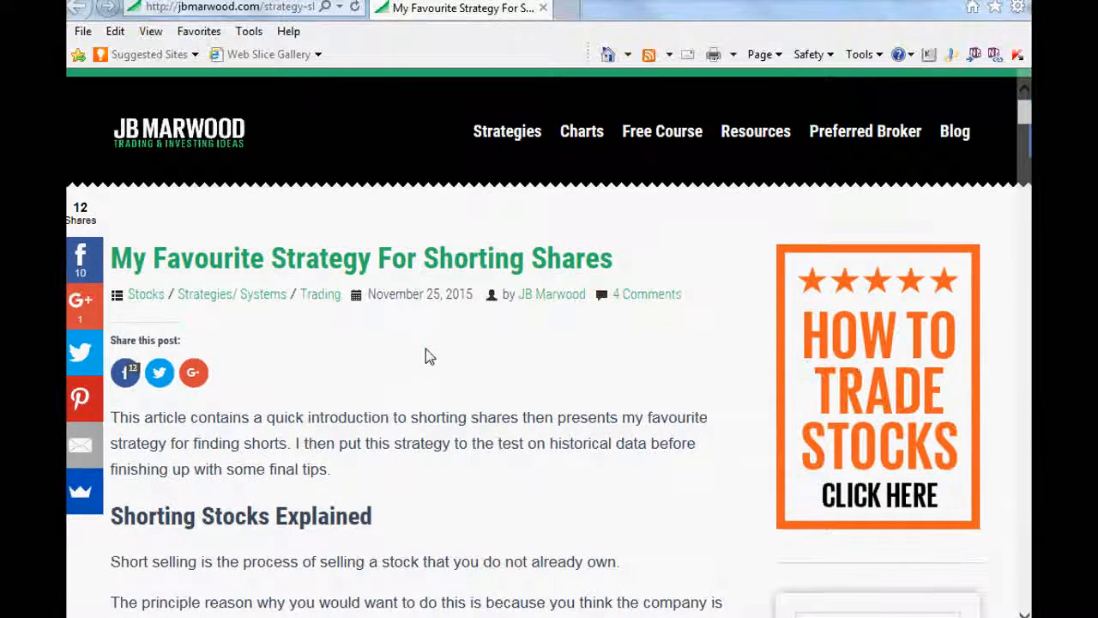
mouse_move(459, 392)
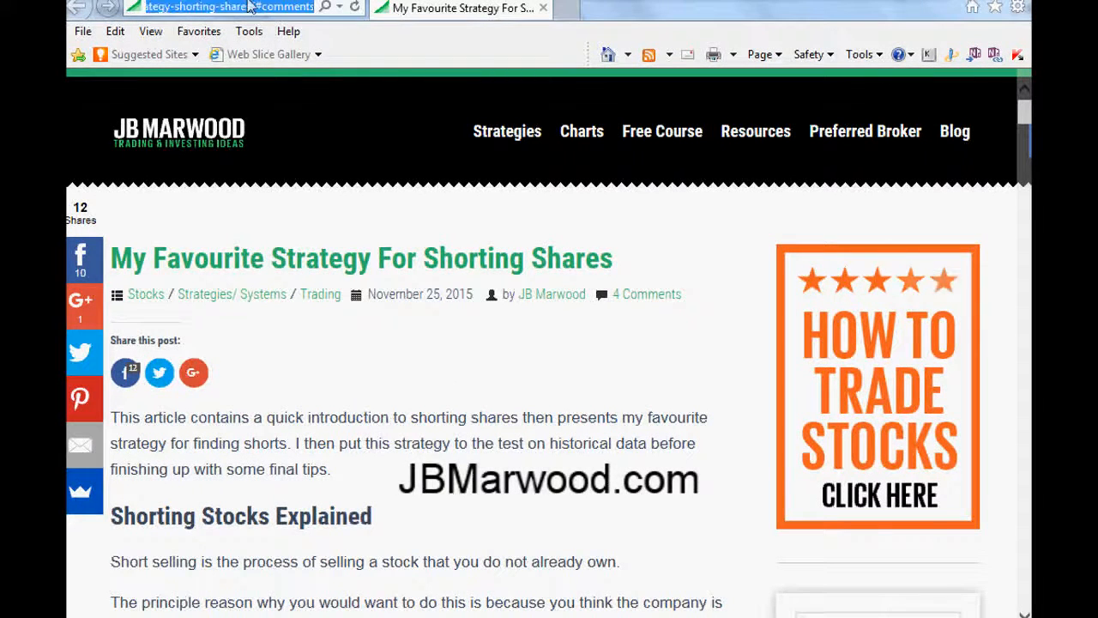
Step: Scroll the JB Marwood article down to the Test Two rules and highlight them
scroll("down", 3)
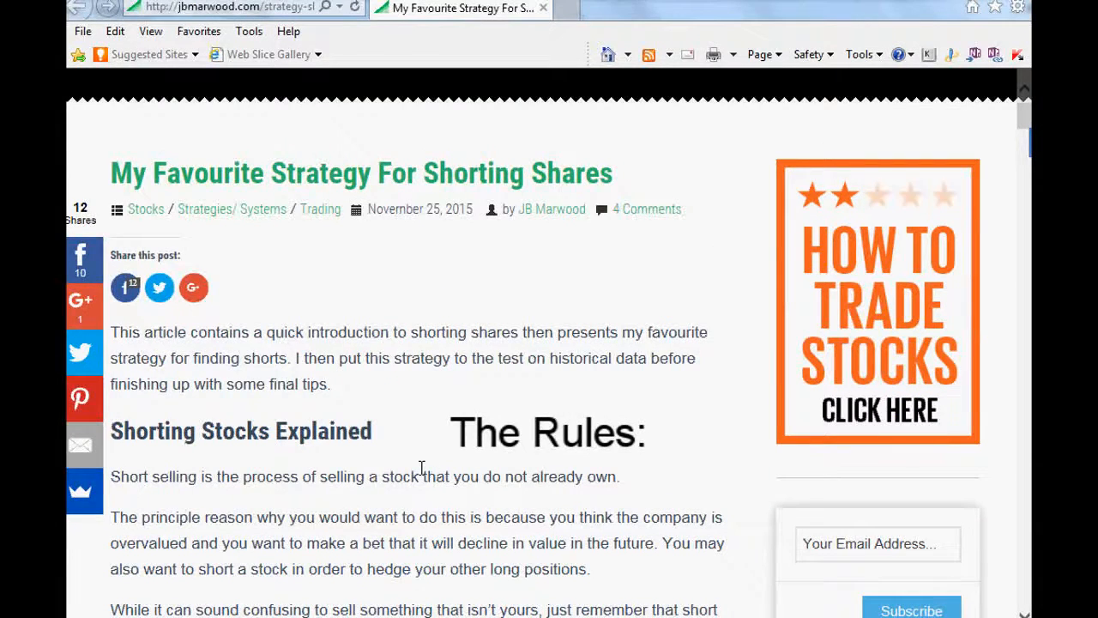
scroll("down", 3)
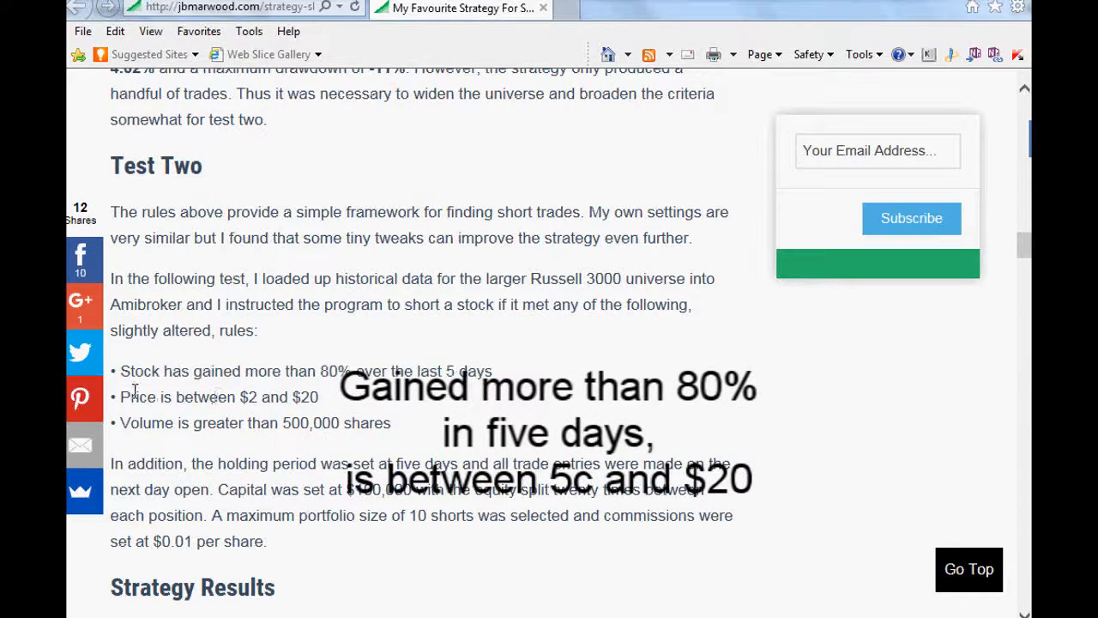
mouse_move(332, 405)
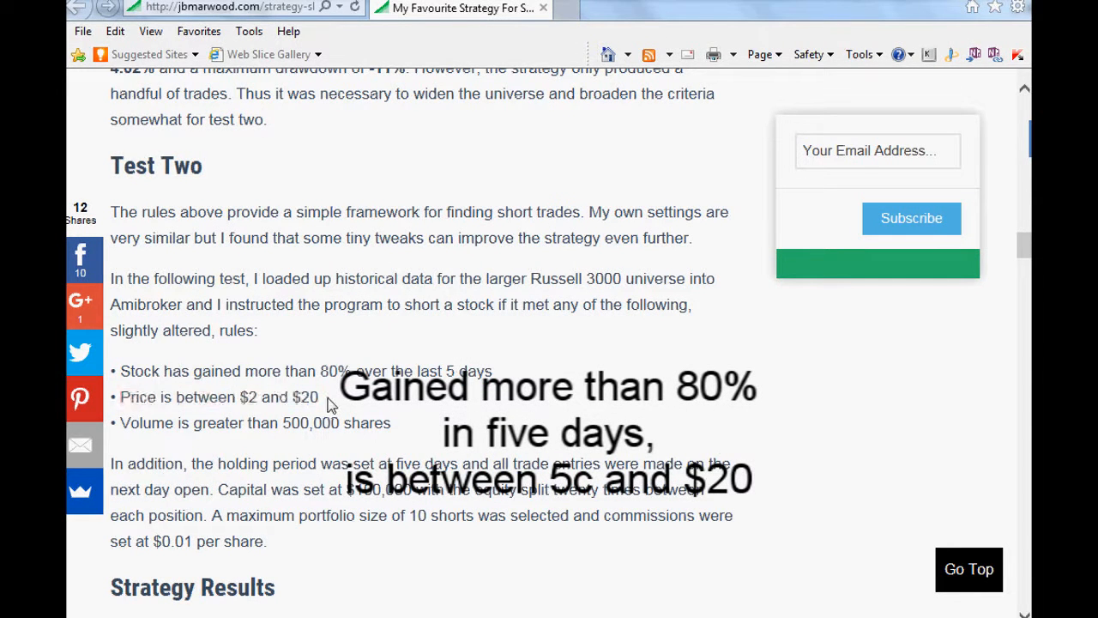
double_click(246, 397)
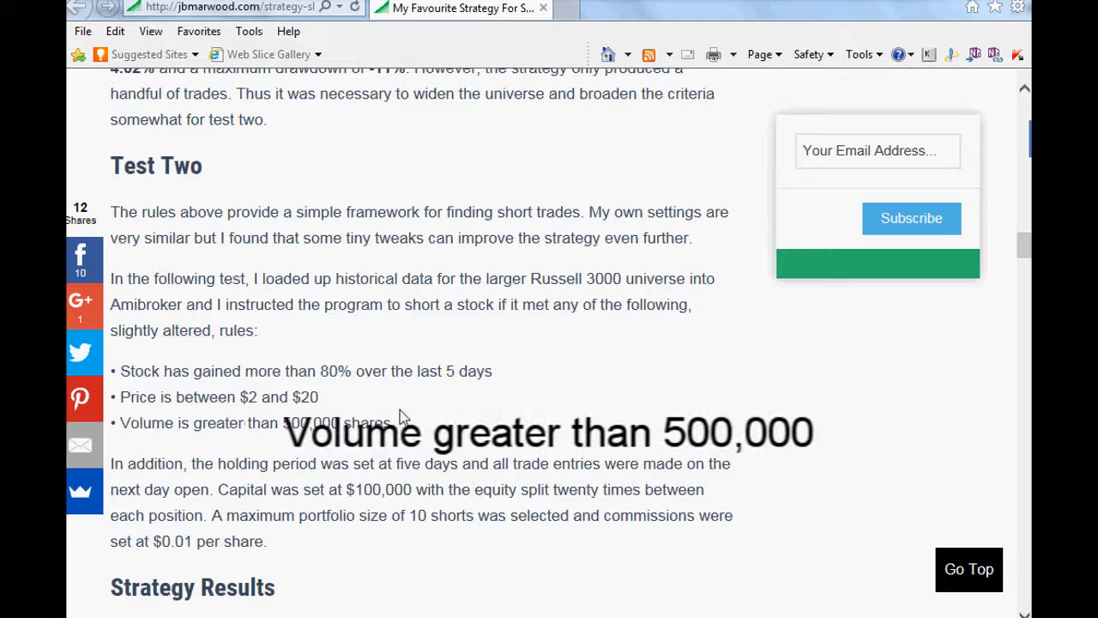
left_click_drag(120, 371, 391, 423)
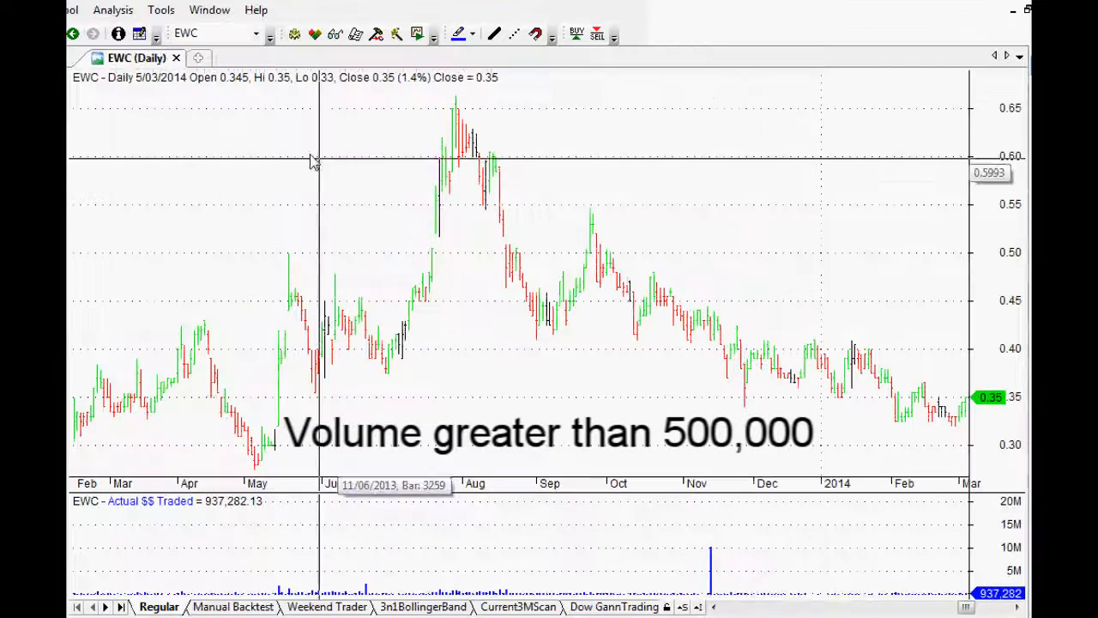
Step: Bring up the Formula Editor and highlight SetOption maxopenpositions 10 and SetPositionSize 10 percent of equity
left_click(112, 9)
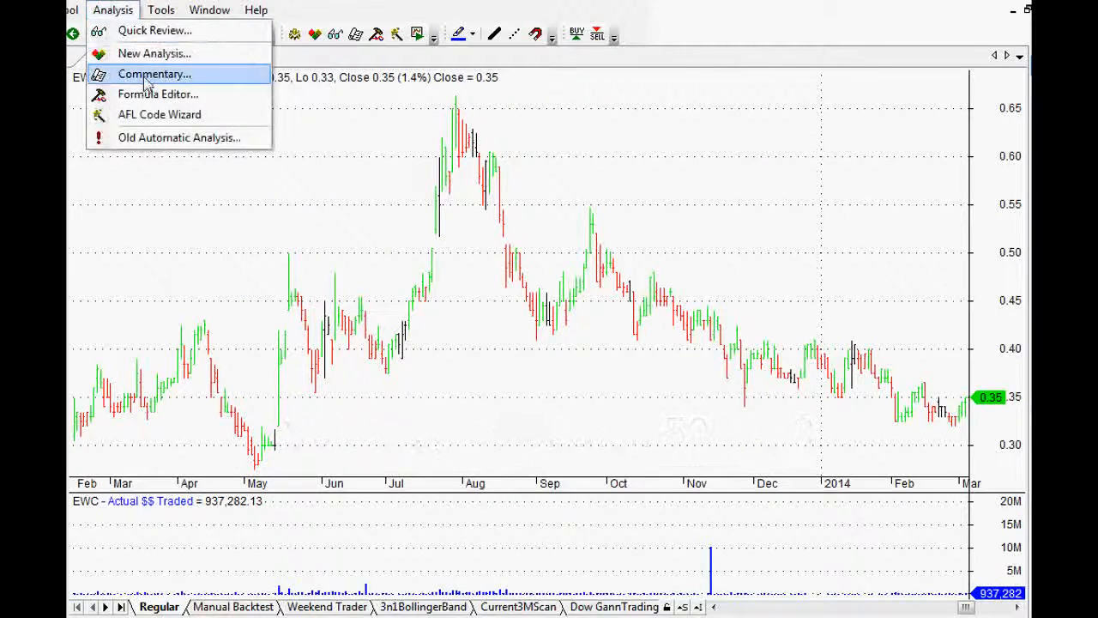
left_click(158, 93)
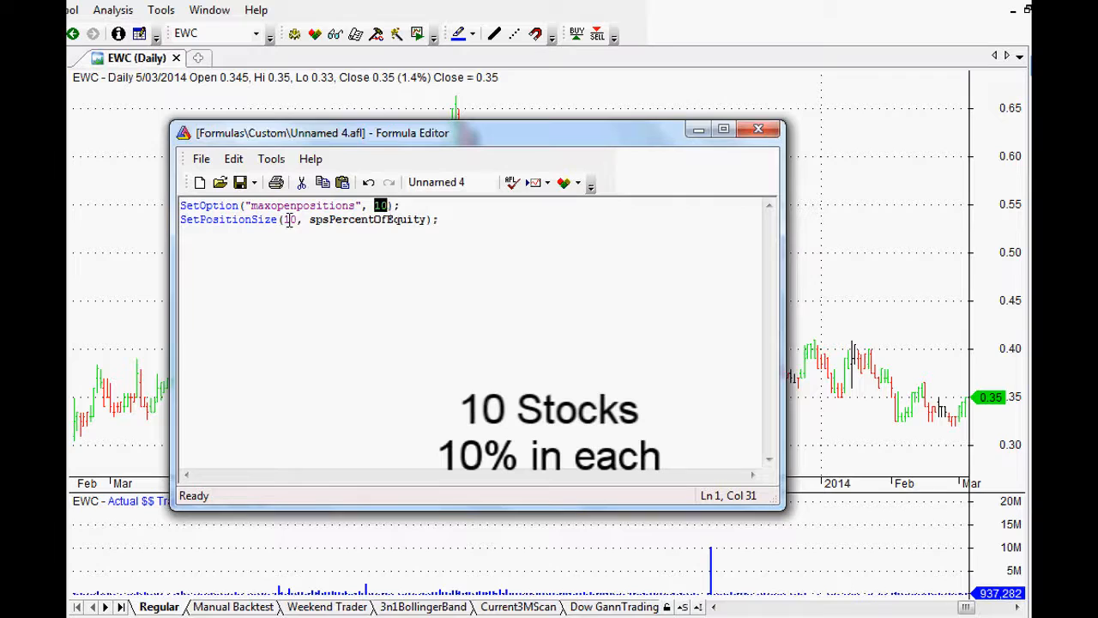
double_click(290, 218)
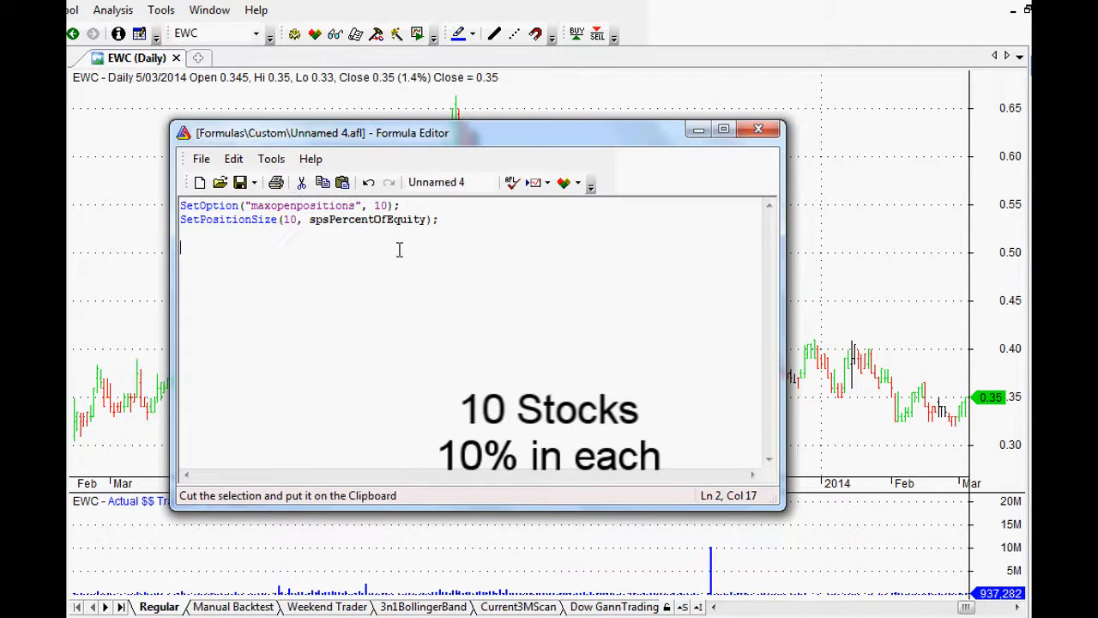
left_click(449, 182)
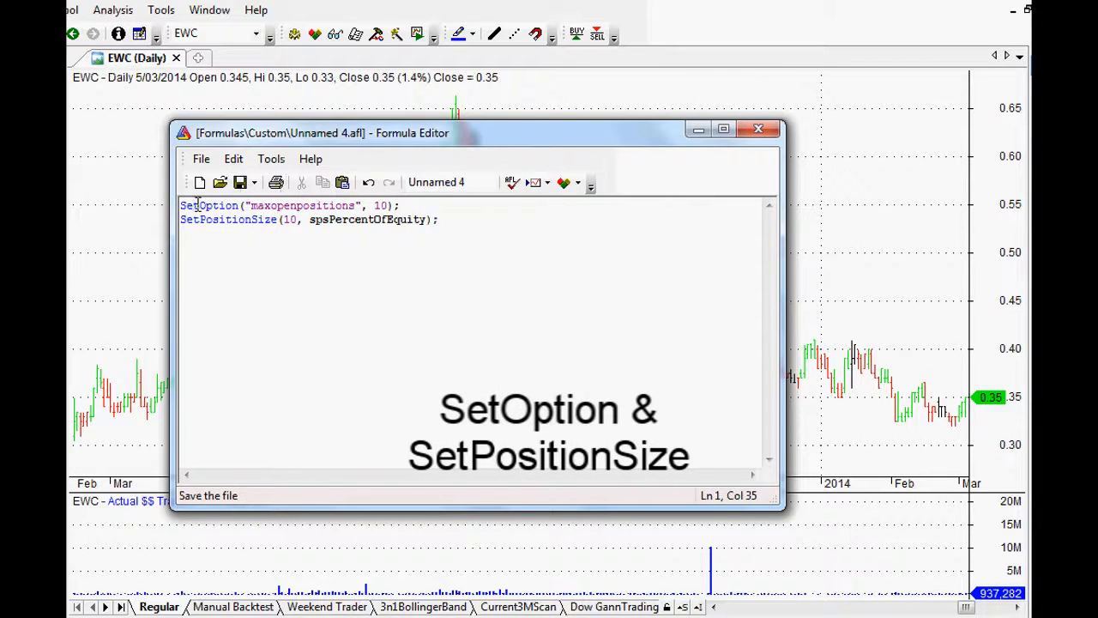
double_click(302, 205)
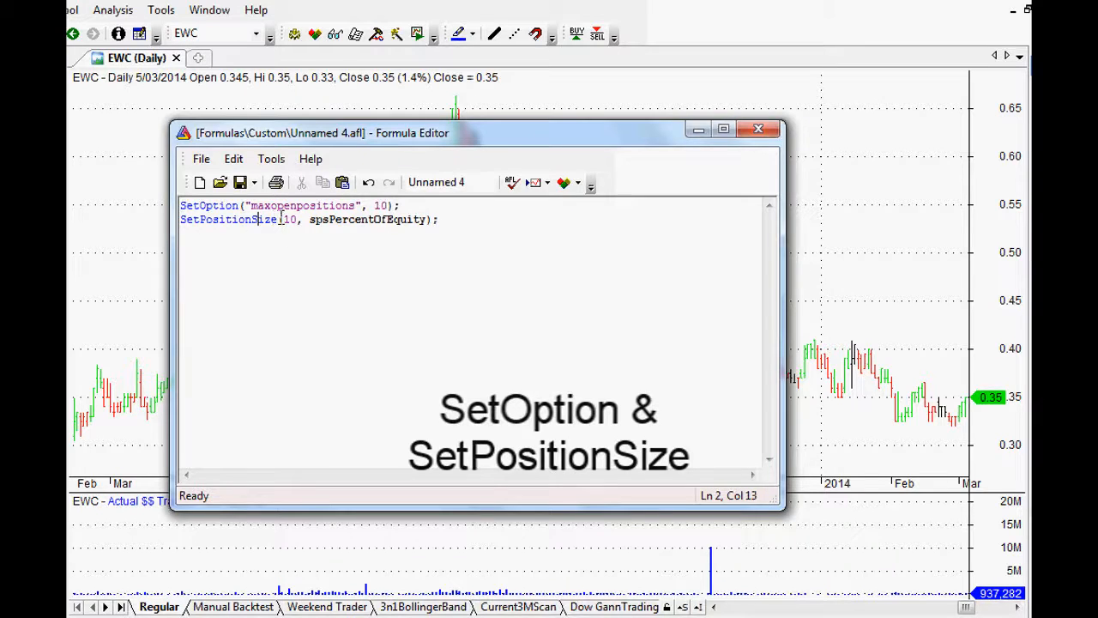
double_click(227, 219)
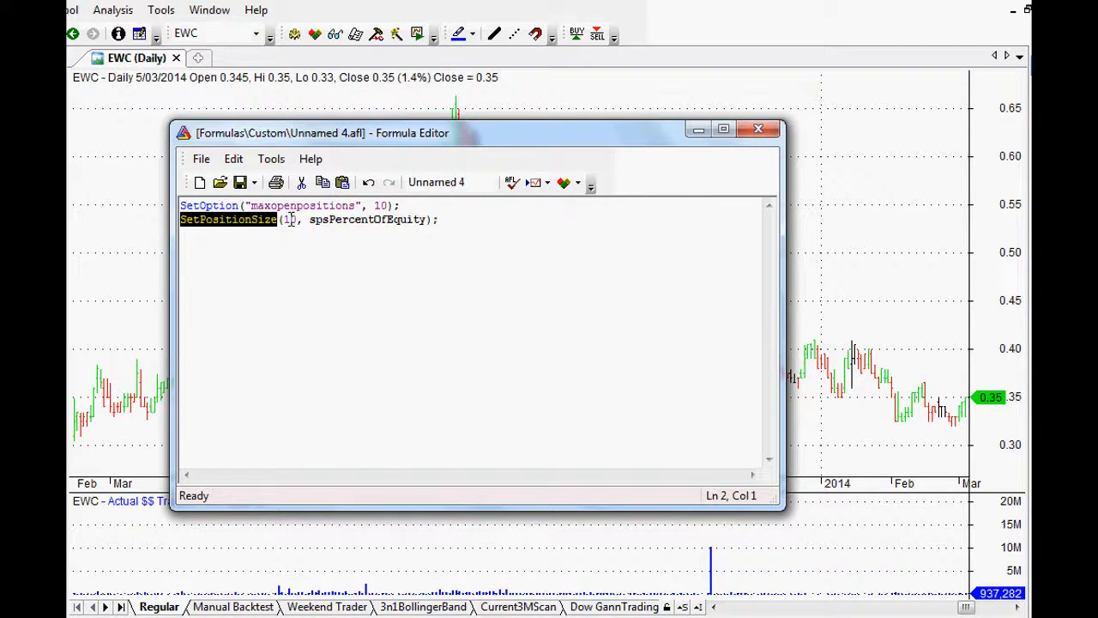
double_click(367, 218)
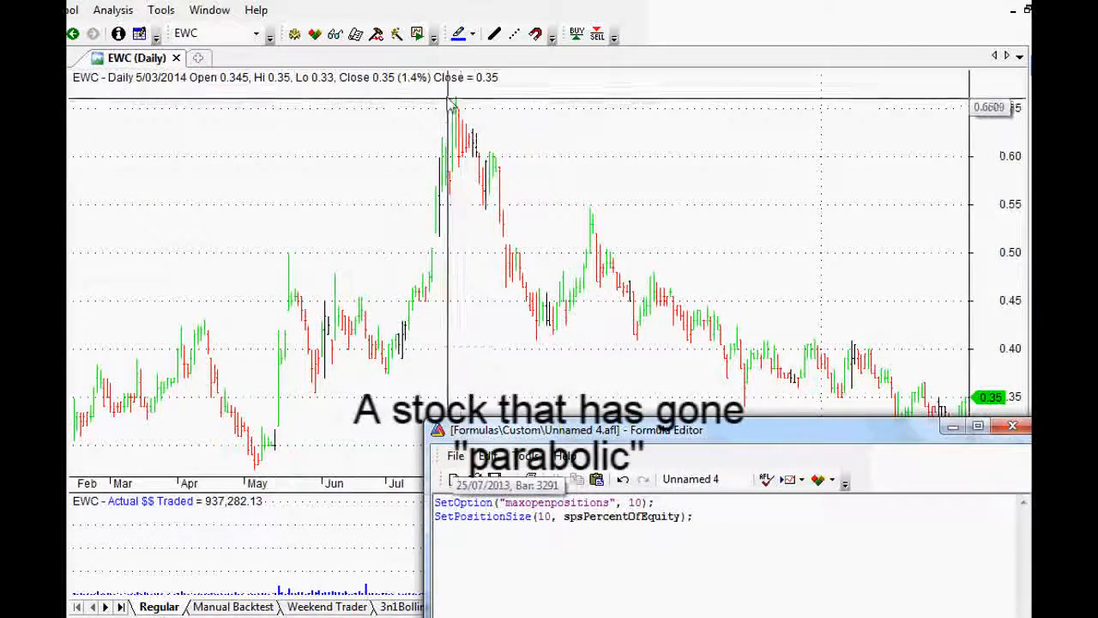
mouse_move(899, 386)
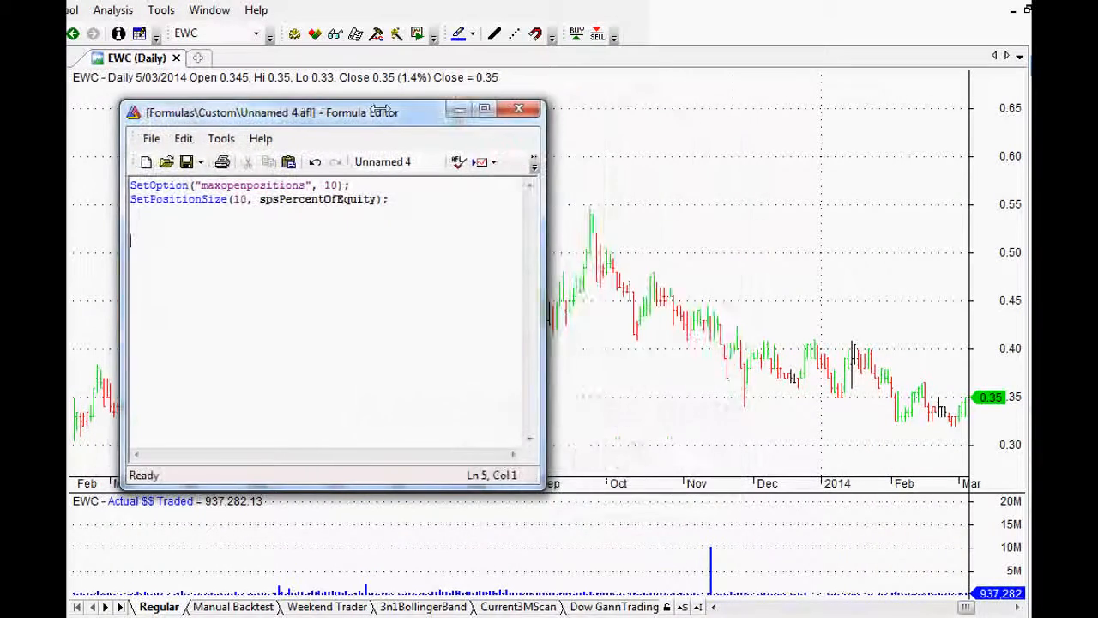
left_click_drag(343, 112, 408, 121)
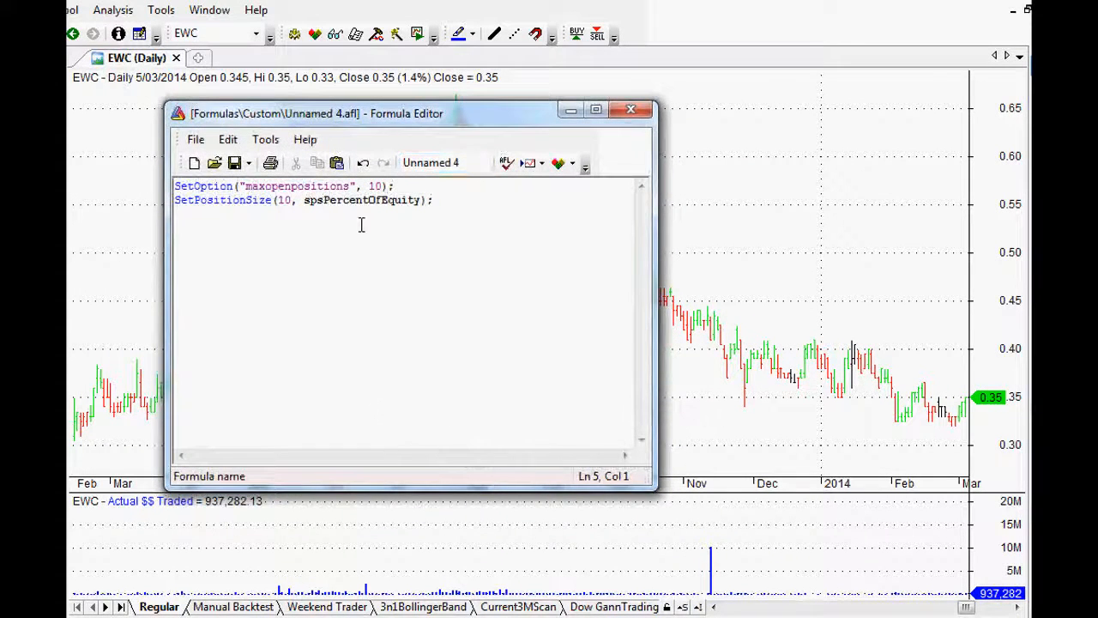
Step: Start a new rule line below Close, renaming the variable from SuperNova2 to JoesAwesomeWay
type("Close")
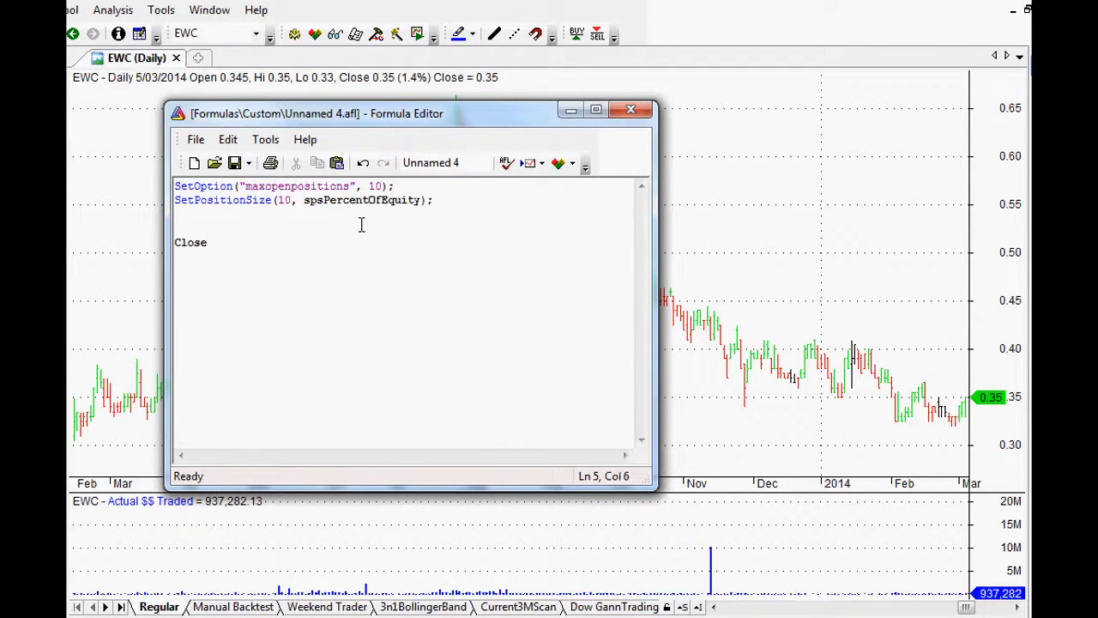
left_click(207, 242)
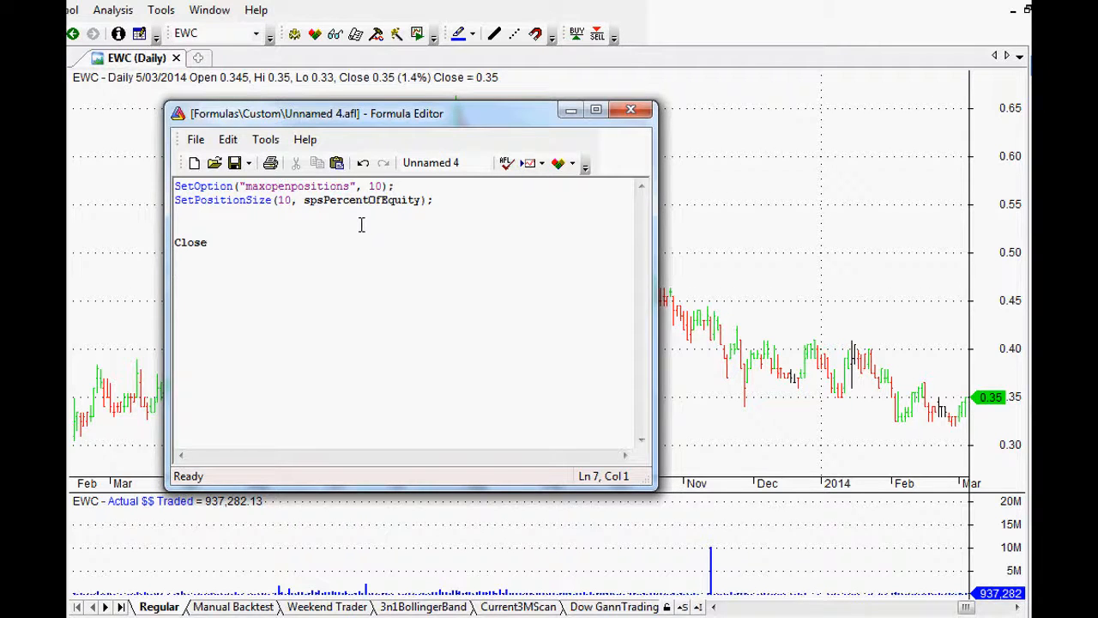
key("Return")
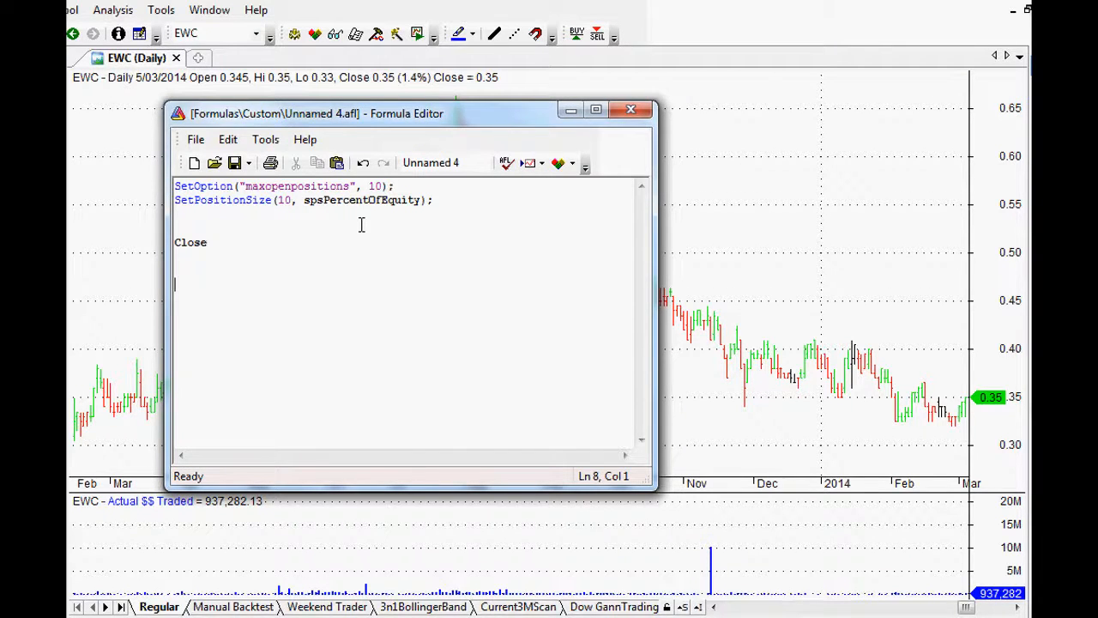
type("SuperNova2 =")
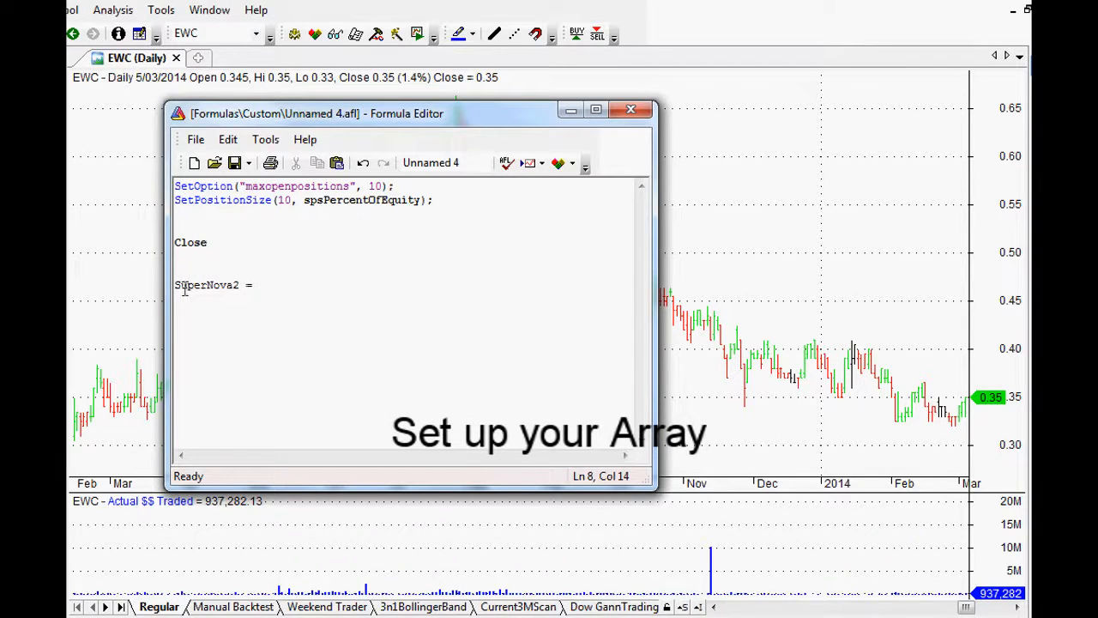
double_click(206, 284)
type("Joes")
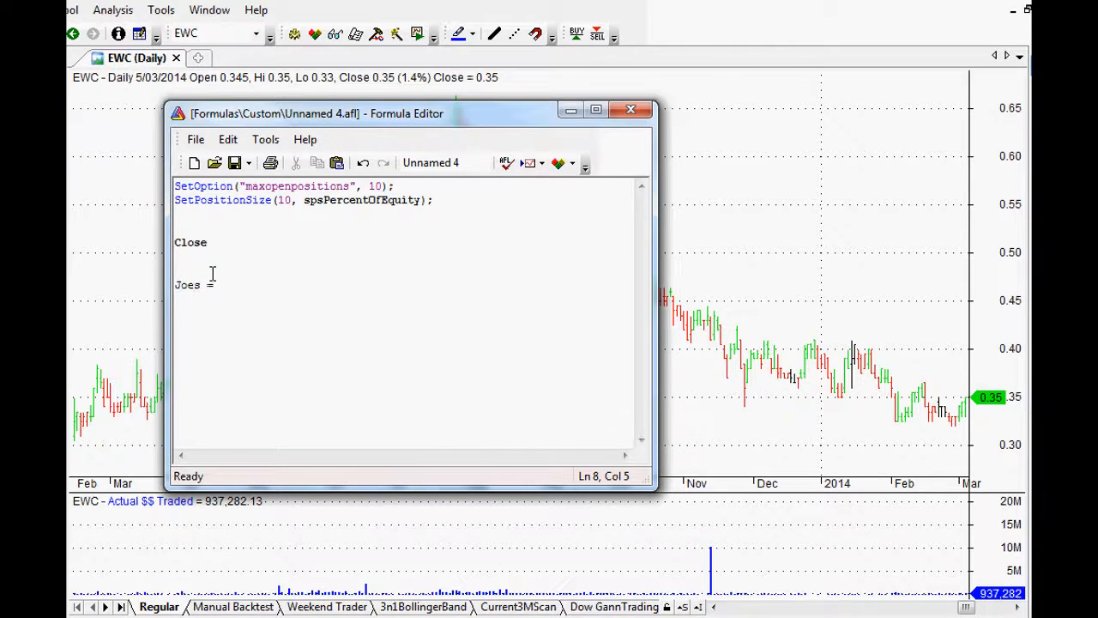
type("Awe")
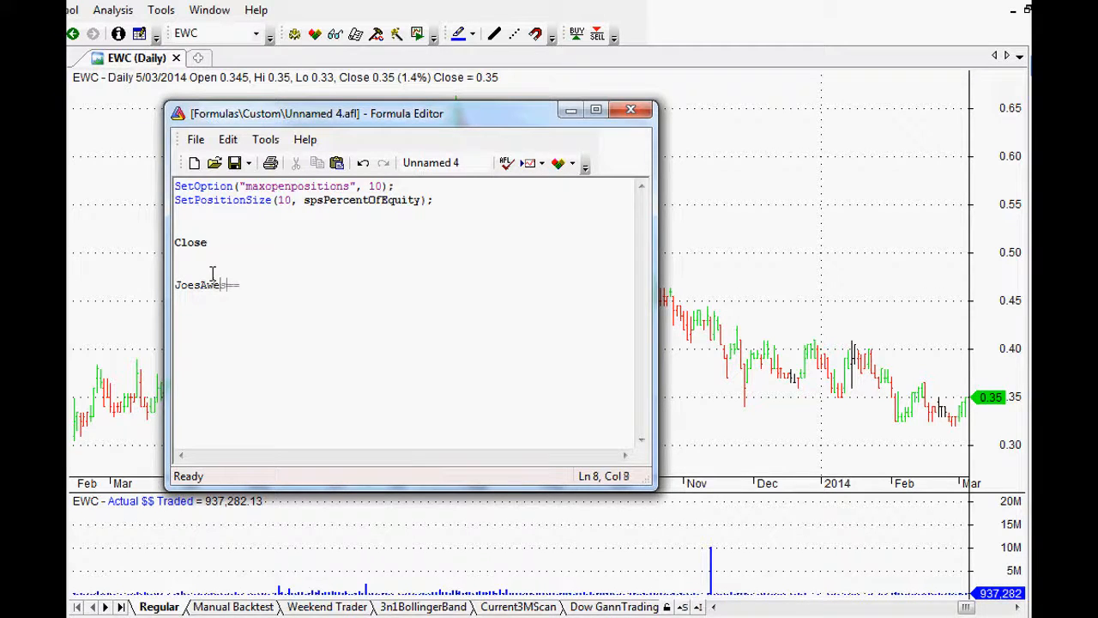
type("someWay =")
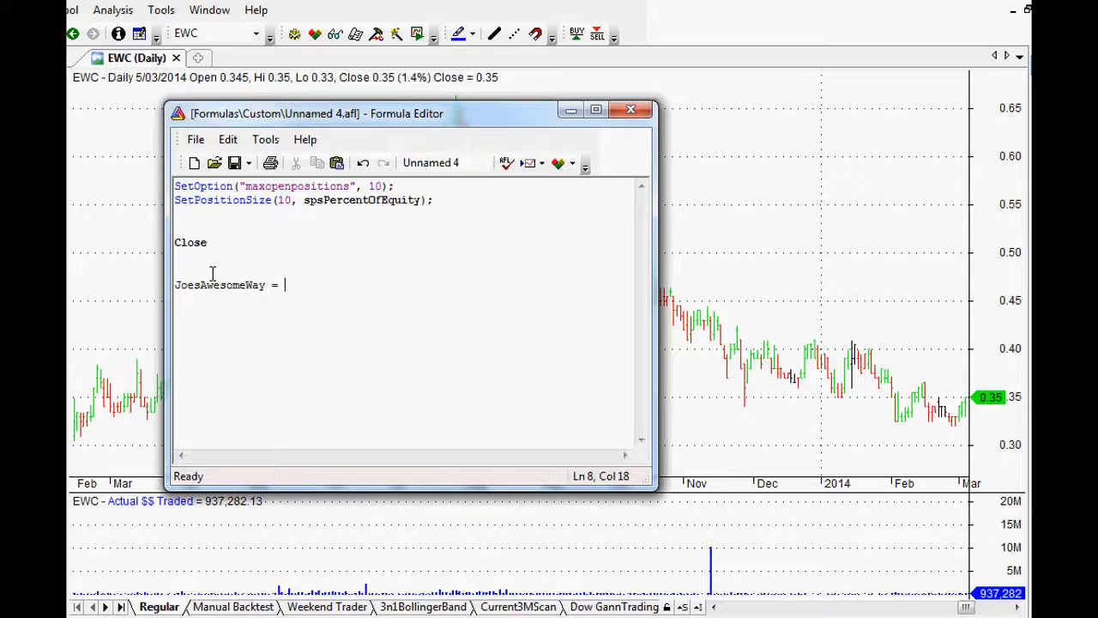
Step: Complete JoesAwesomeWay as ROC(C, 5) > 80 and select Close to rewrite that line
type("ROC")
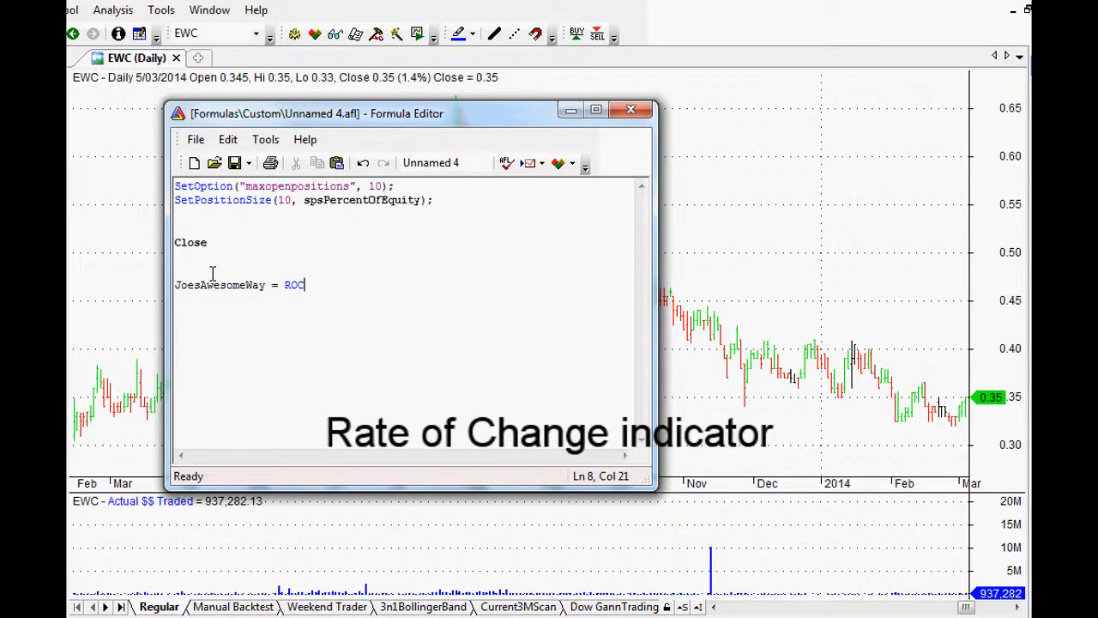
type("(")
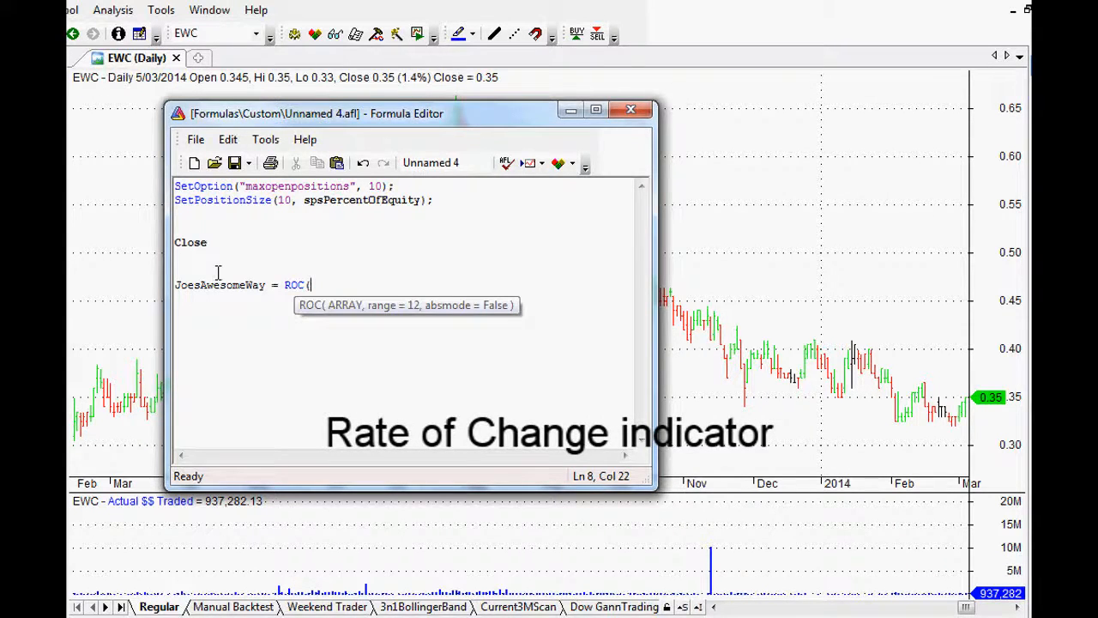
type("C")
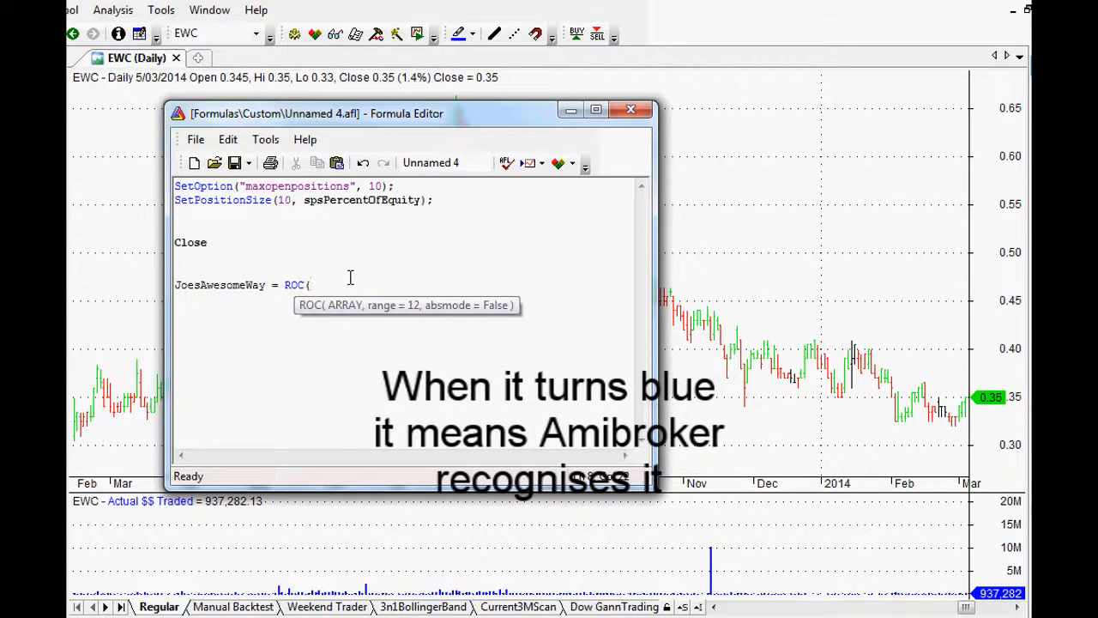
type("C")
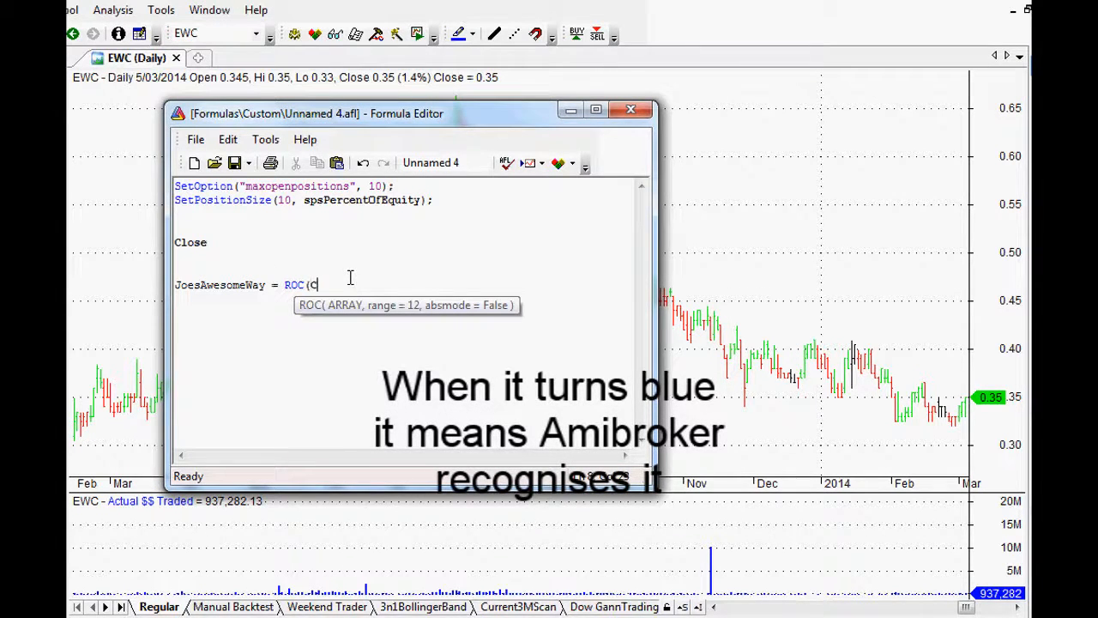
type(", 5")
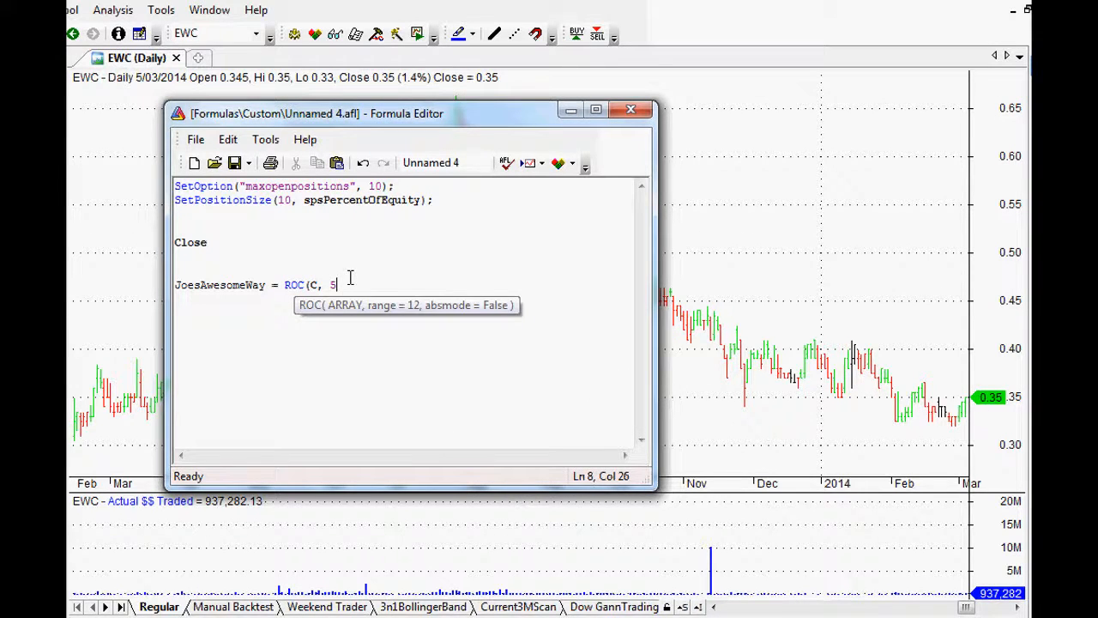
type(") > 80;")
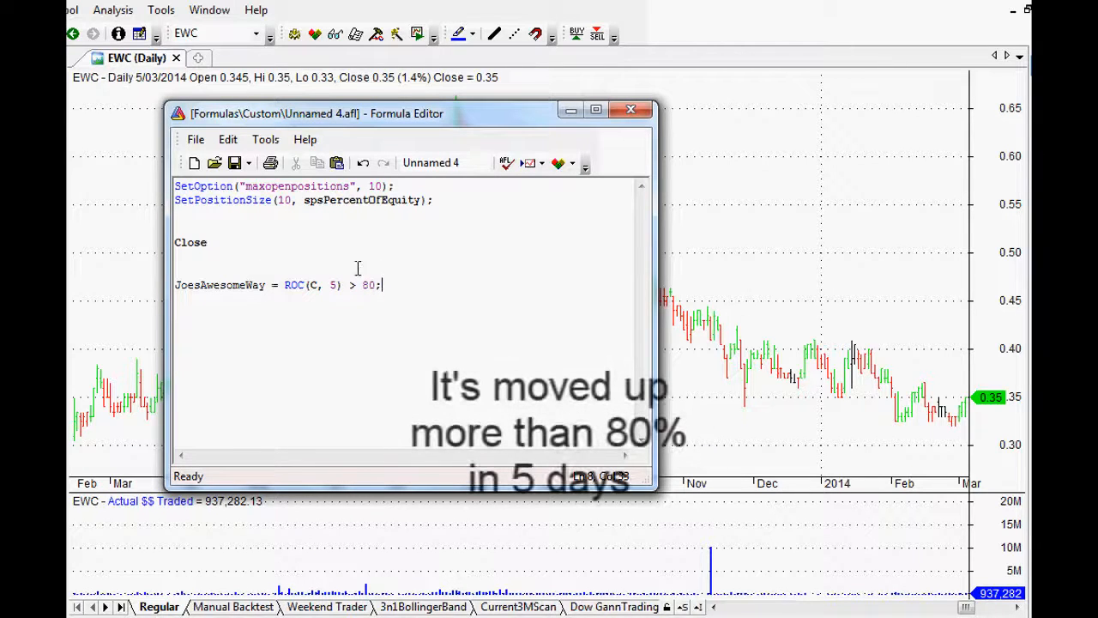
double_click(311, 284)
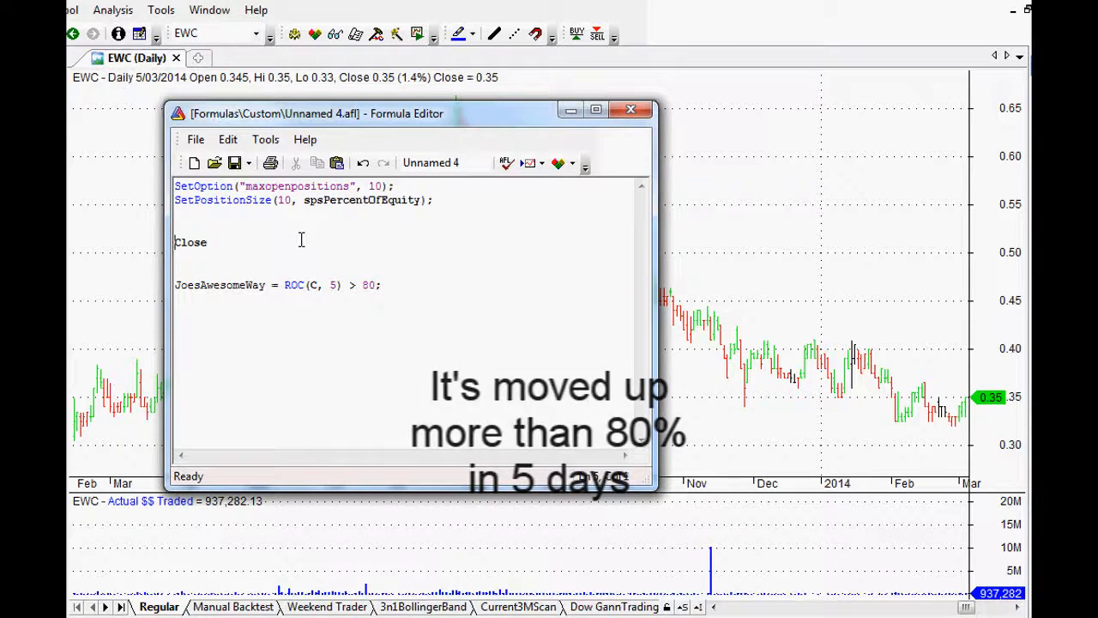
Step: Define CloseFiveDaysAgo = Ref(C, -5); in place of the Close line
type("= Close")
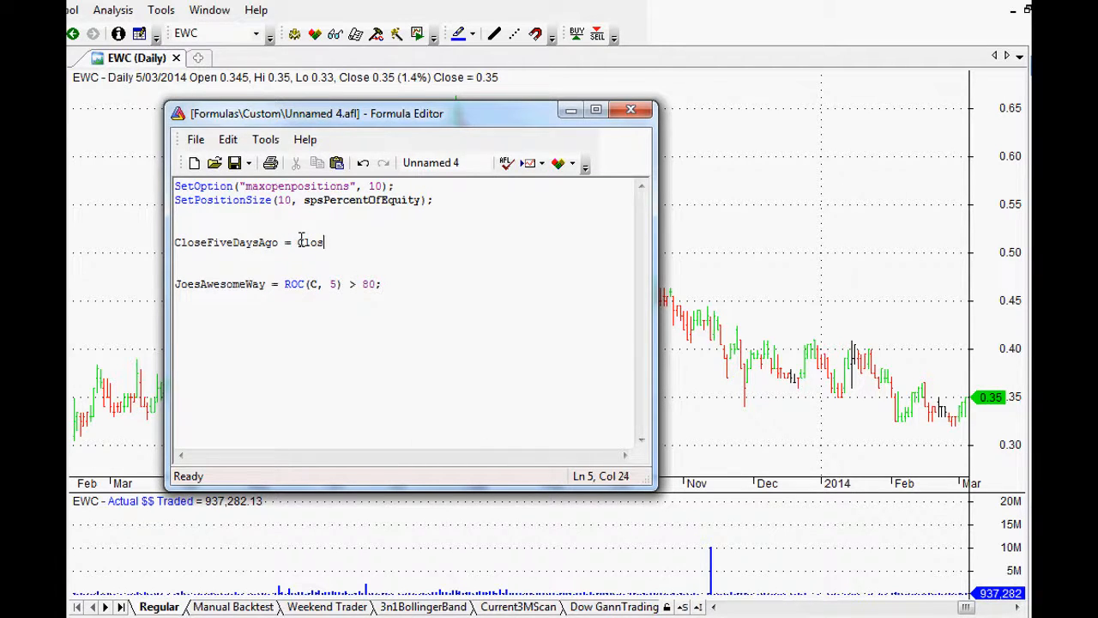
type("Ref")
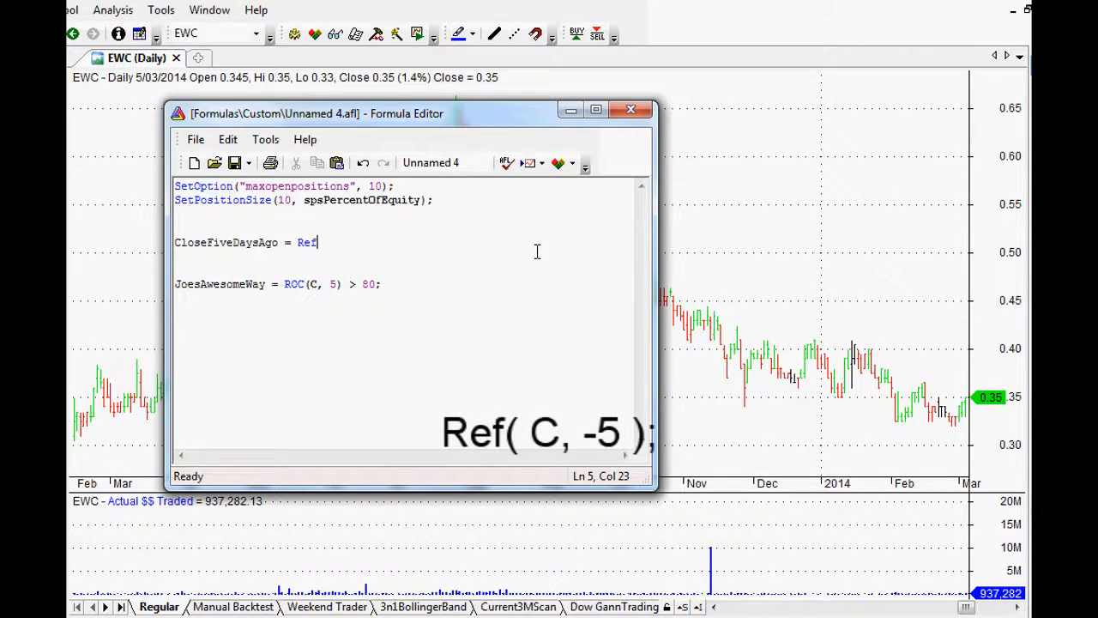
type("(")
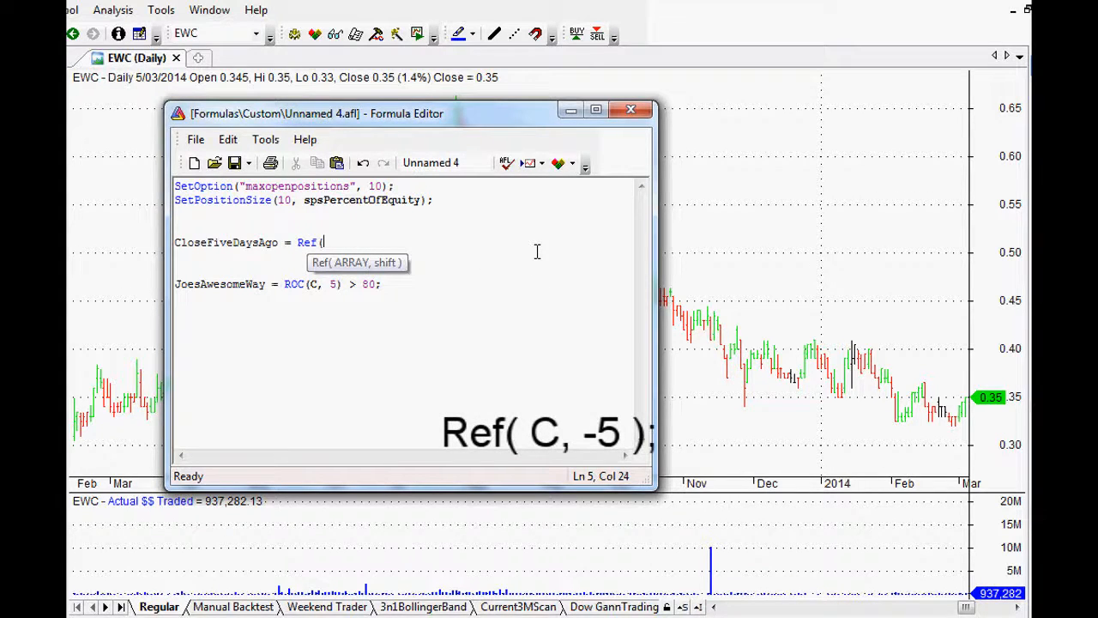
type("C,")
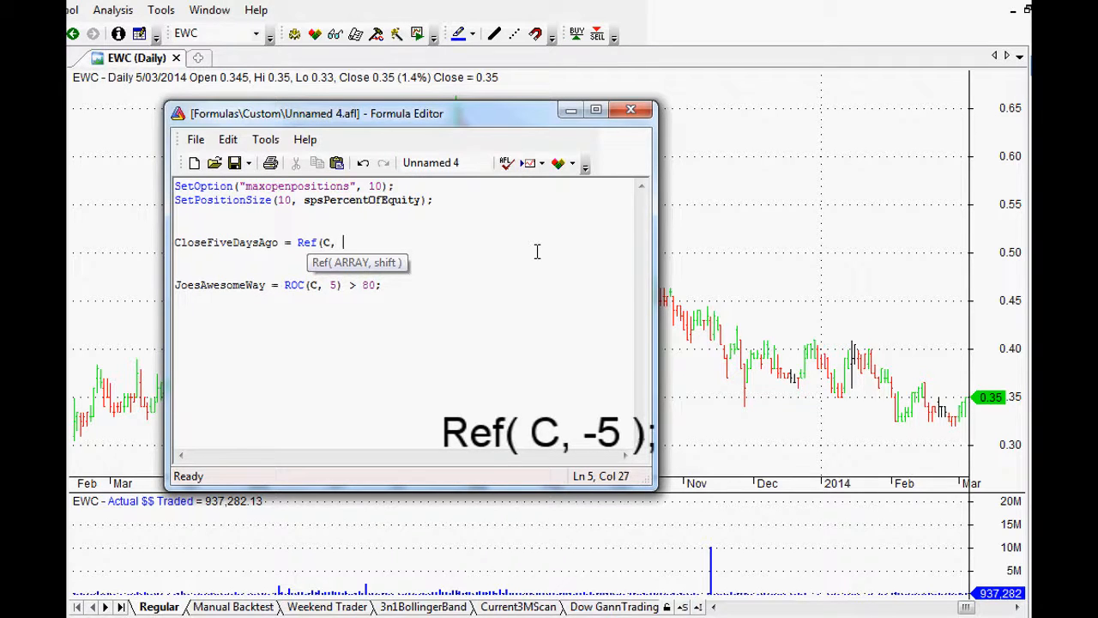
type("-5")
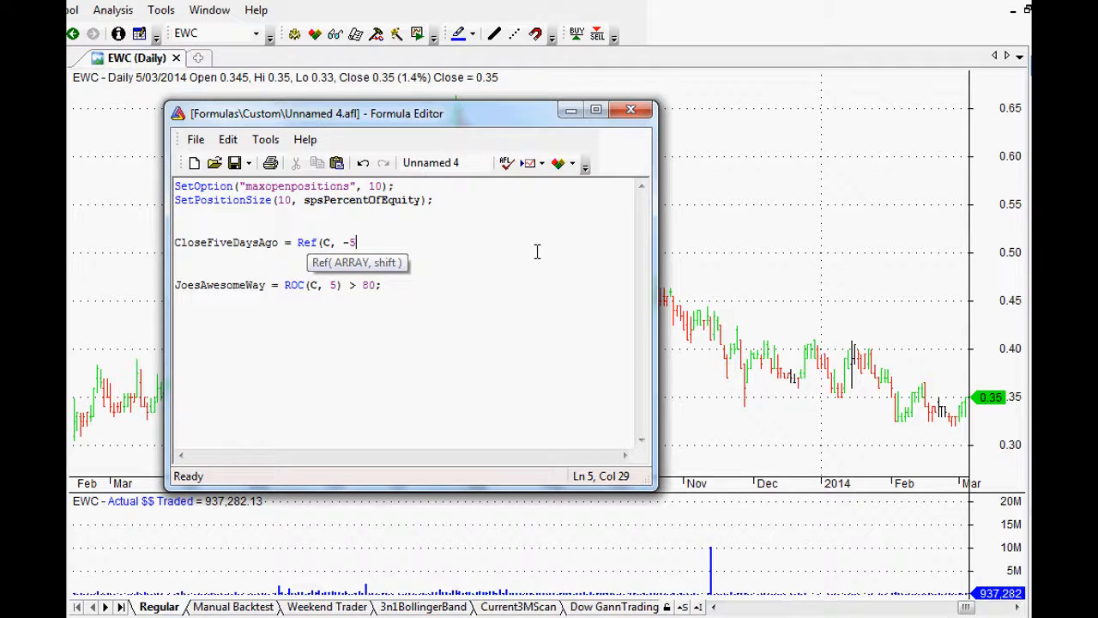
type(");")
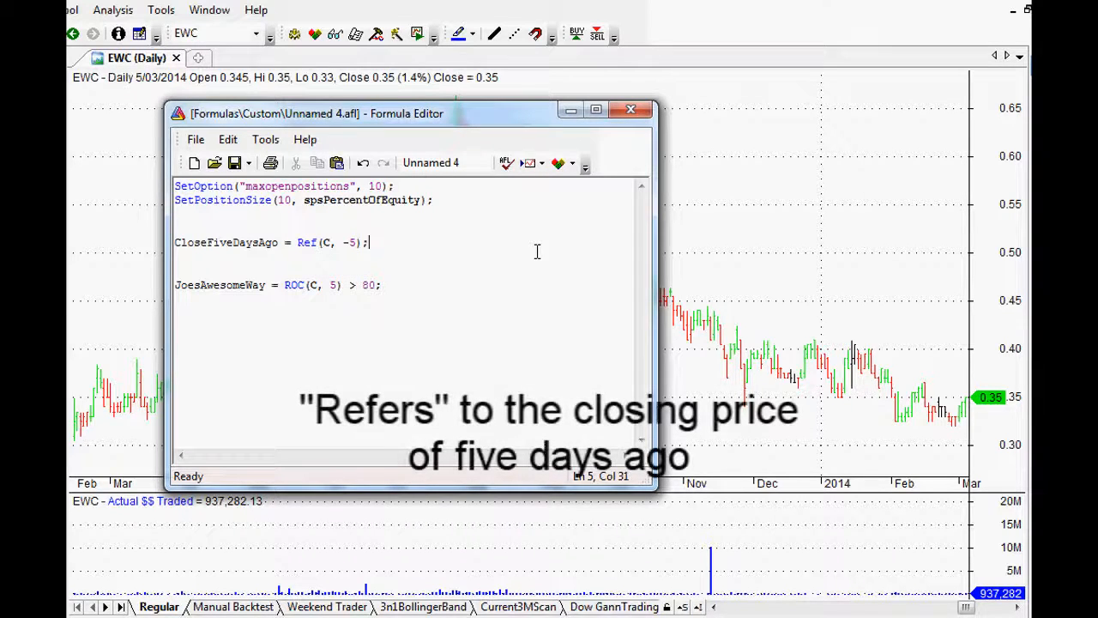
mouse_move(411, 253)
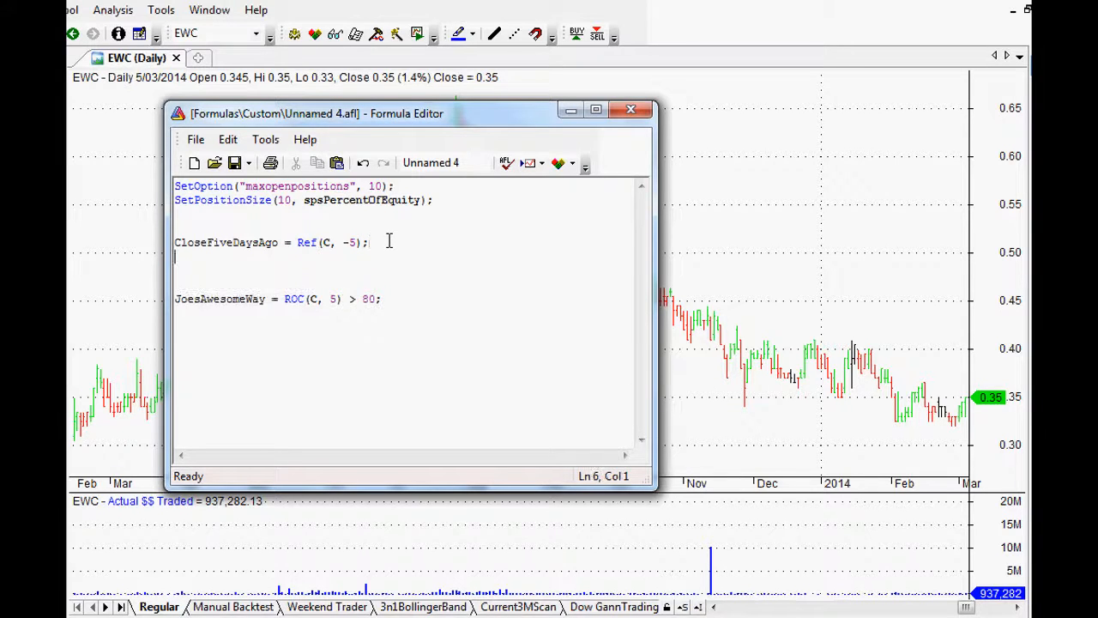
Step: Add the SuperNova rule: close above CloseFiveDaysAgo*1.8
type("SuperNo")
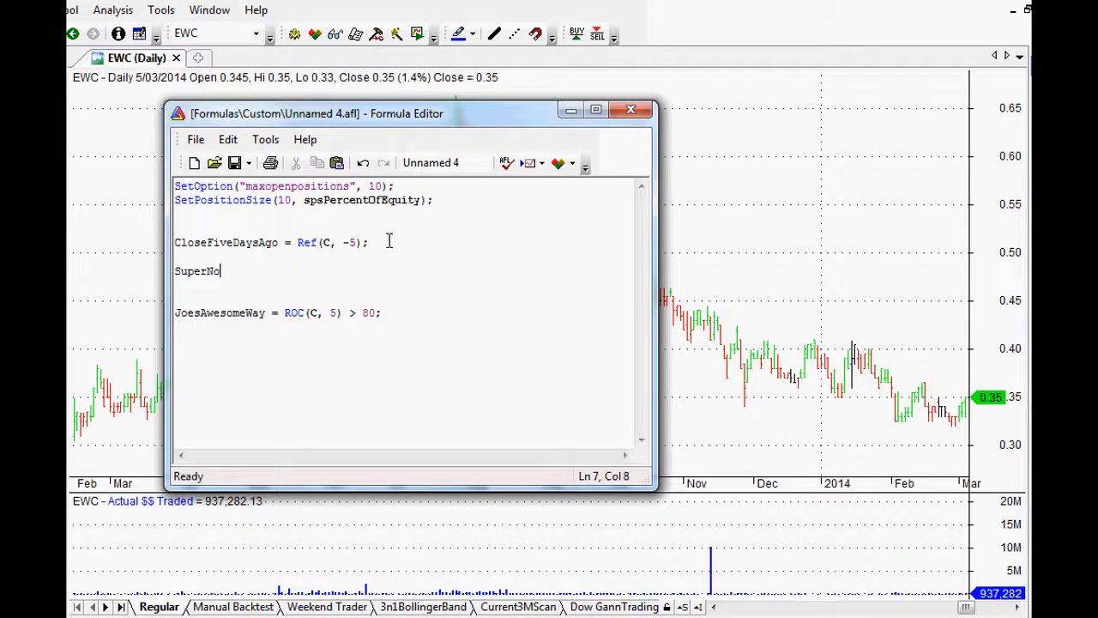
type("va")
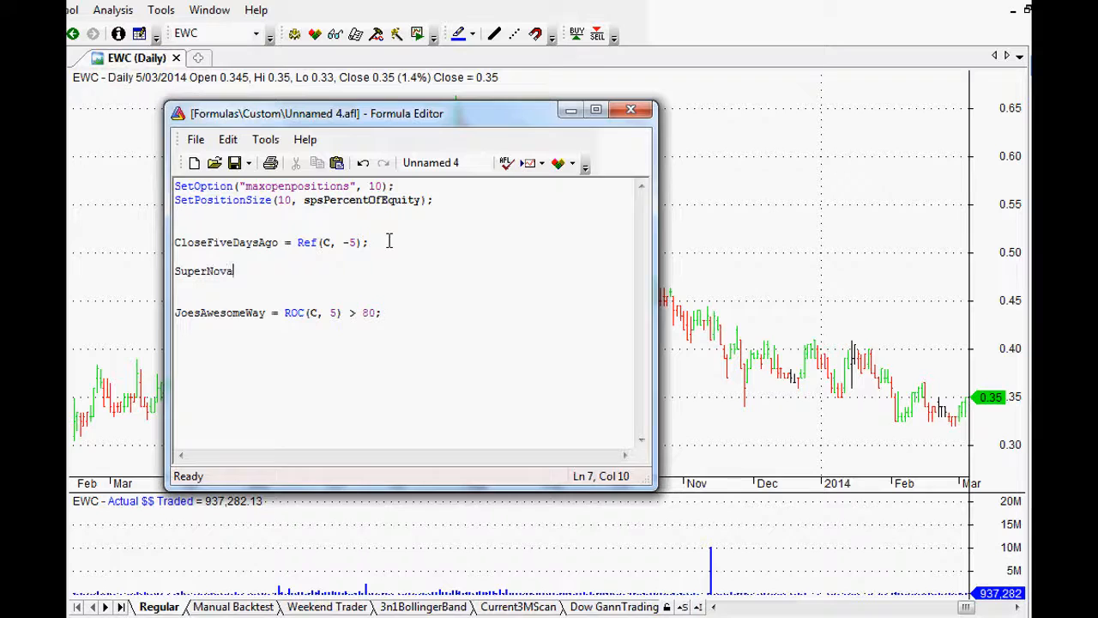
type("= CloseFiveDaysAgo > 1.8")
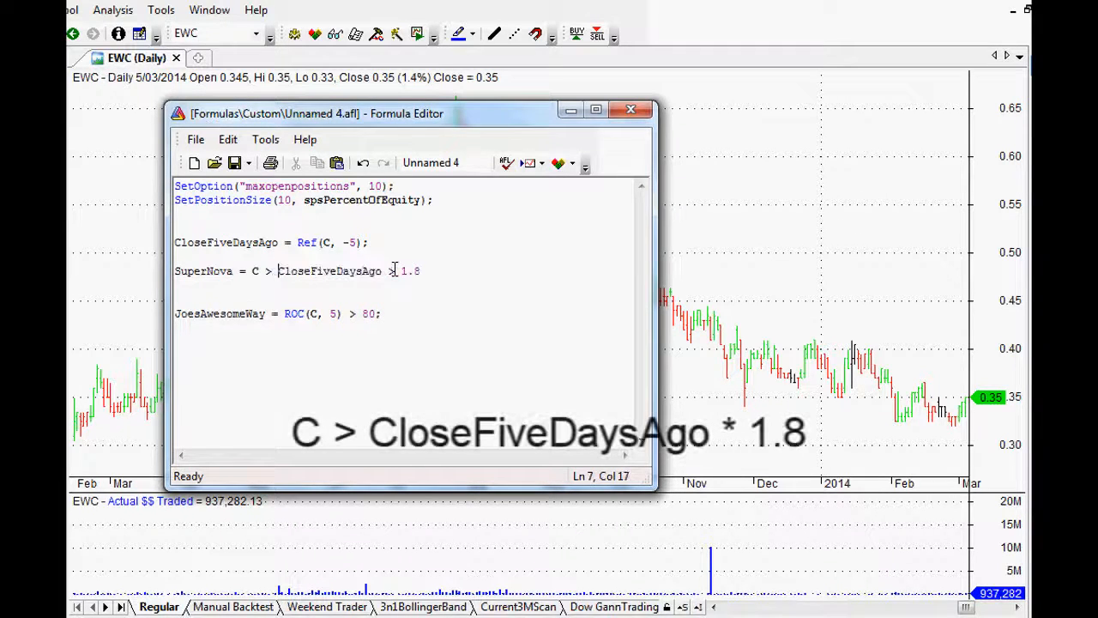
double_click(330, 270)
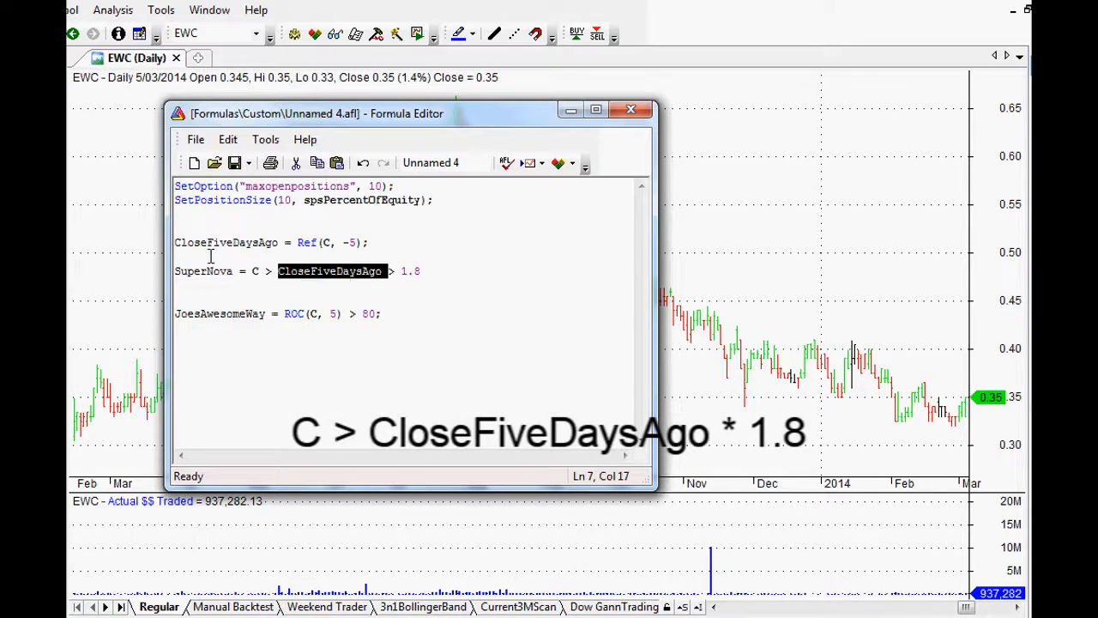
left_click(420, 272)
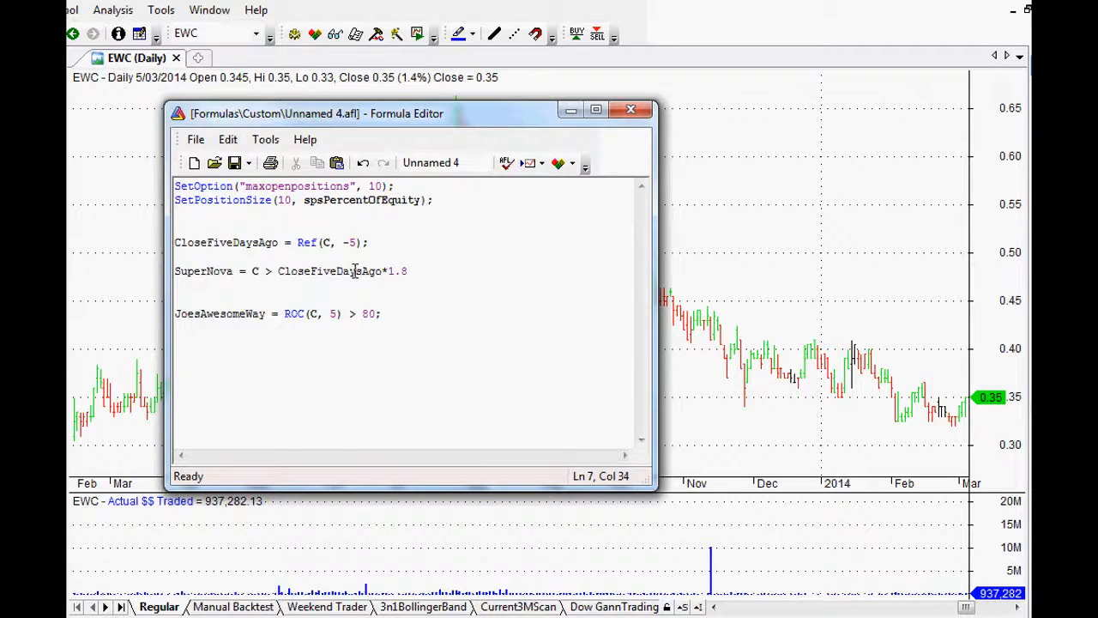
double_click(330, 270)
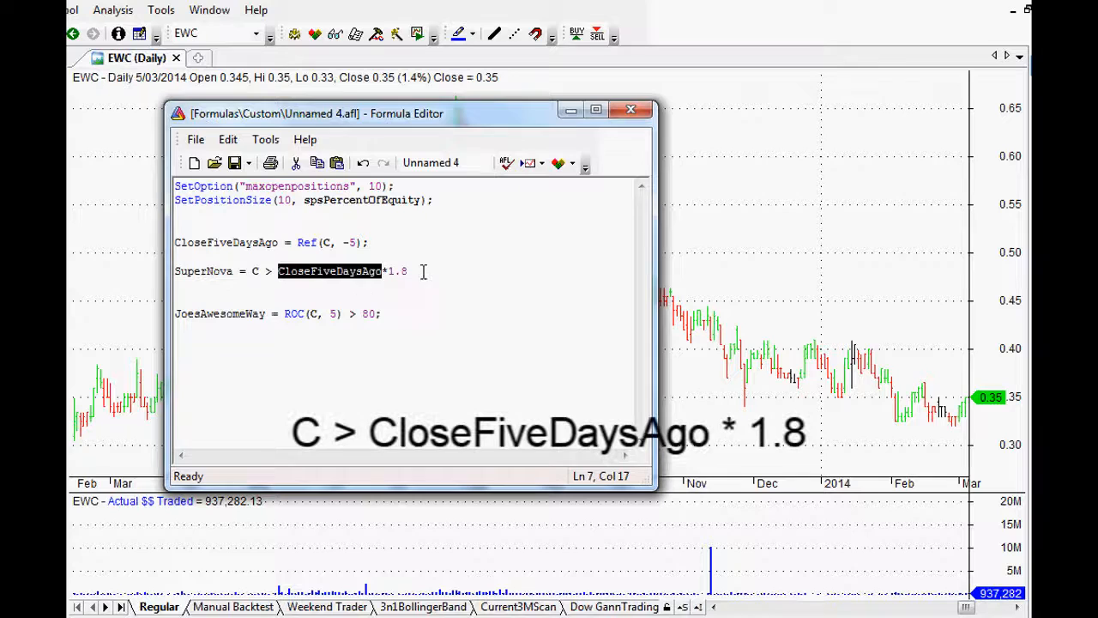
left_click(432, 248)
type(";")
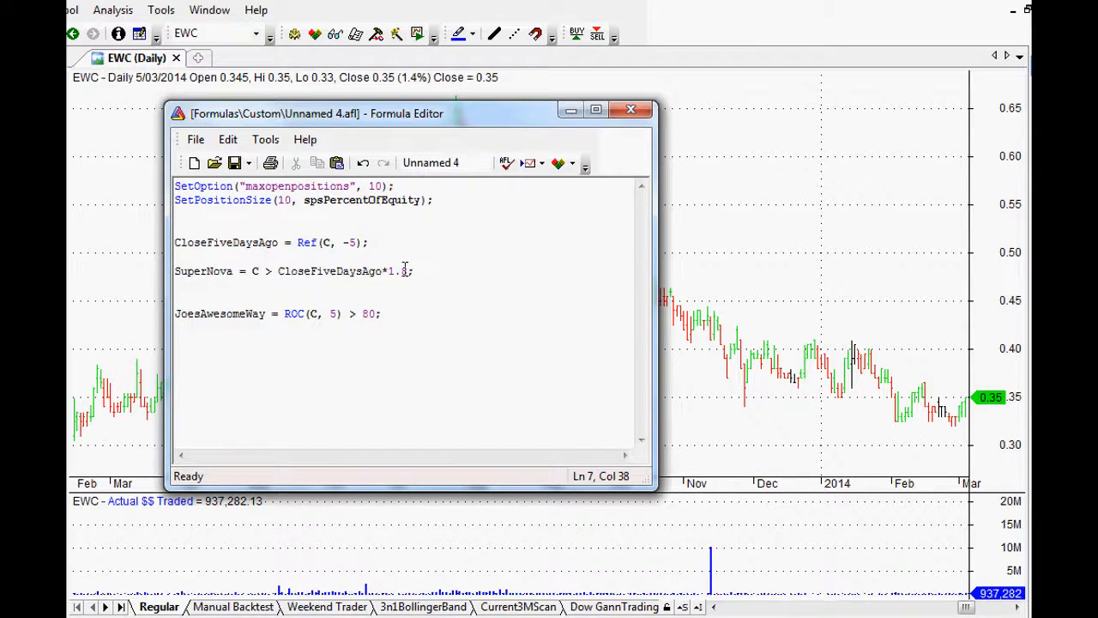
Step: Move the SuperNova line directly under CloseFiveDaysAgo and start a Buy line below the rules
triple_click(301, 271)
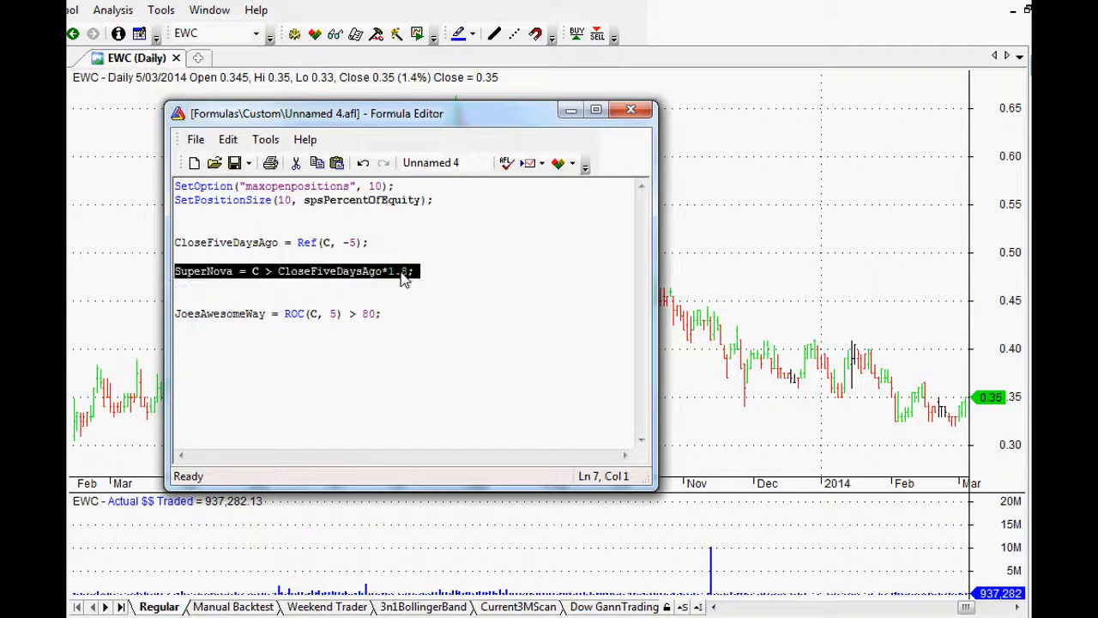
left_click(385, 295)
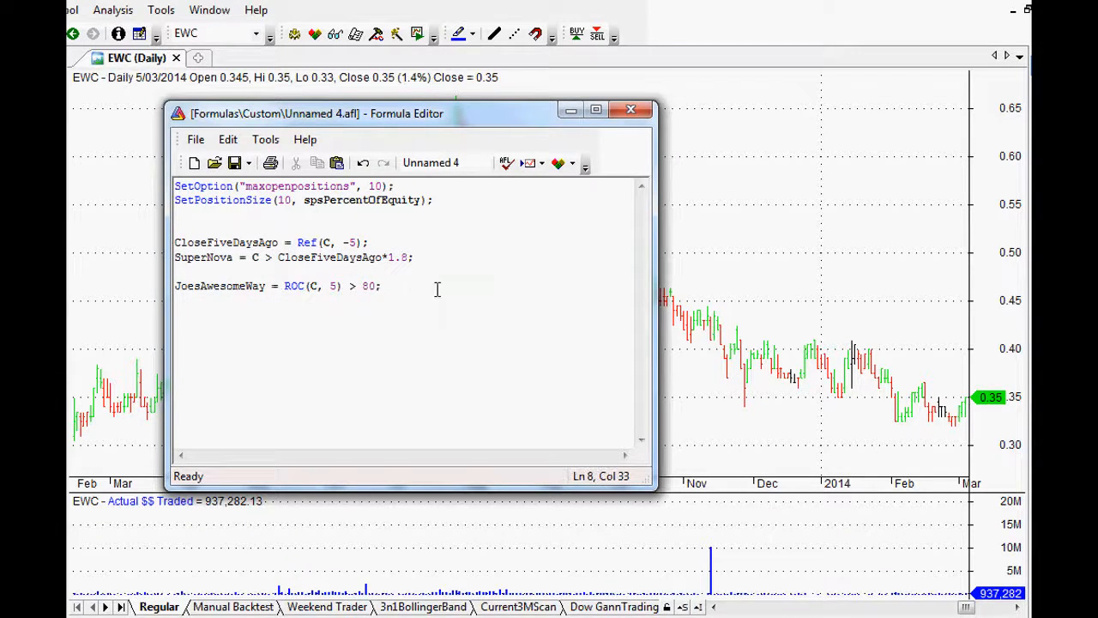
type("Buy")
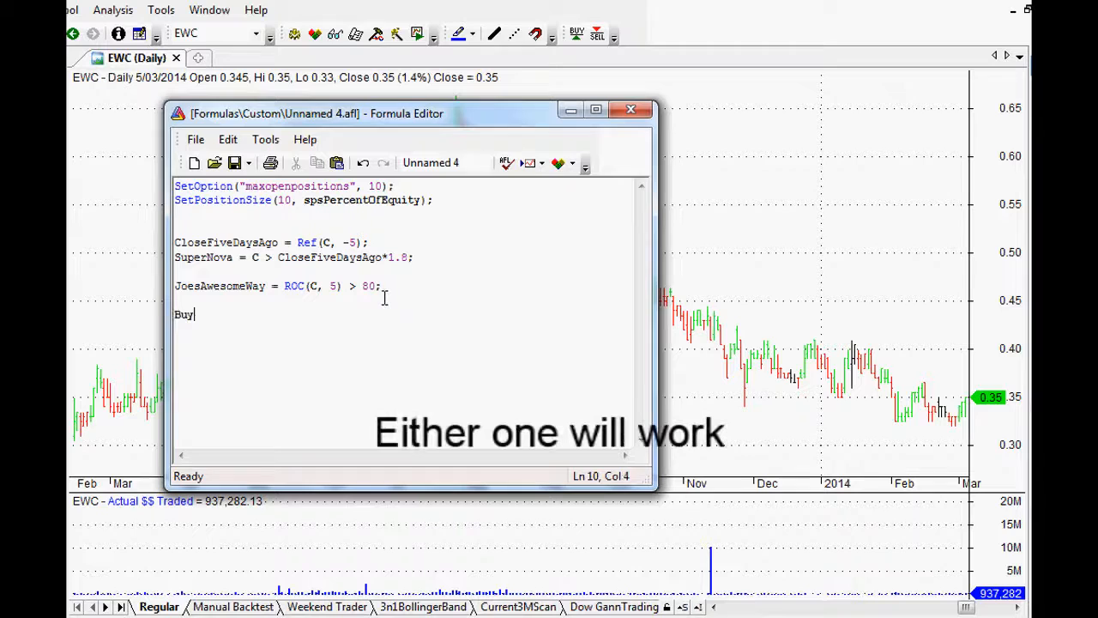
Step: Write the Short rule based on JoesAwesomeWay, replacing the first-typed SuperNova
type("Short =")
type("Cover =")
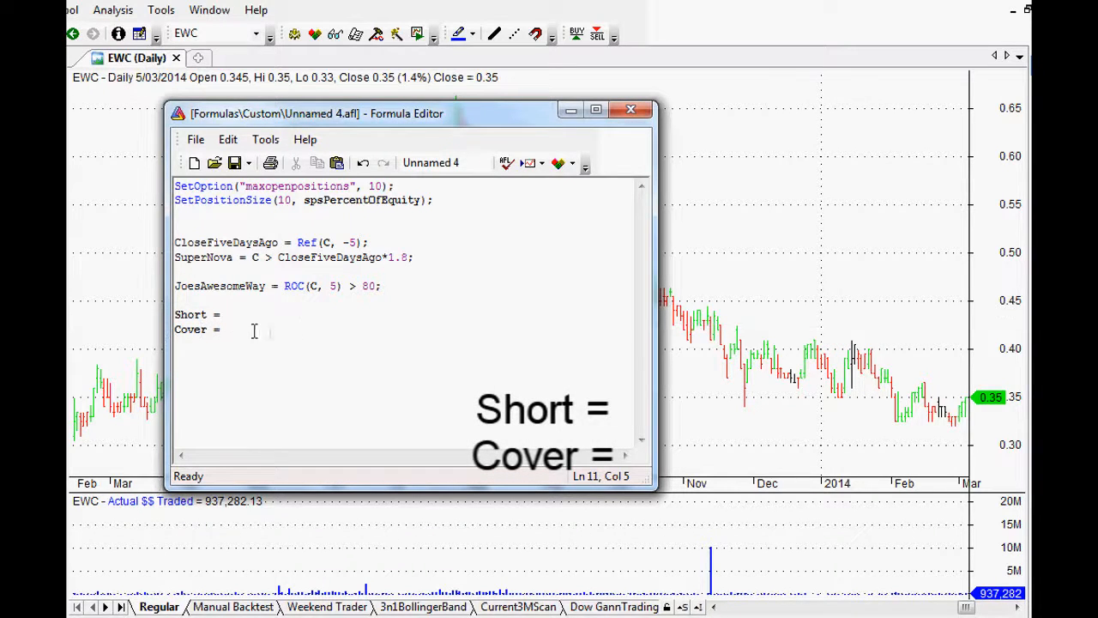
type("0;")
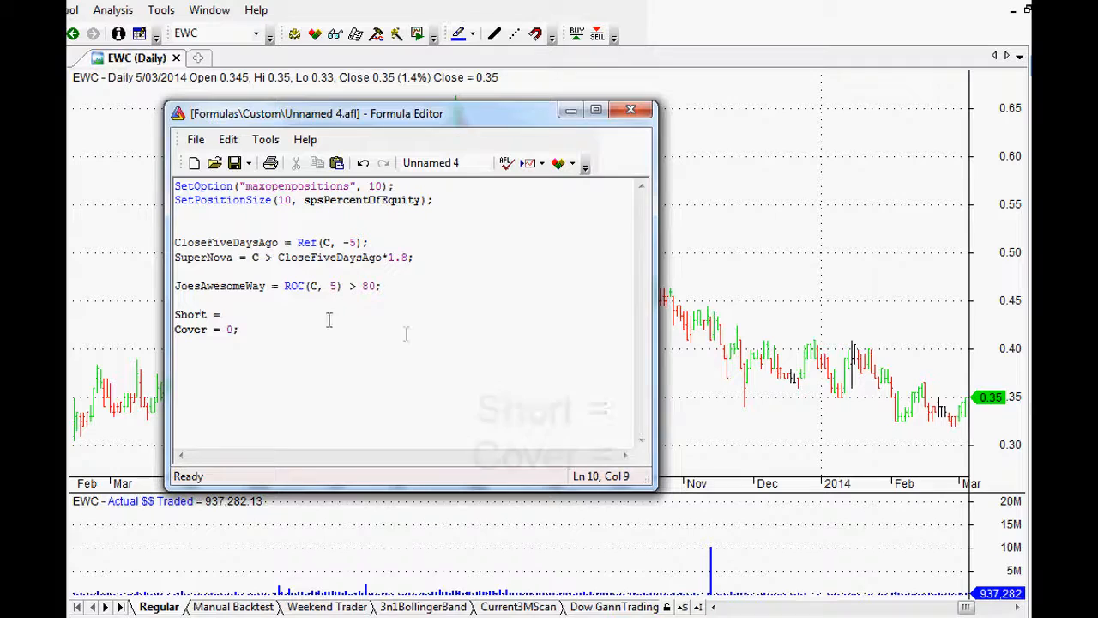
type("Super")
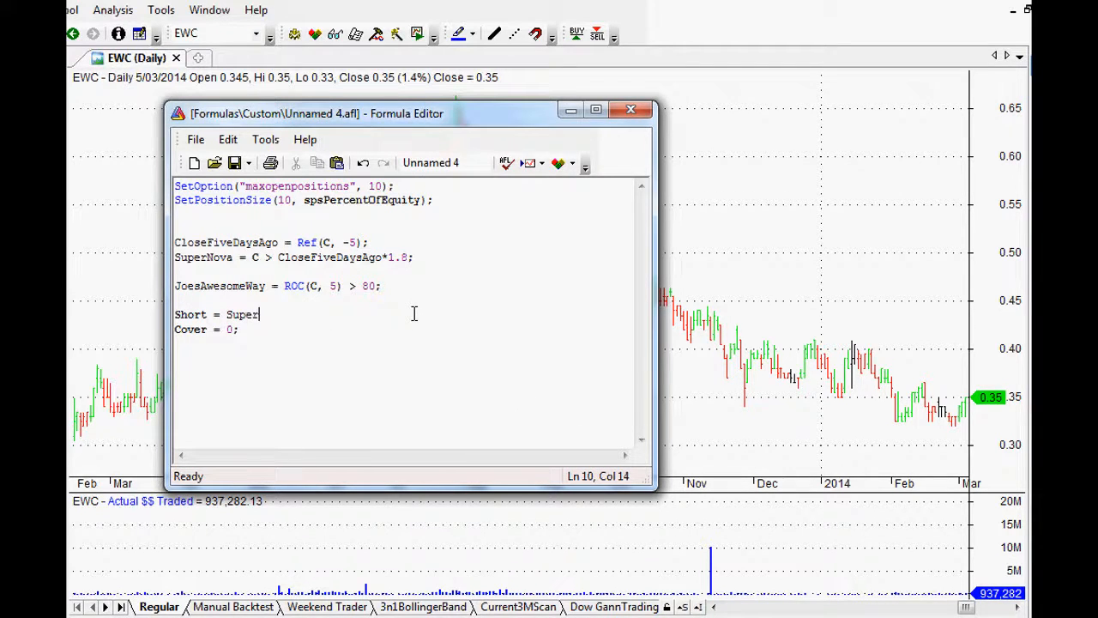
type("Nova")
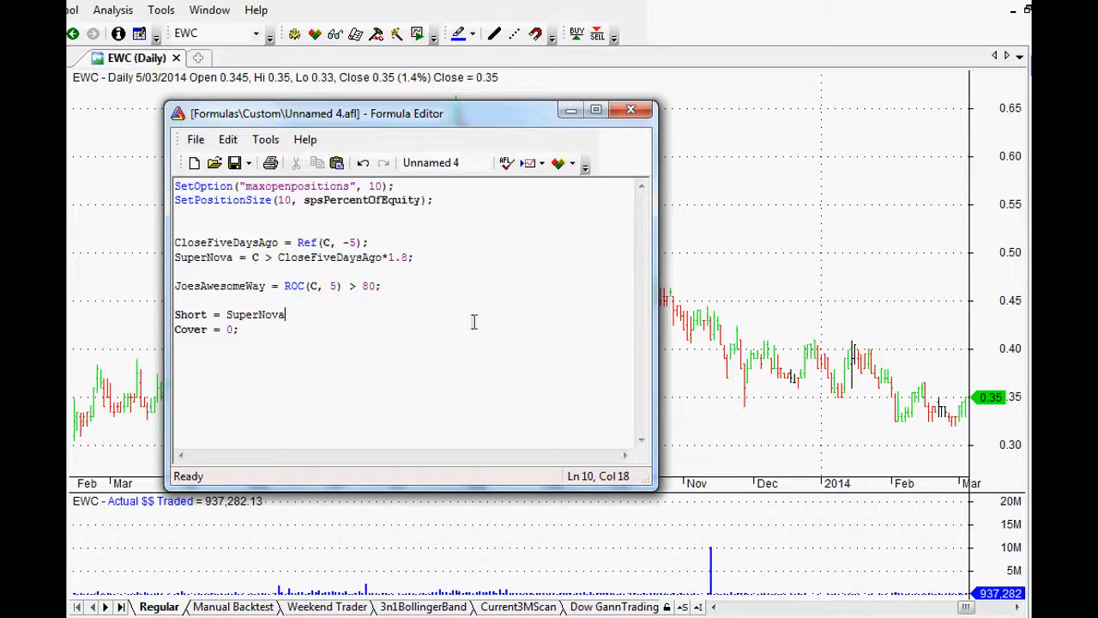
key("BackSpace")
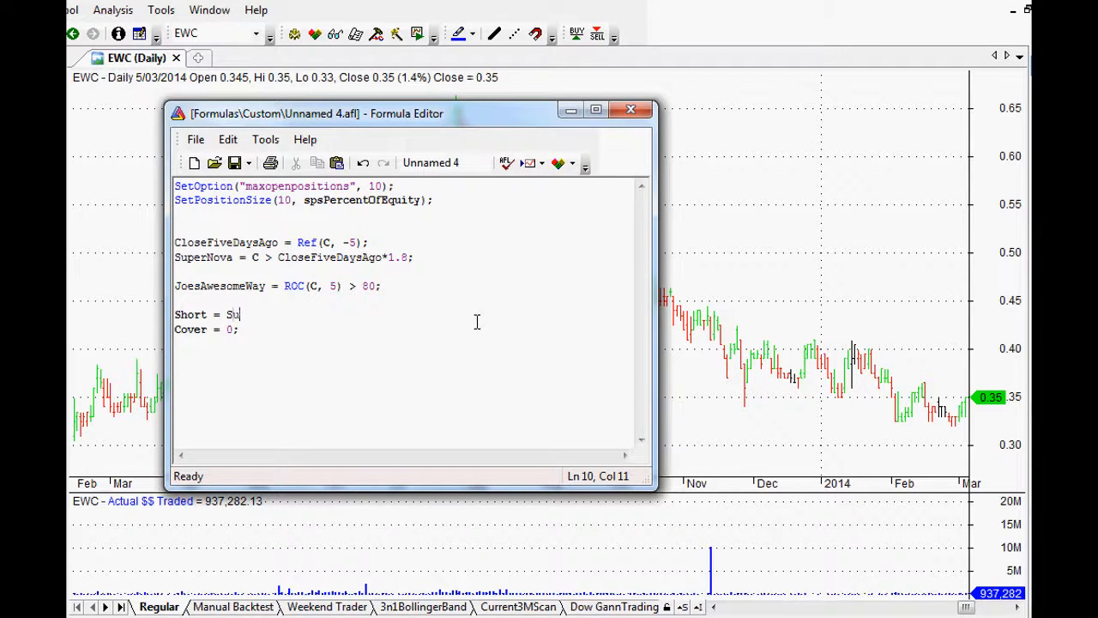
type("JoesAwesomeAr")
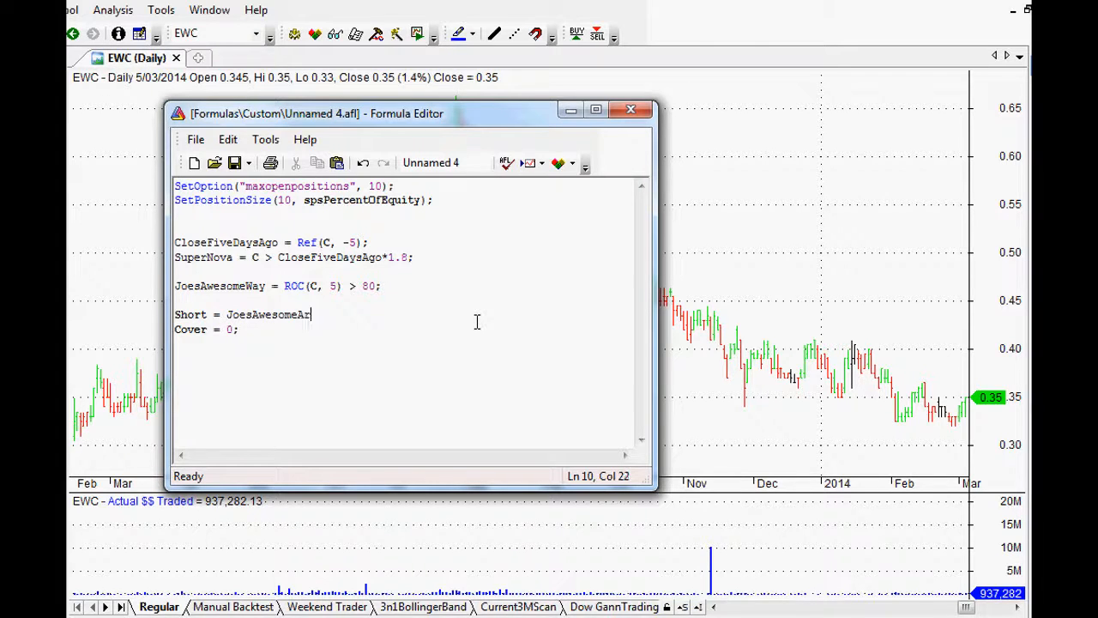
type("y")
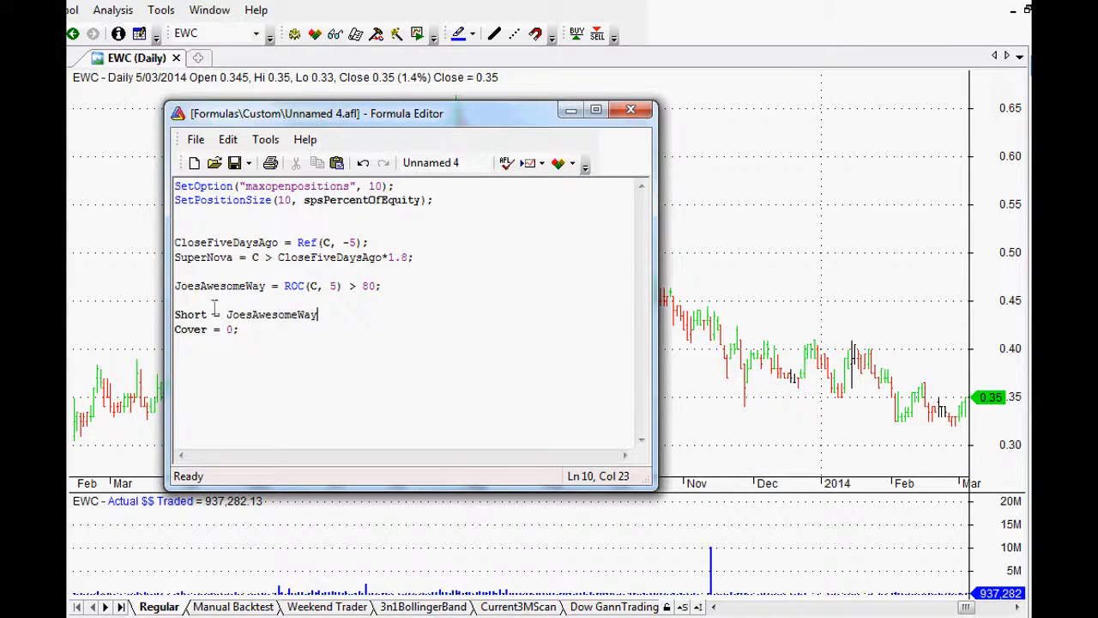
left_click(310, 285)
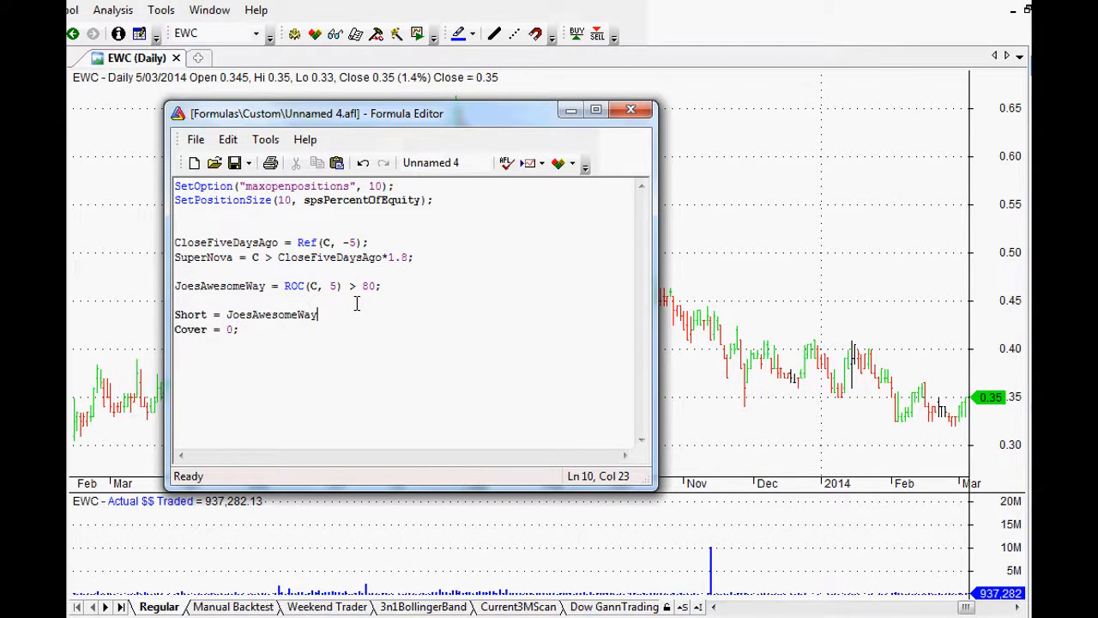
Step: Extend the Short rule with AND V > 500000 AND C > 0.05 AND C < 20
type("AND")
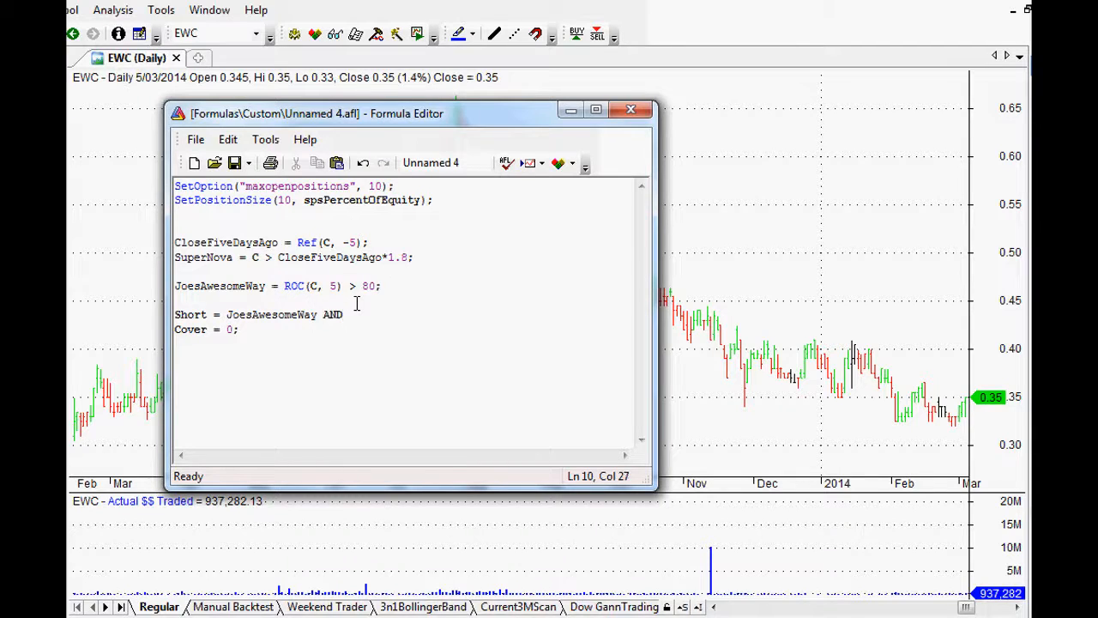
type("V")
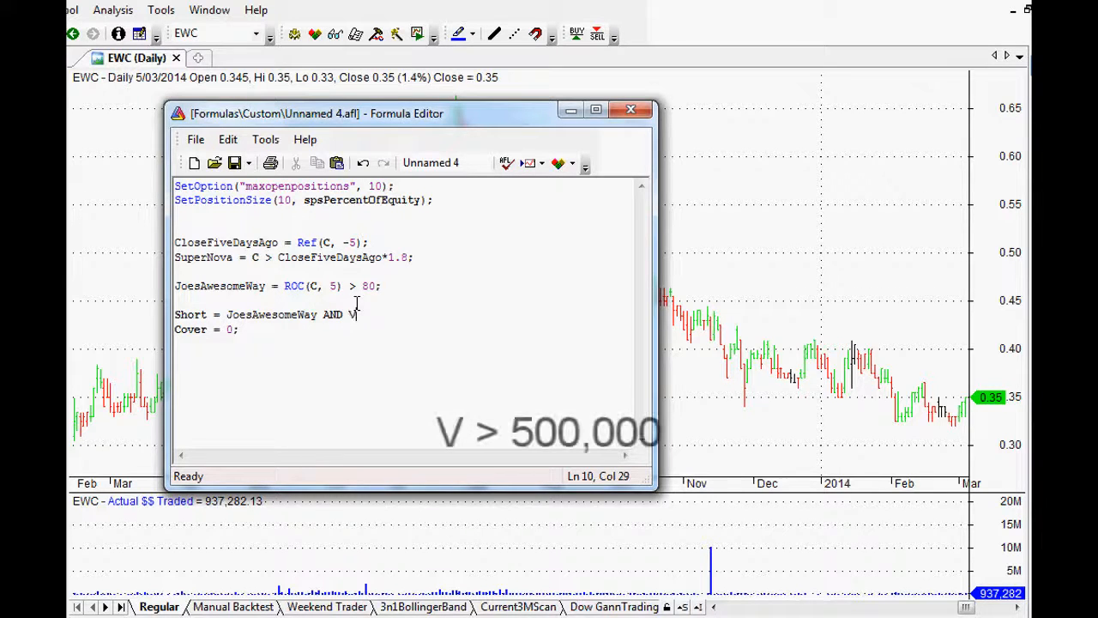
type("> 5")
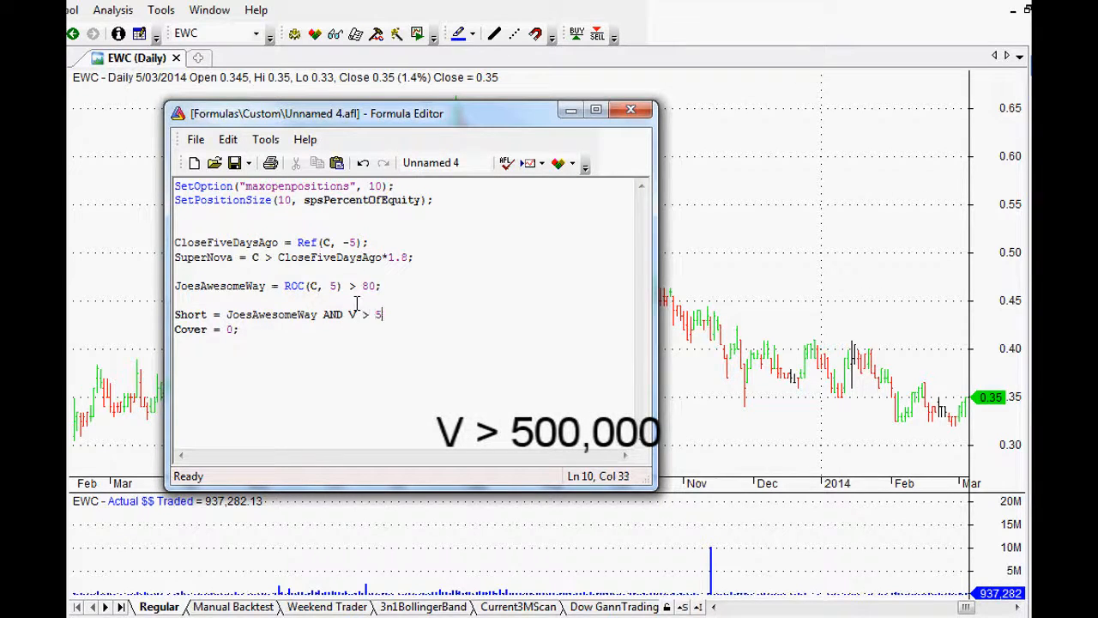
type("00000")
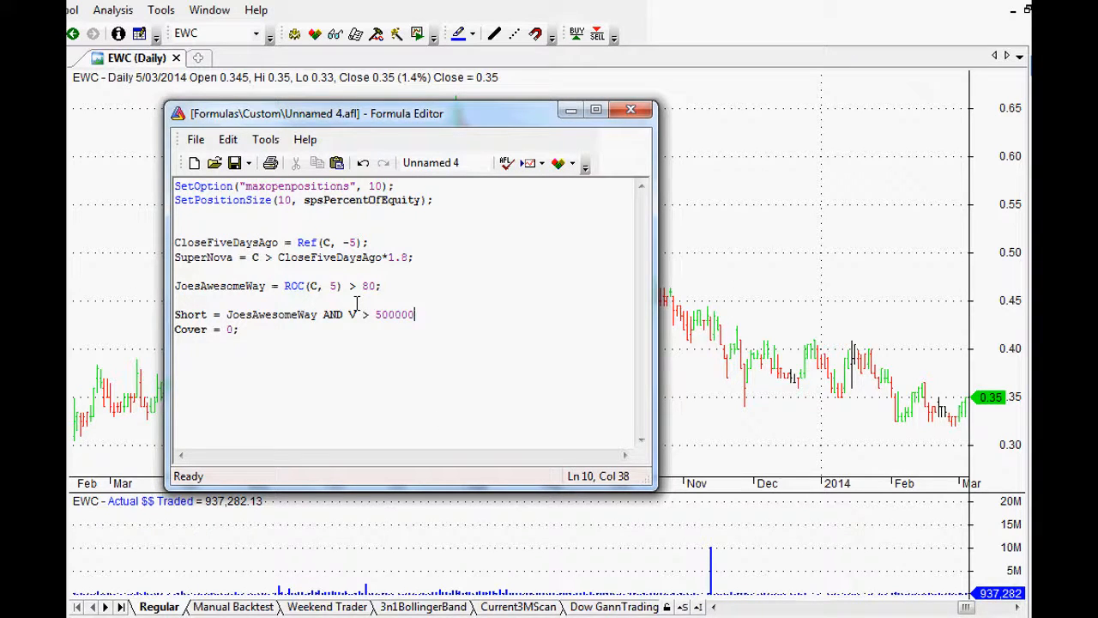
type("AND")
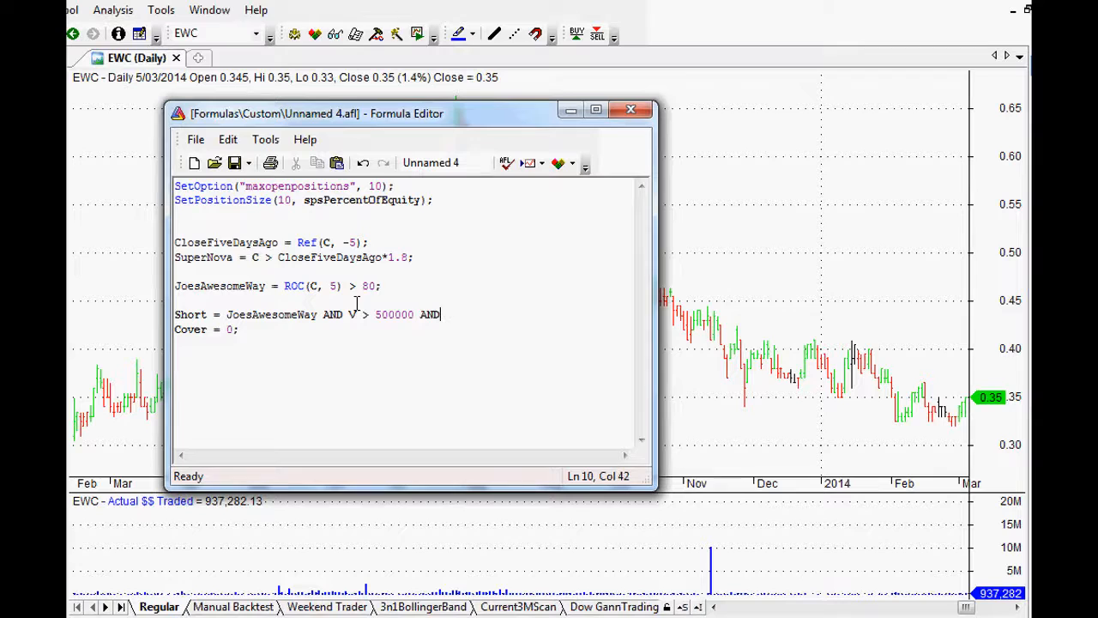
type("C >")
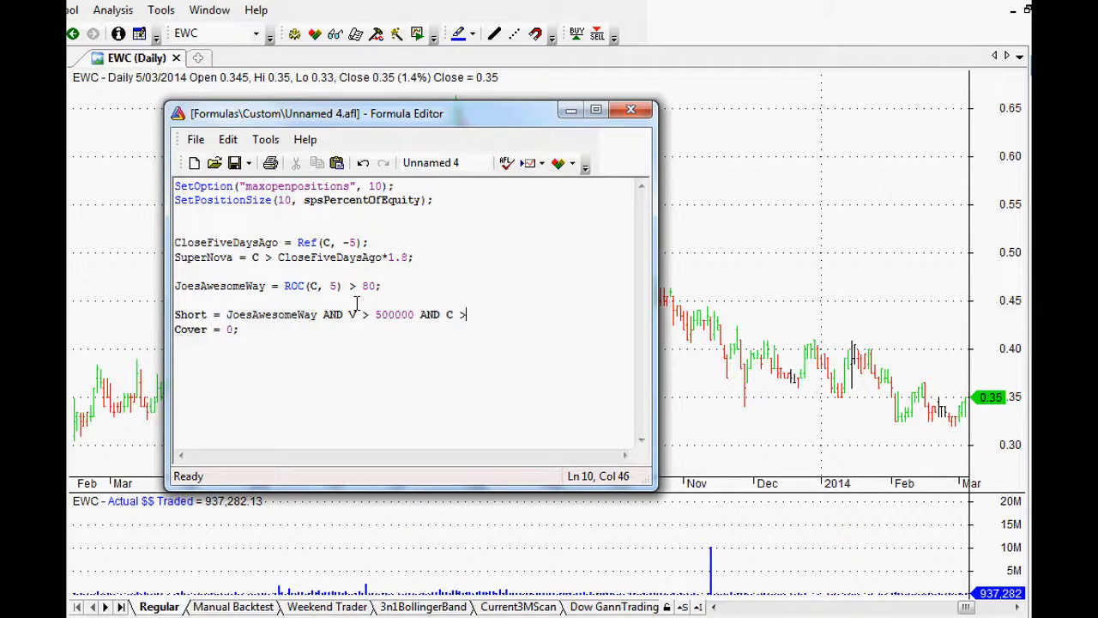
type("0.05")
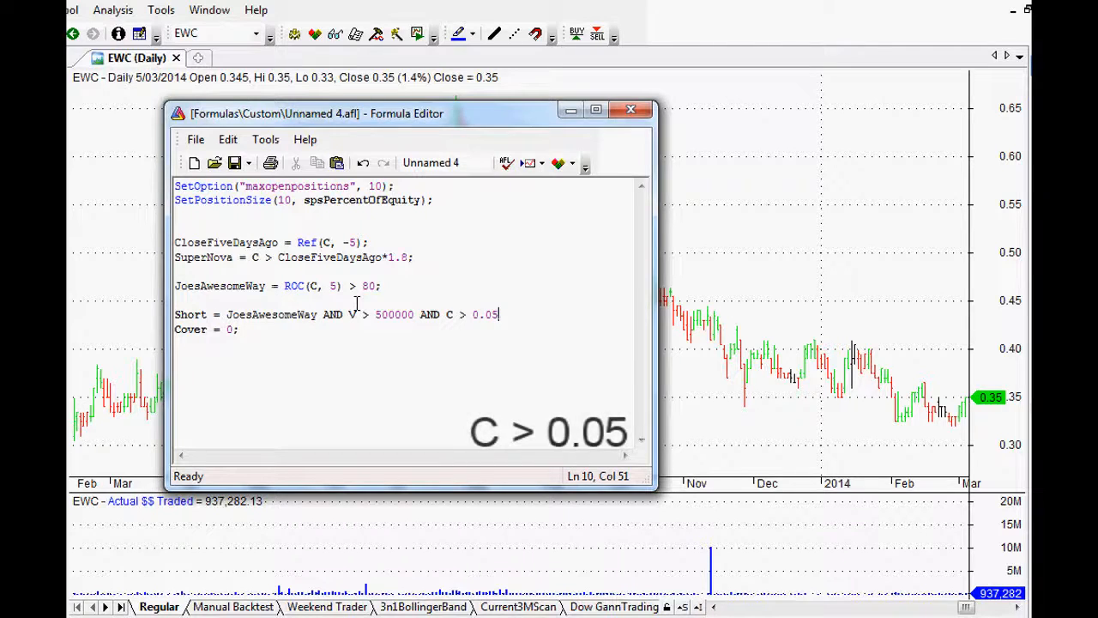
type("AND")
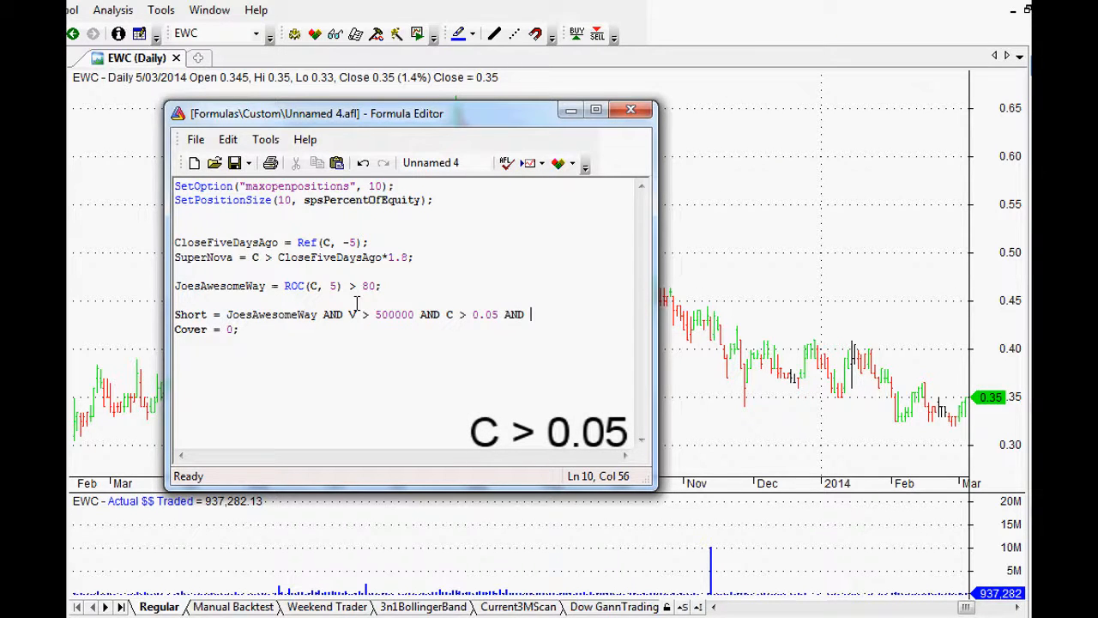
type("C <")
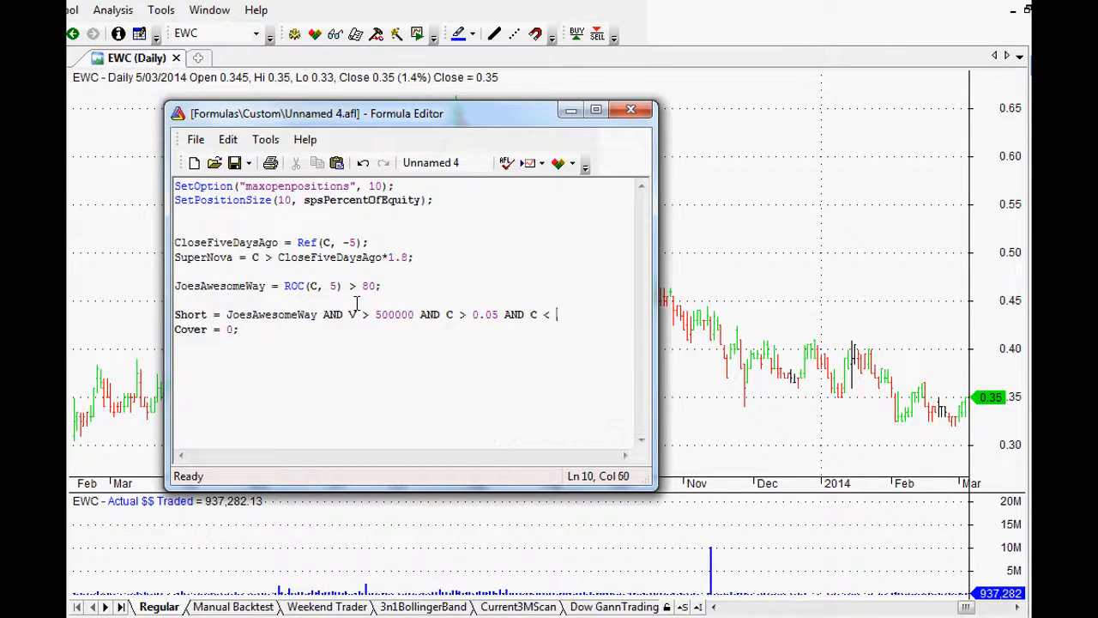
type("20;")
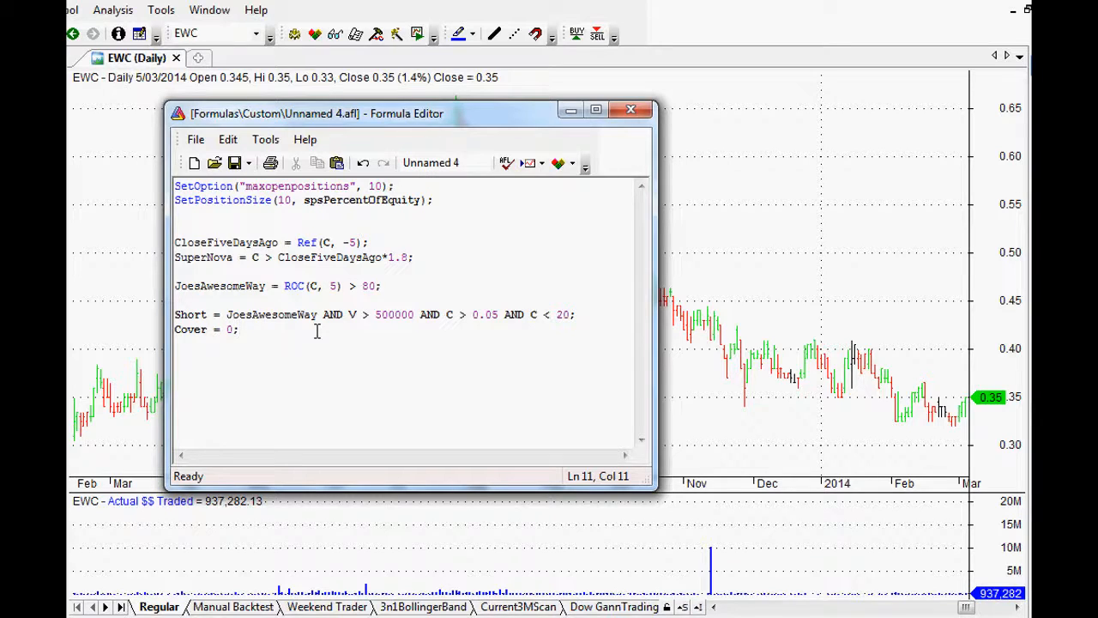
Step: Add ApplyStop(stopTypeNBar, stopModeBars, 5, 1) after the Cover line to exit shorts after 5 bars
key("Return")
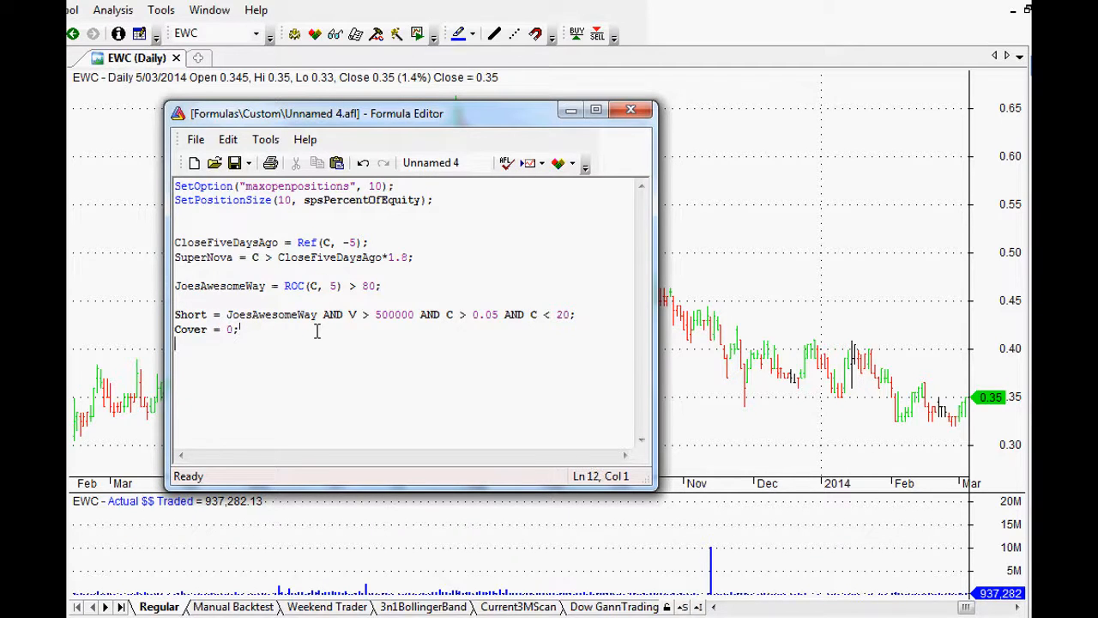
type("applyStop")
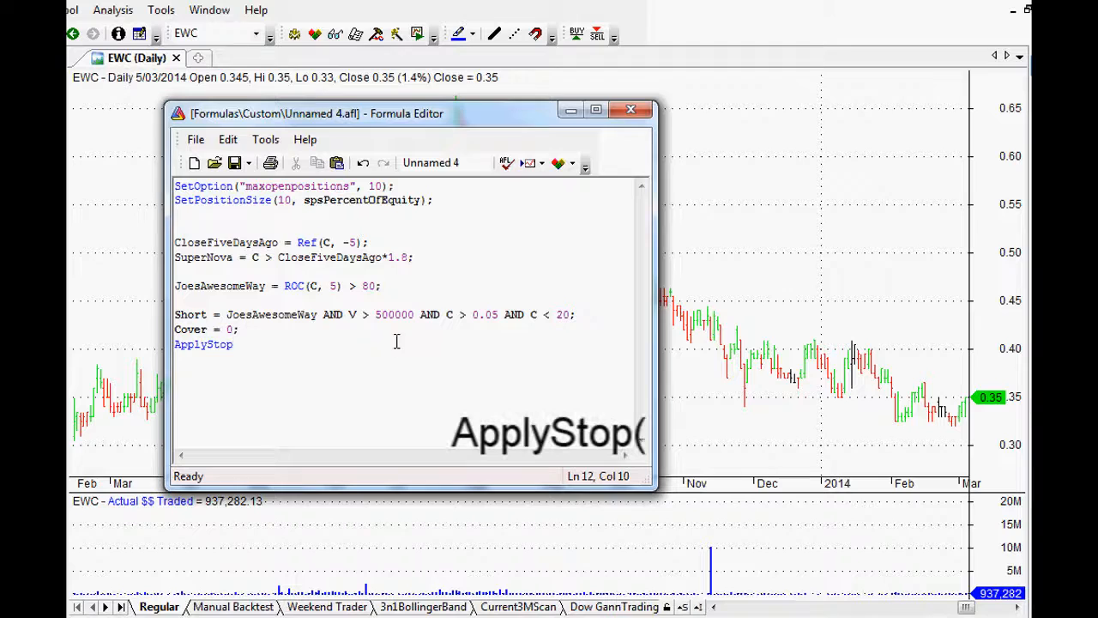
type("(")
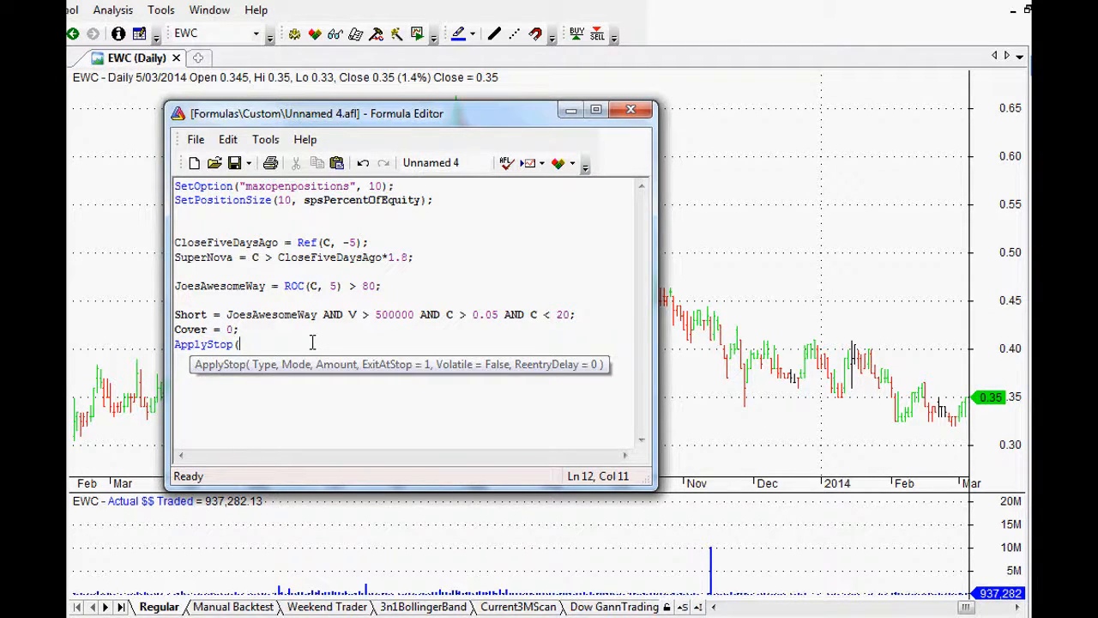
type("stop")
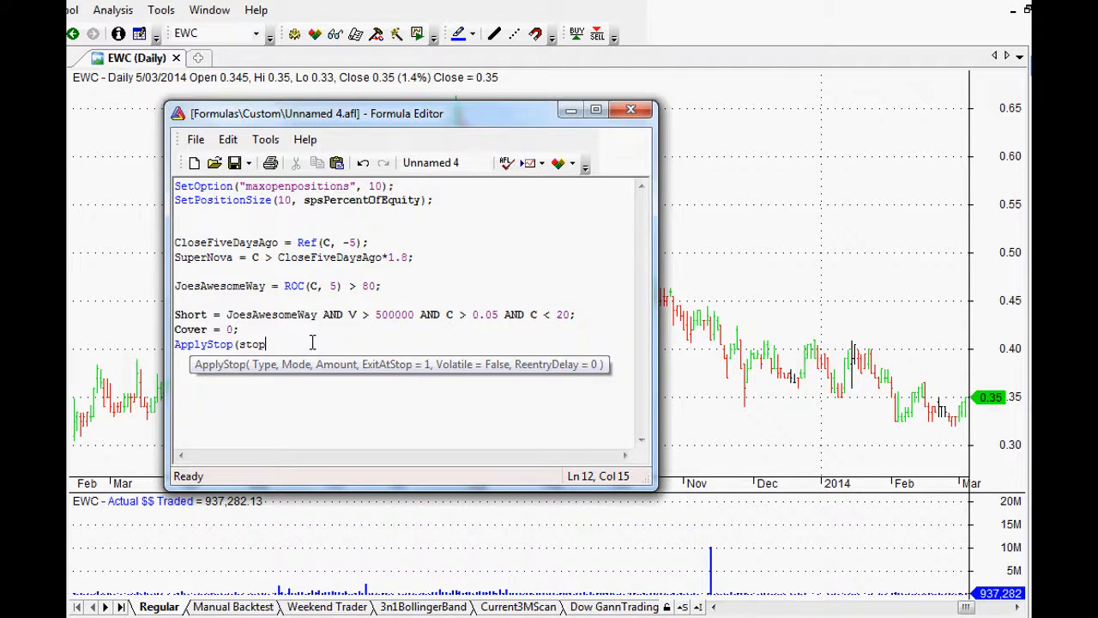
type("type")
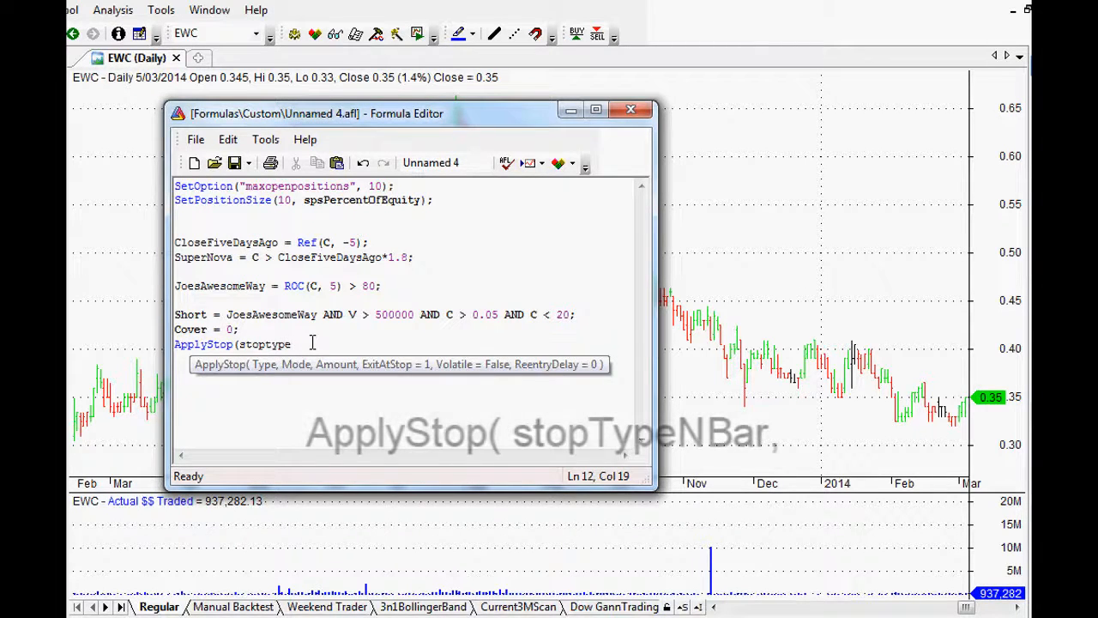
type("NBars")
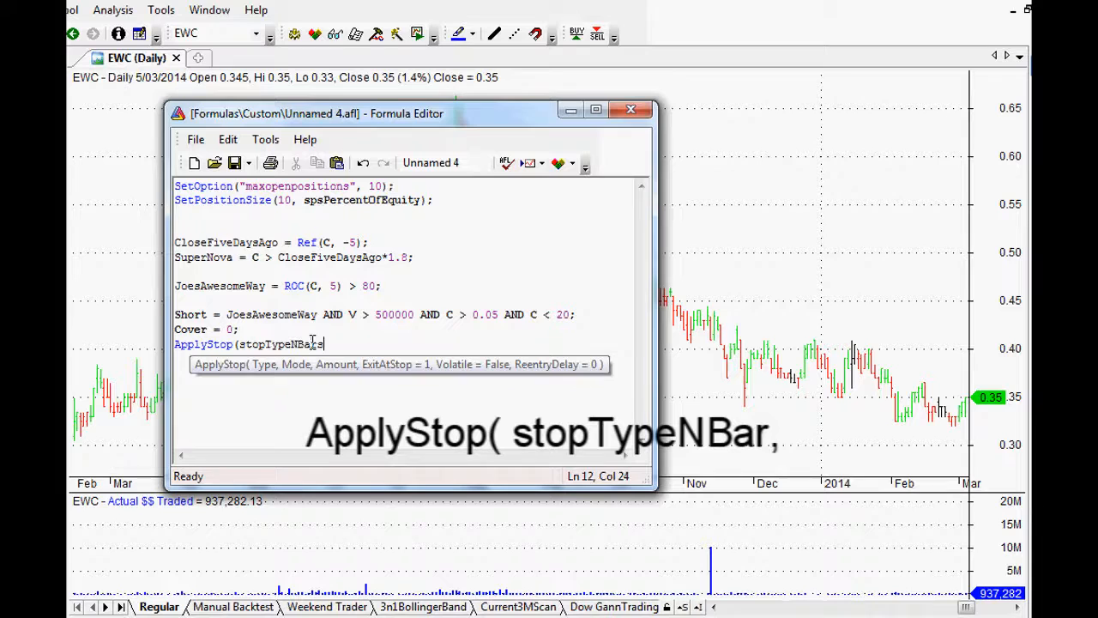
key("BackSpace")
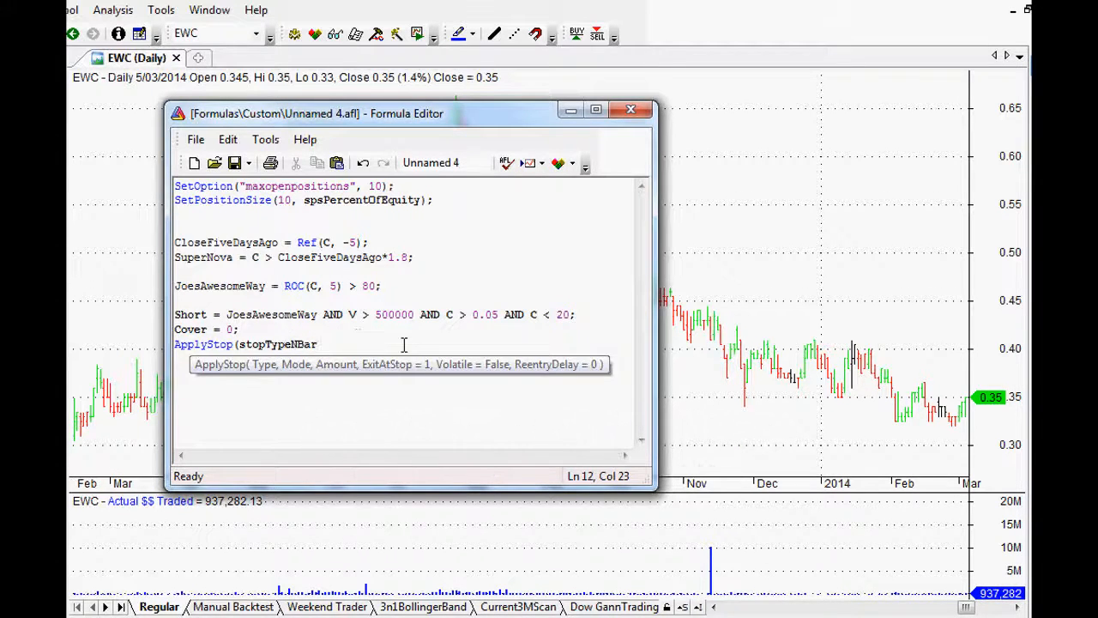
type(",")
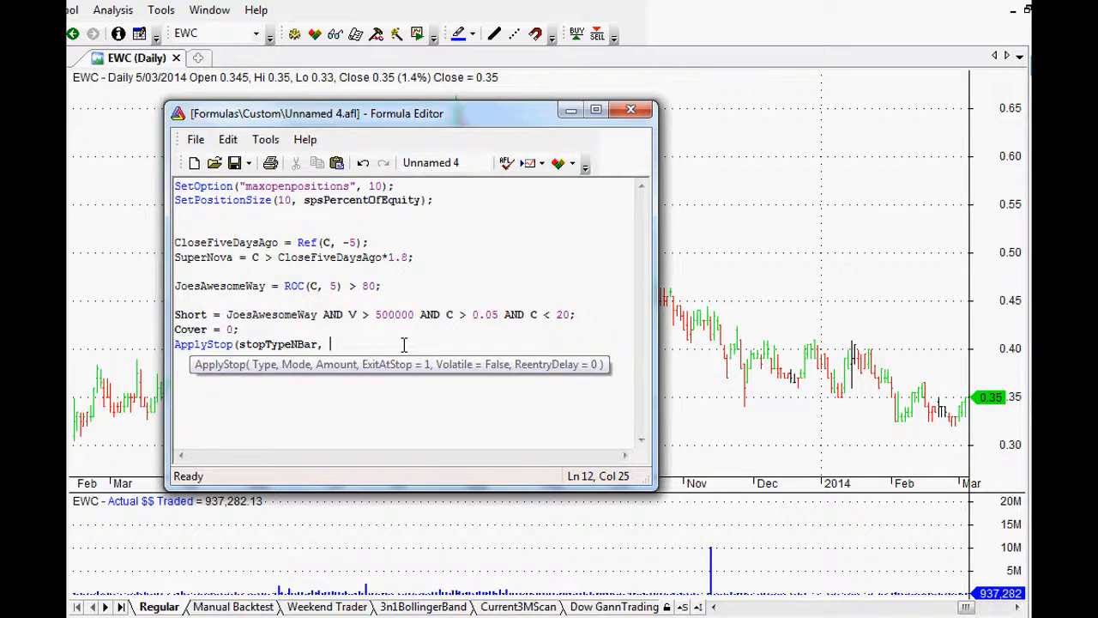
type("stopmo")
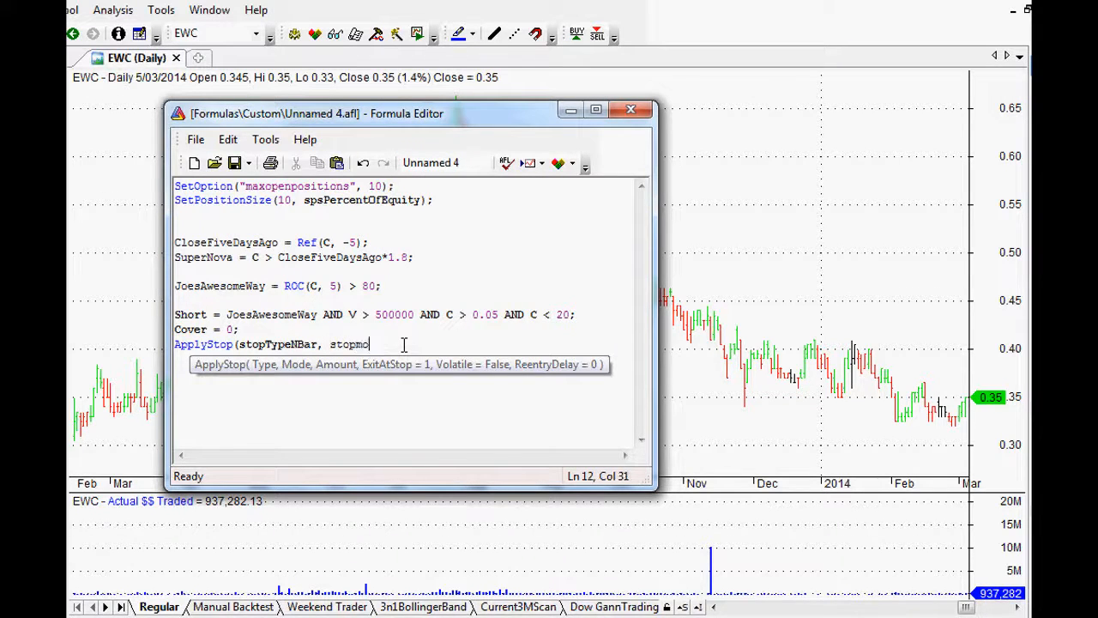
type("debar")
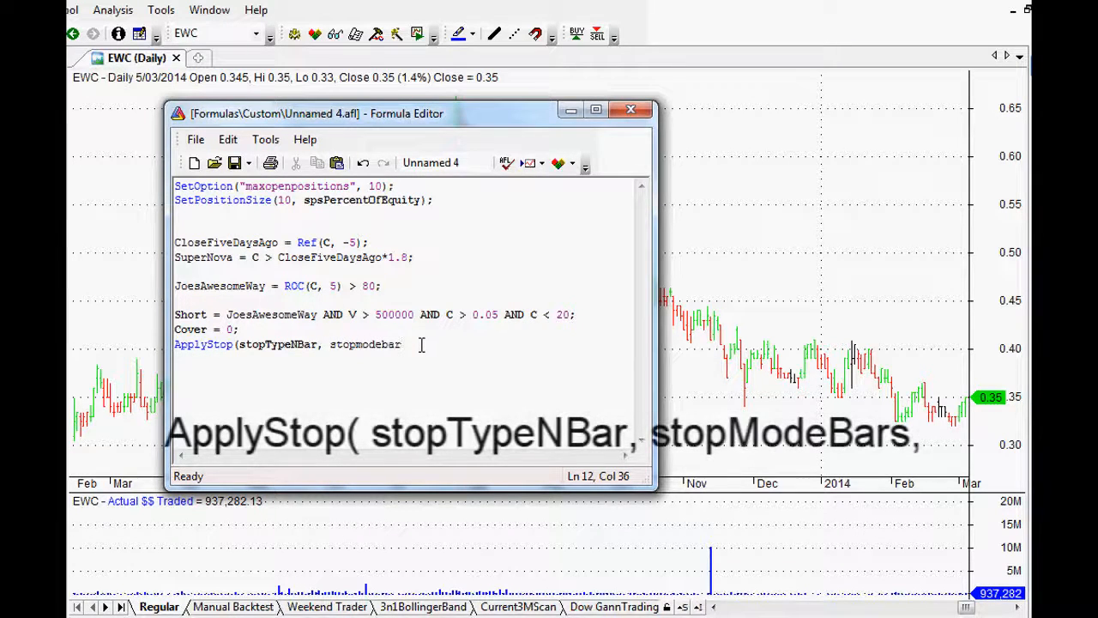
type("s")
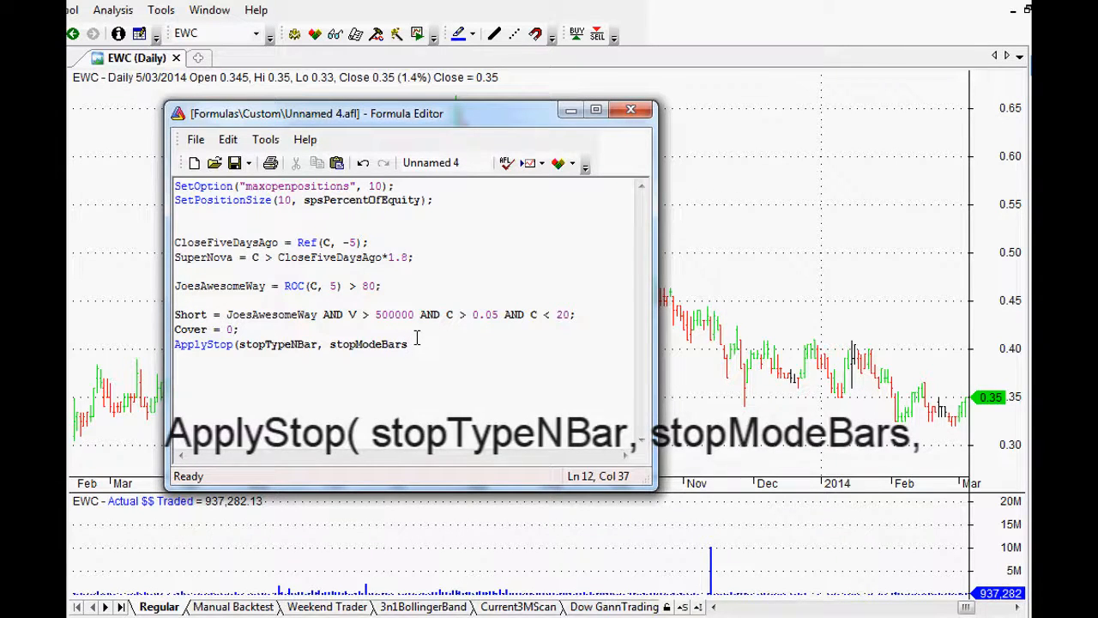
type(",")
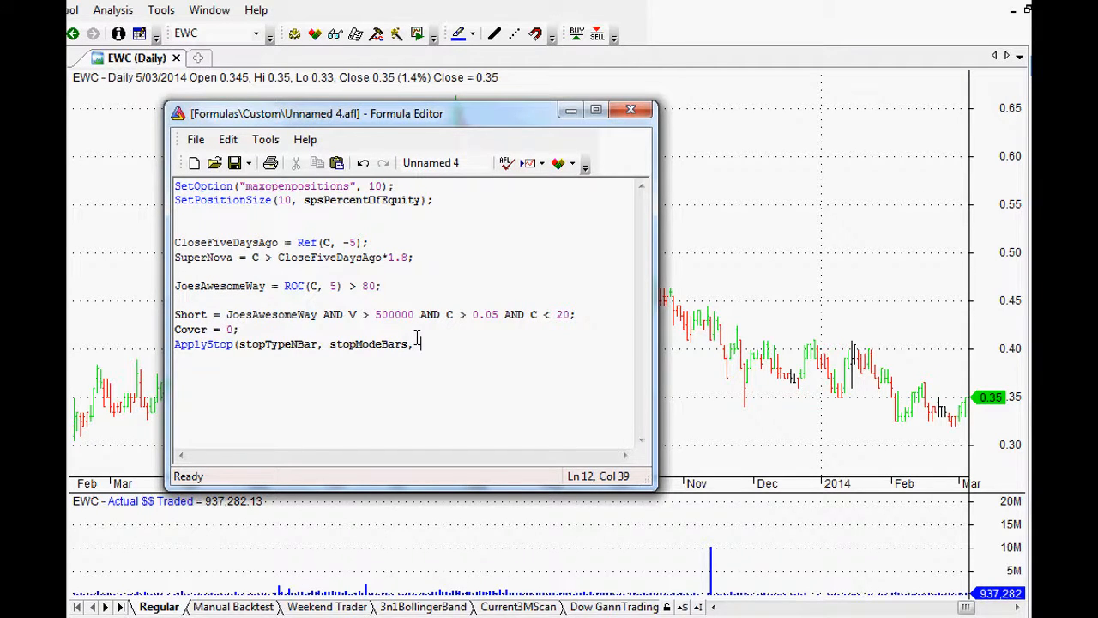
type("5")
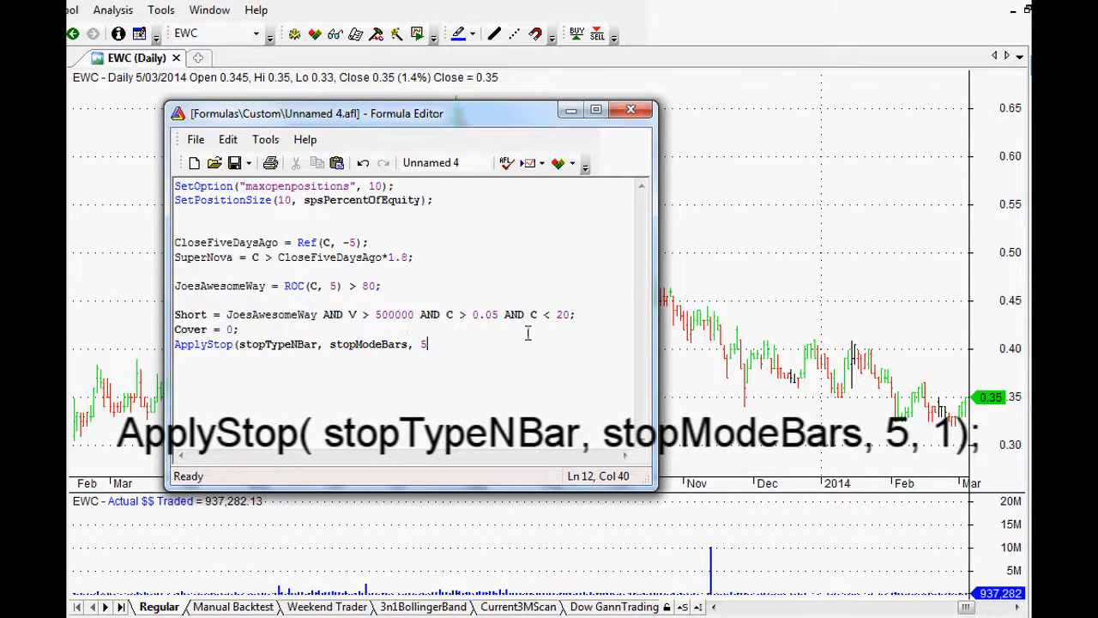
type(", 1")
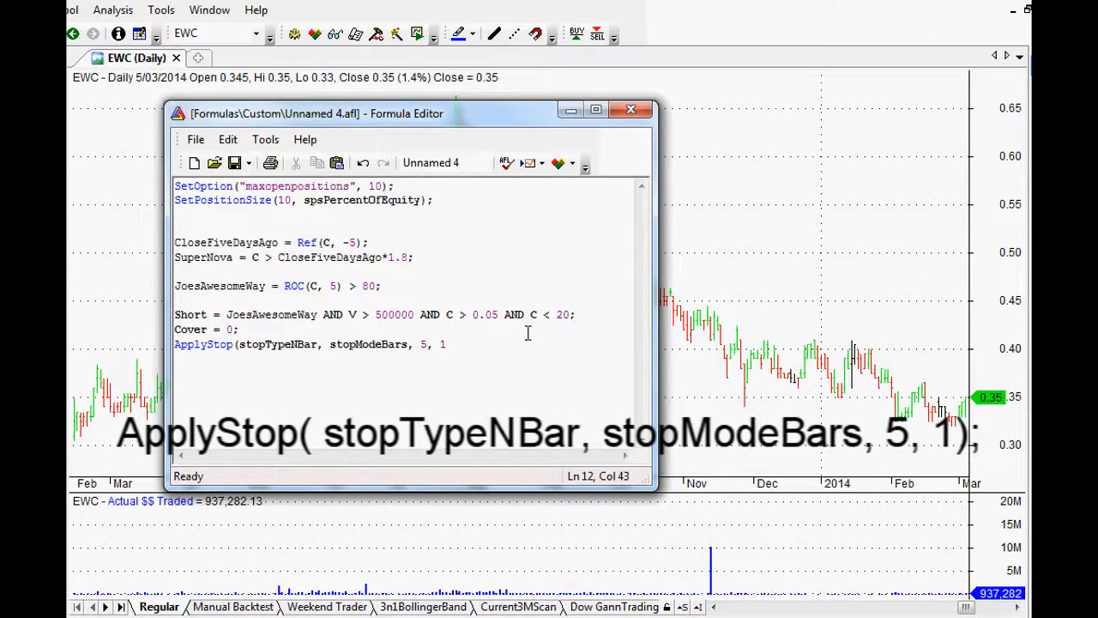
type(");")
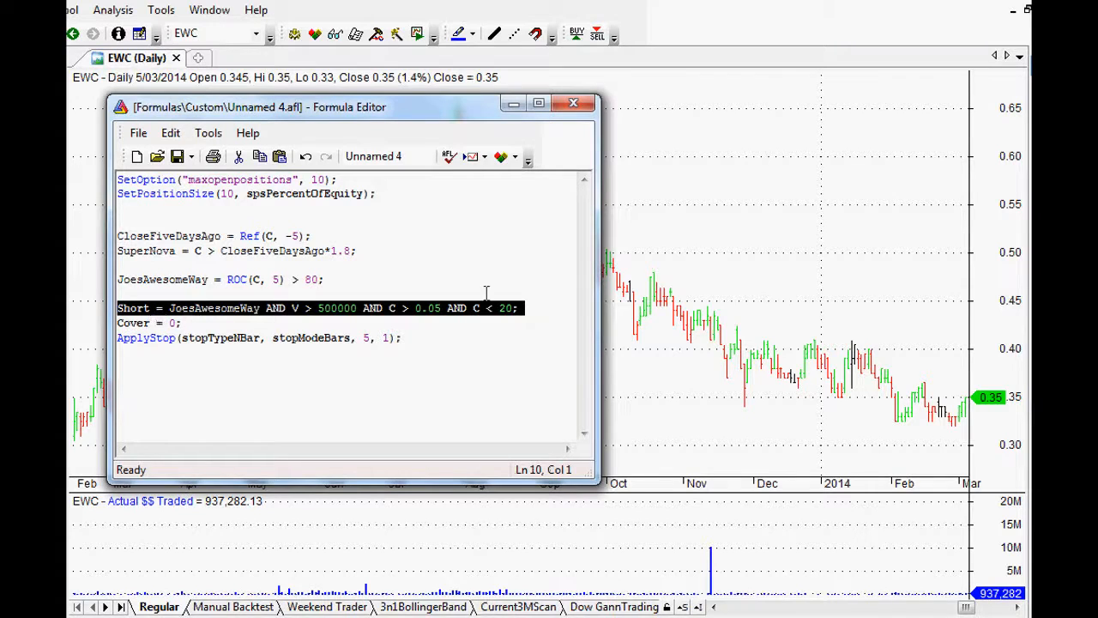
Step: Bring up Automatic Analysis with Shorting Strategy_Supernova.afl loaded
left_click(146, 337)
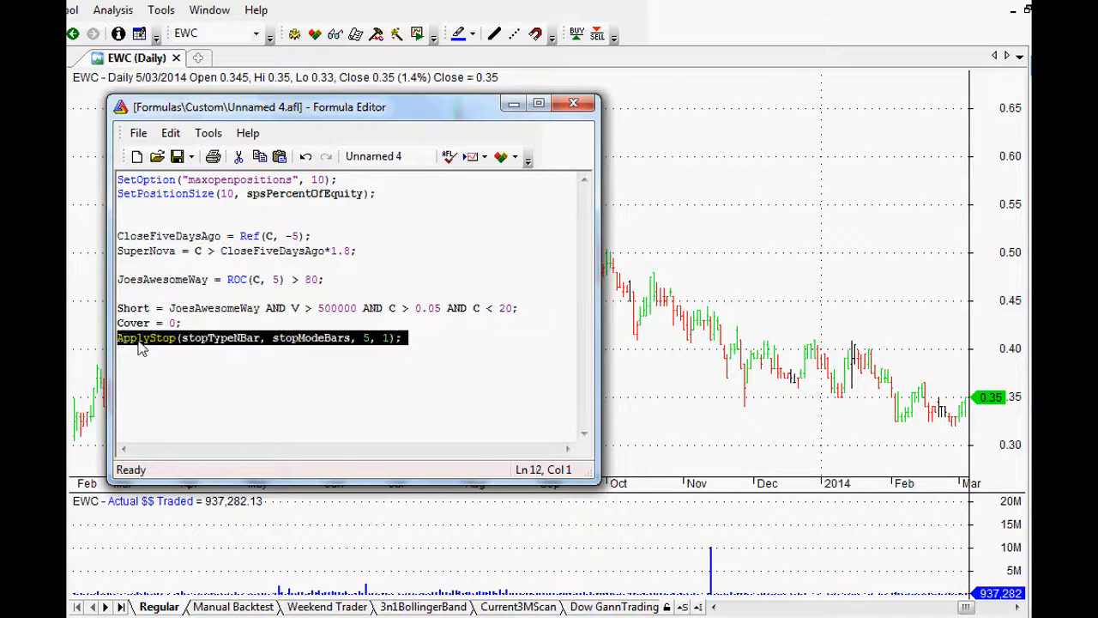
double_click(310, 337)
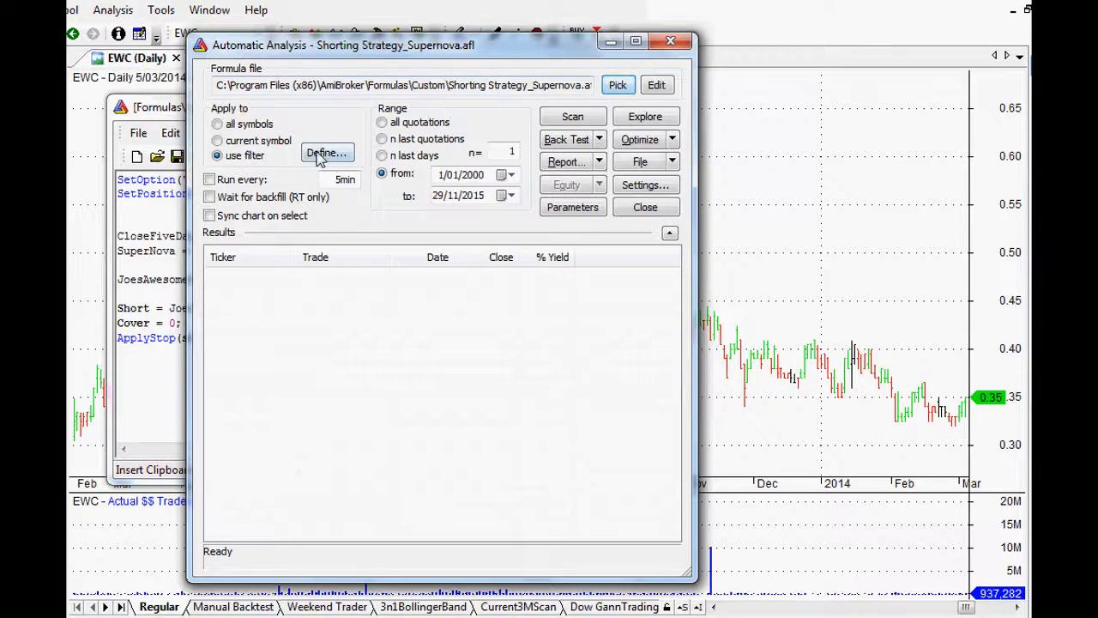
Step: Set the analysis filter to the ASX 300 with Delisted watch list and confirm
left_click(326, 155)
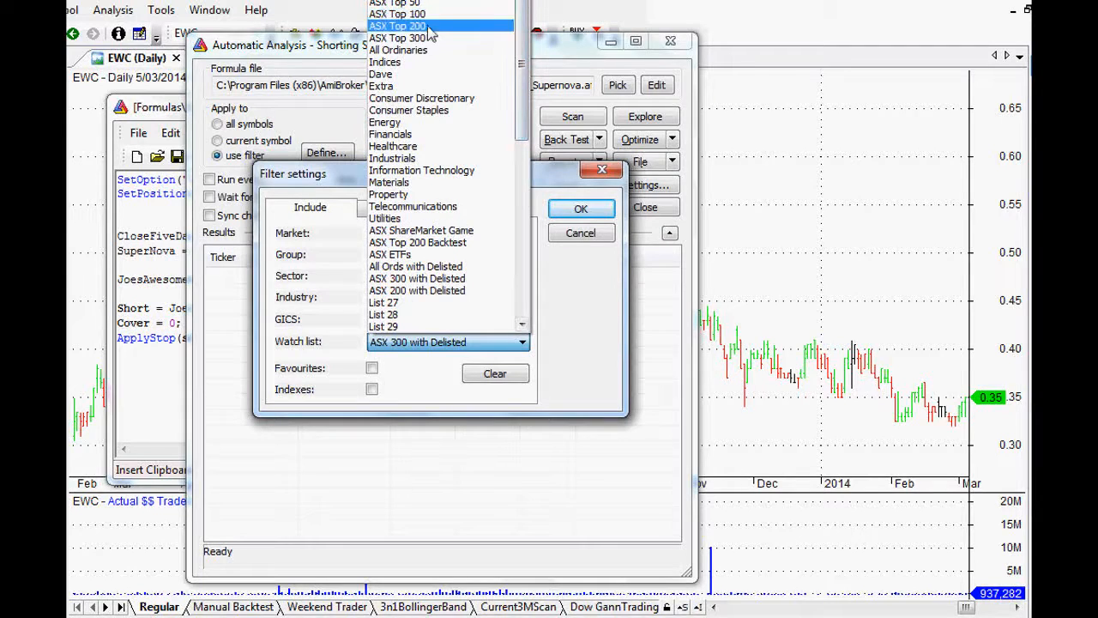
scroll("down", 3)
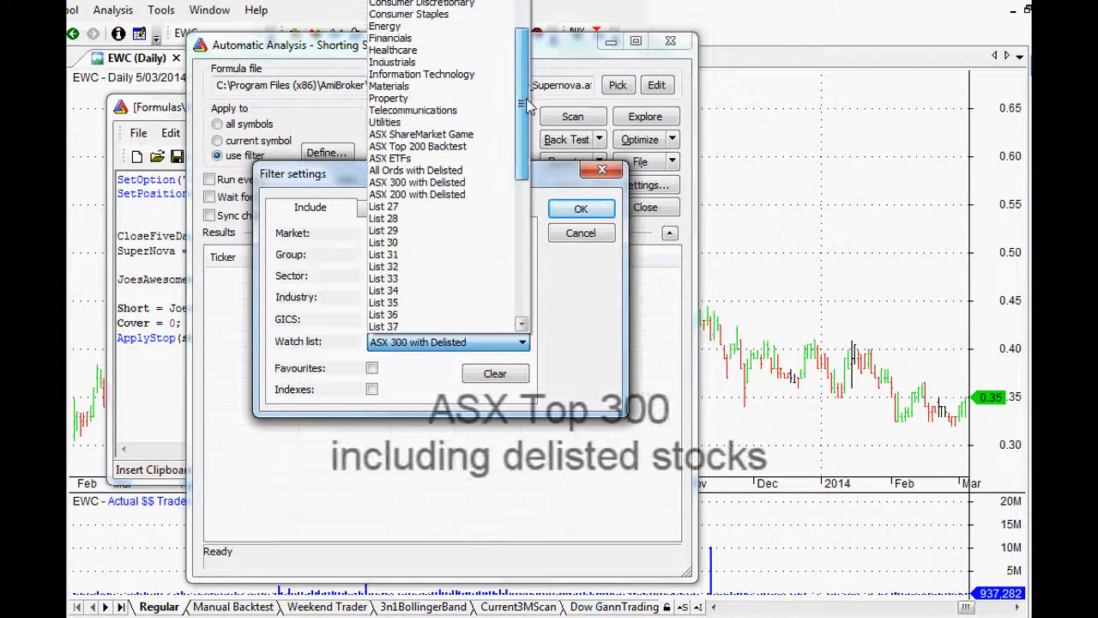
left_click(417, 182)
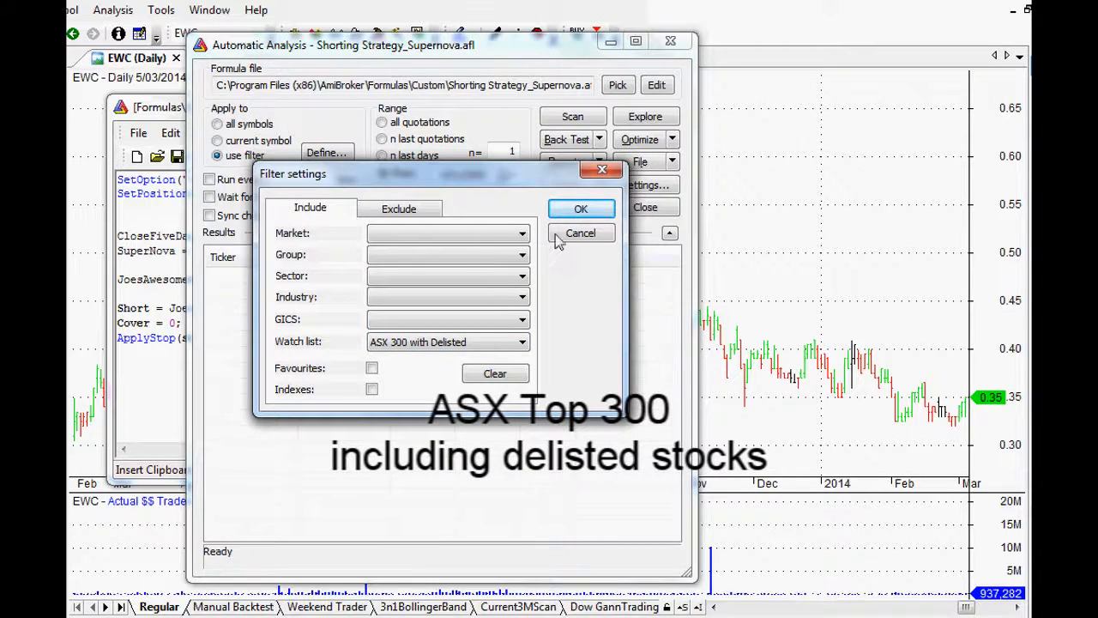
left_click(581, 208)
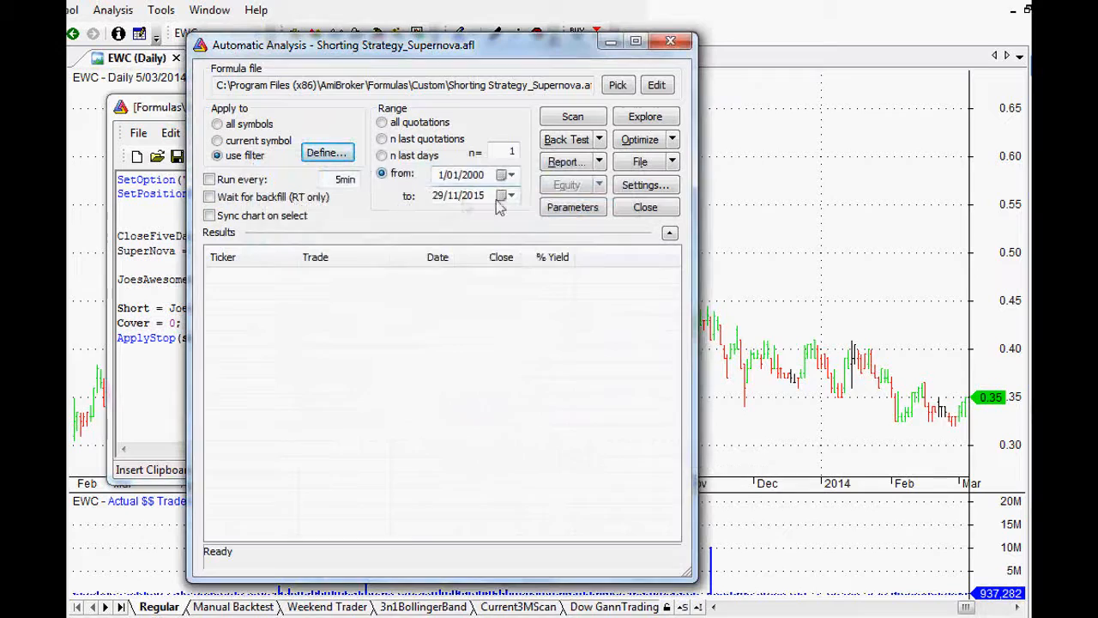
mouse_move(470, 197)
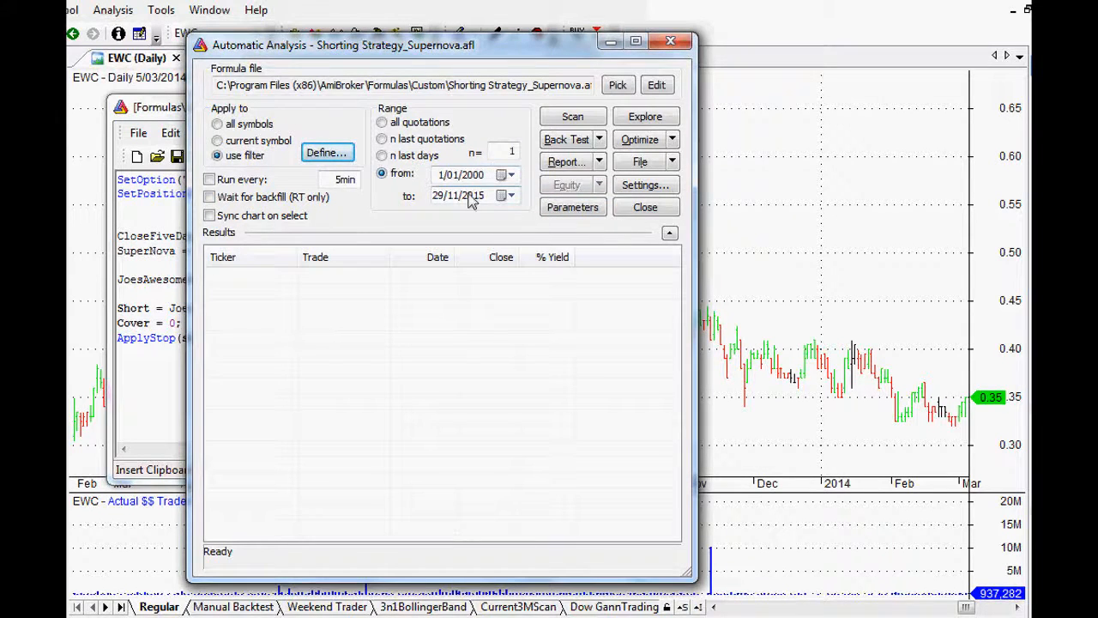
Step: Confirm backtester settings use Short positions only, review trade settings, then run the backtest
left_click(645, 185)
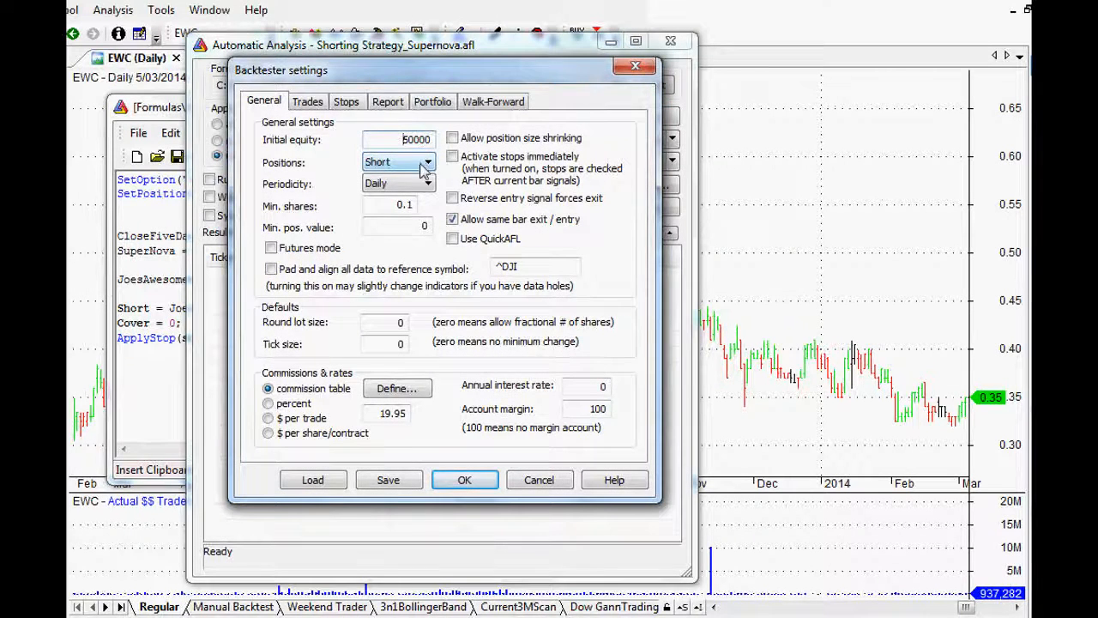
left_click(428, 162)
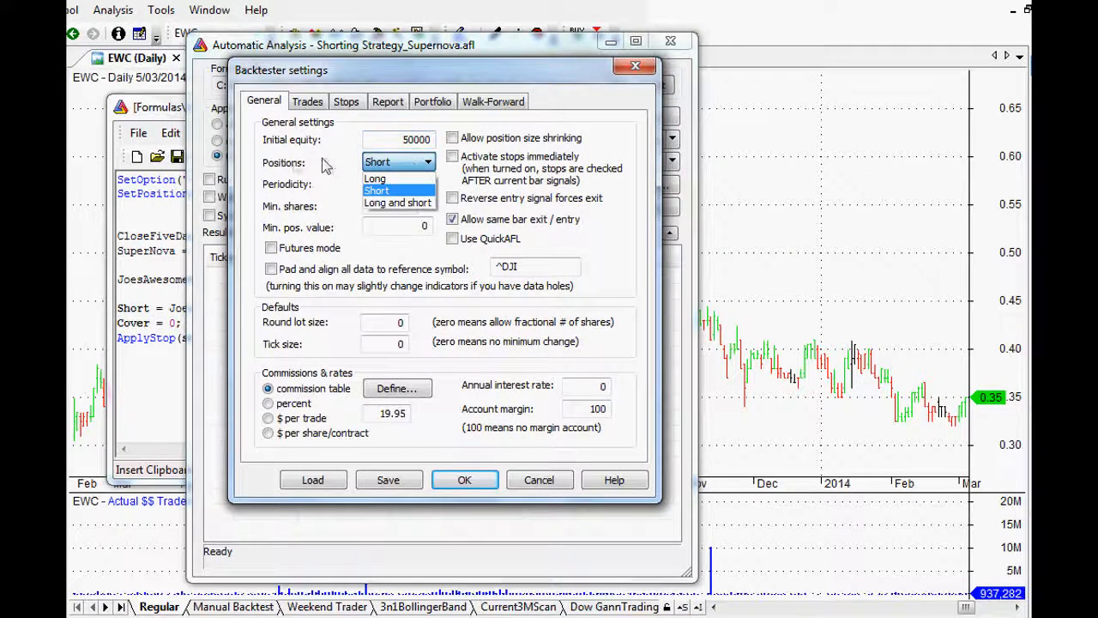
left_click(378, 190)
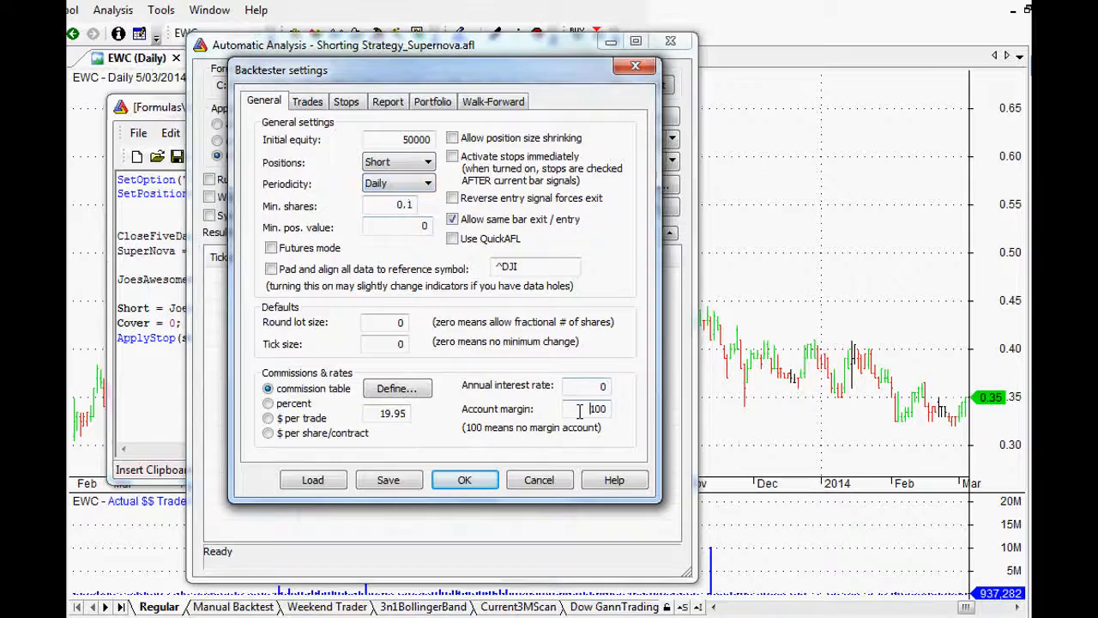
left_click(307, 102)
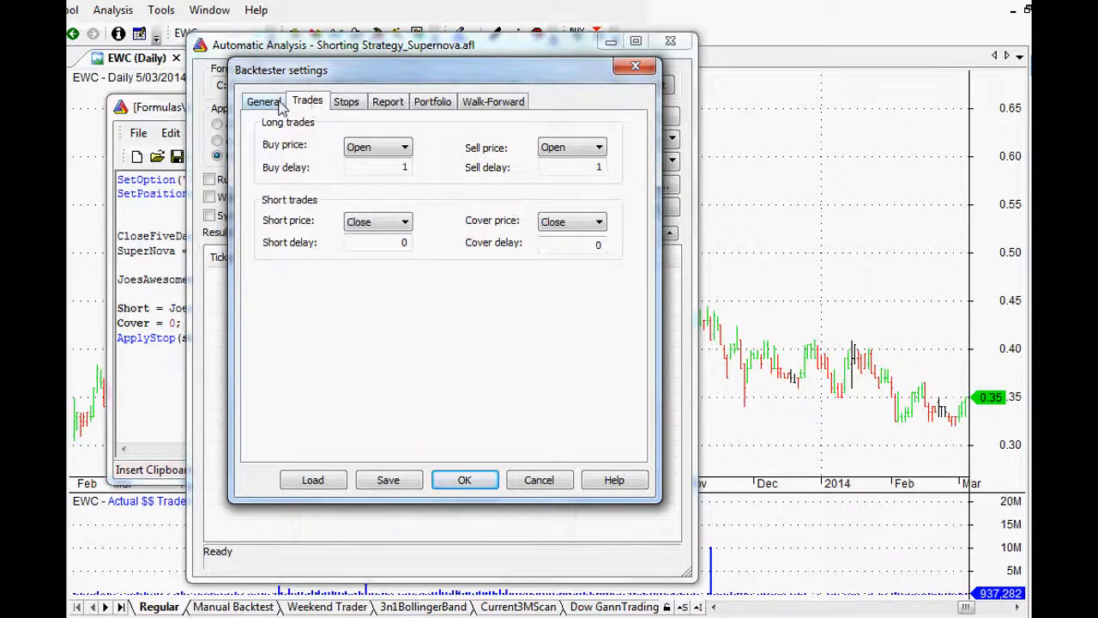
left_click(464, 480)
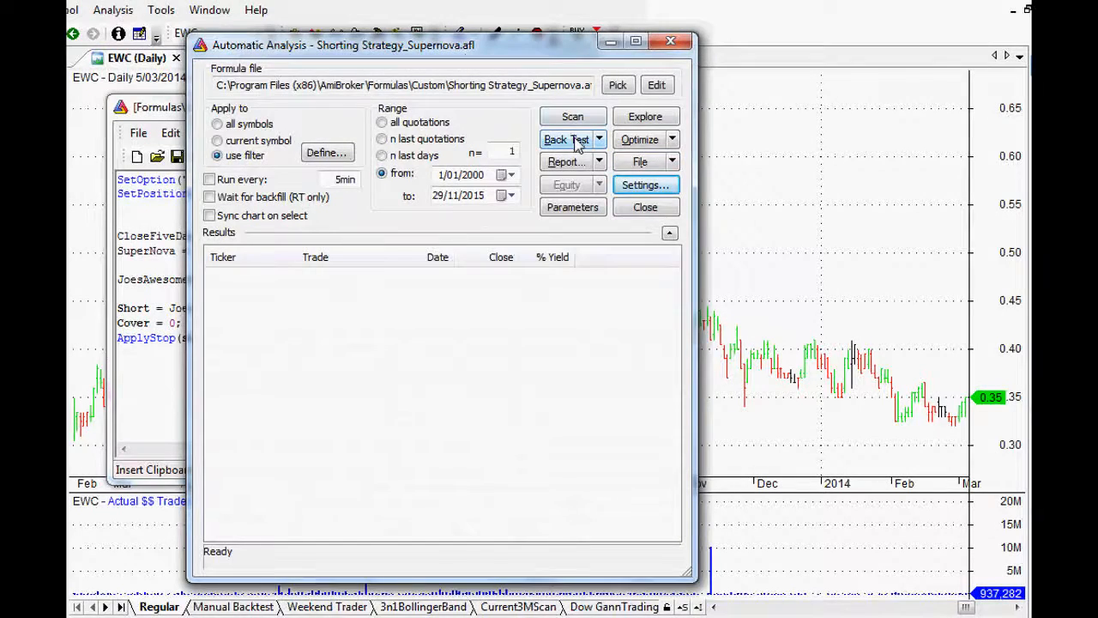
left_click(566, 139)
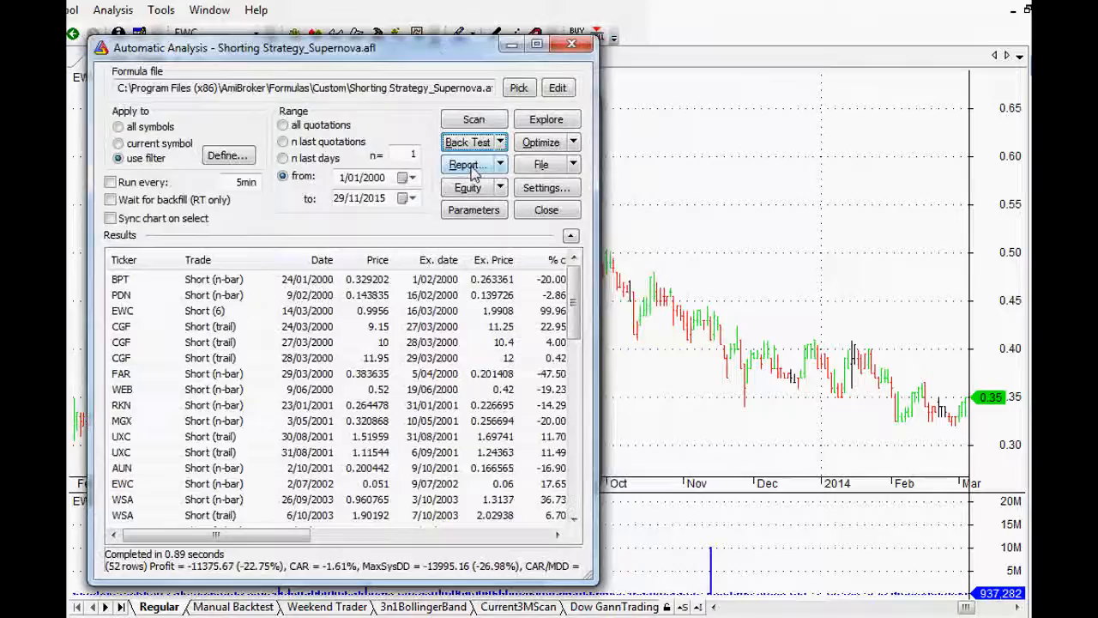
Step: Open the full backtest report statistics: 47 short trades, net profit -18.10%
left_click(468, 164)
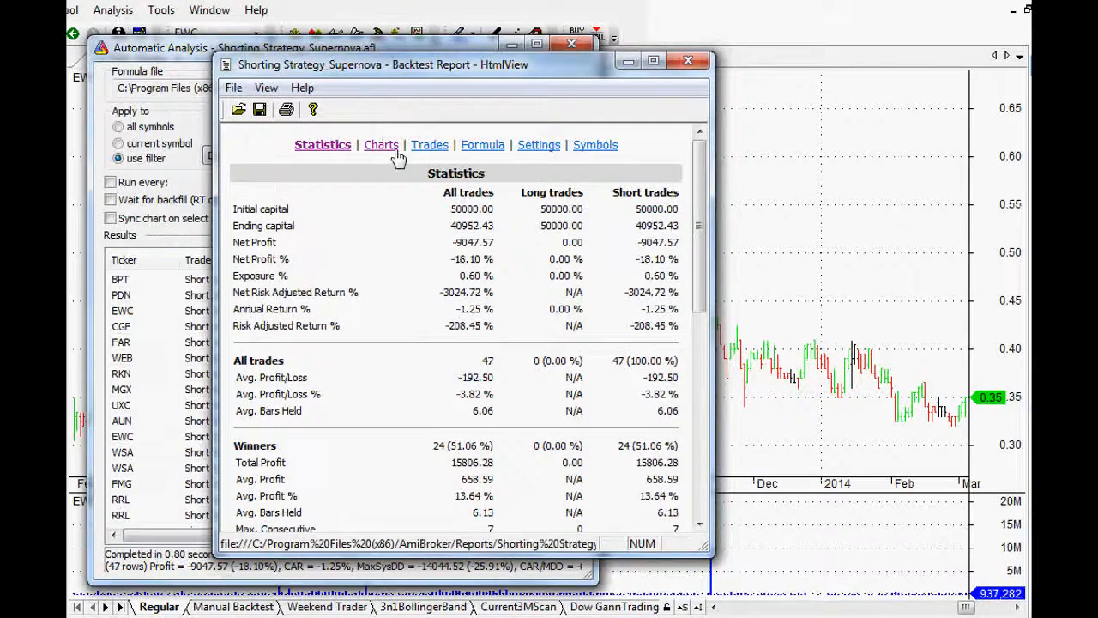
Step: Review the report's Charts page down to the profit distribution, equity near 40952, drawdown -26%
left_click(376, 144)
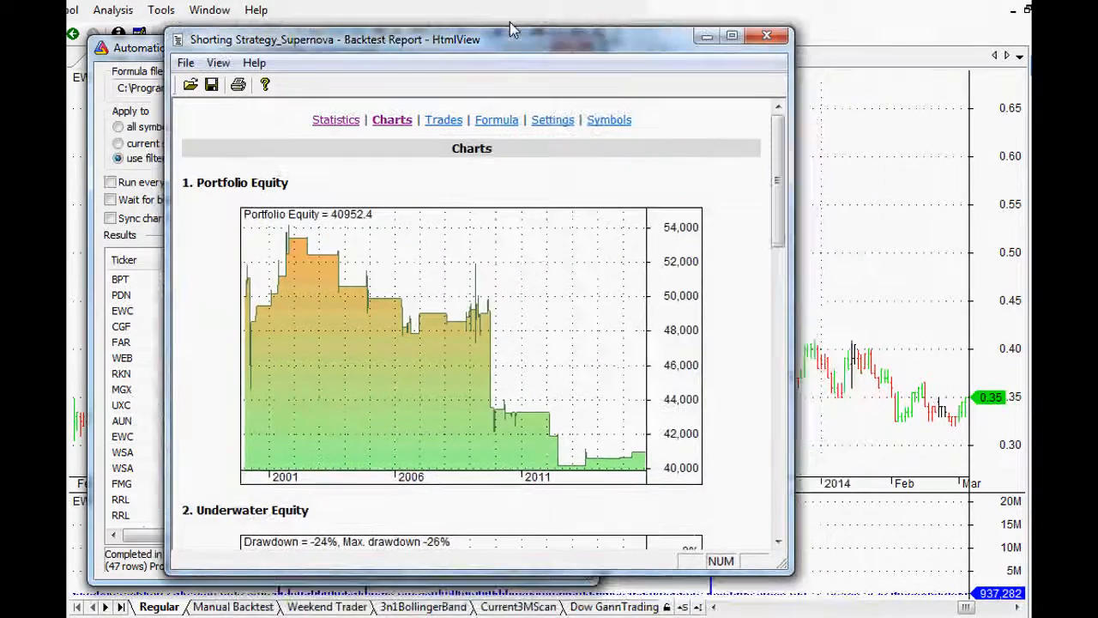
left_click_drag(510, 38, 476, 38)
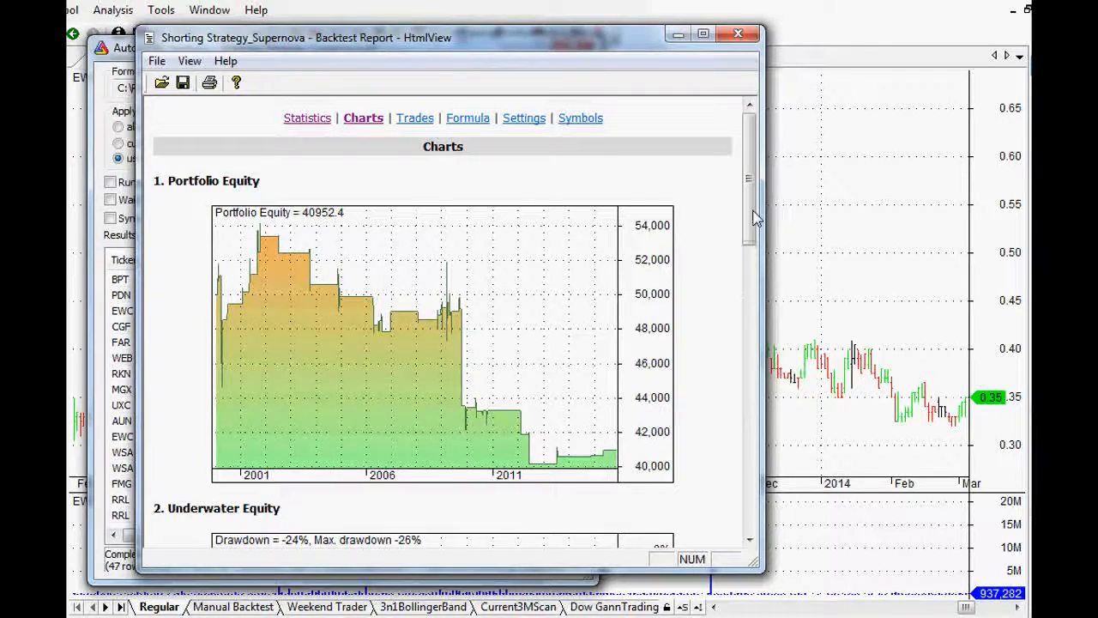
scroll("down", 3)
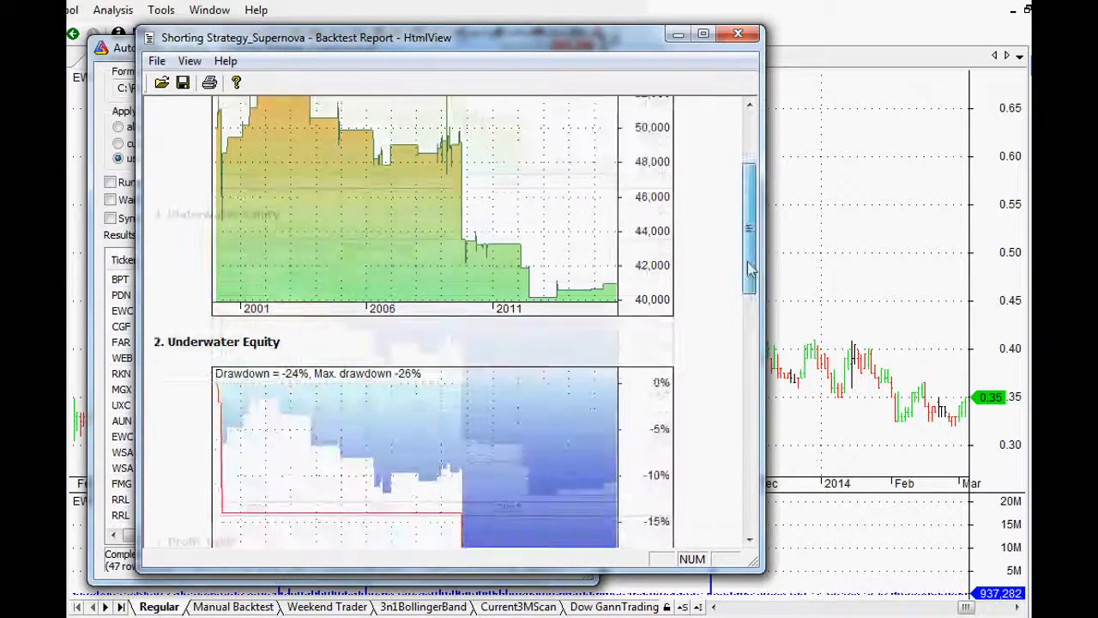
scroll("down", 3)
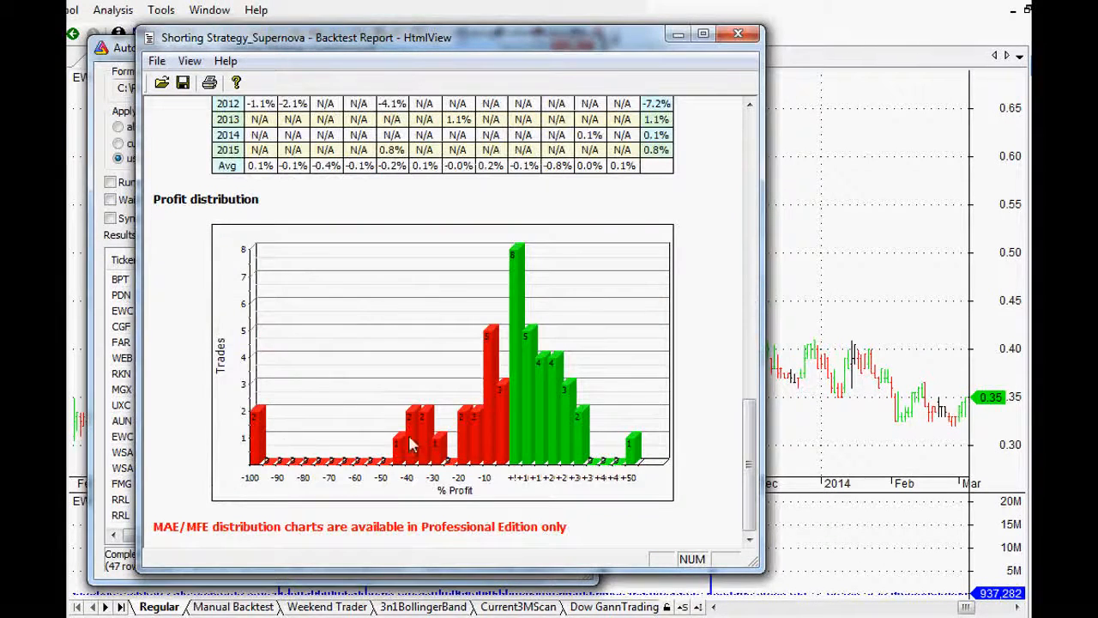
mouse_move(296, 449)
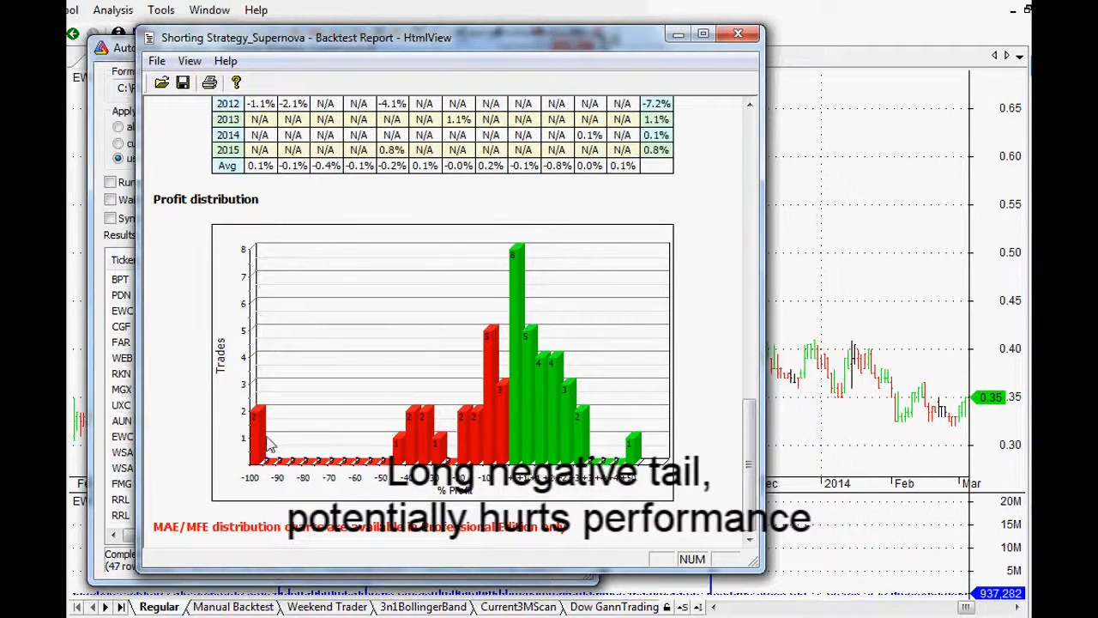
mouse_move(270, 420)
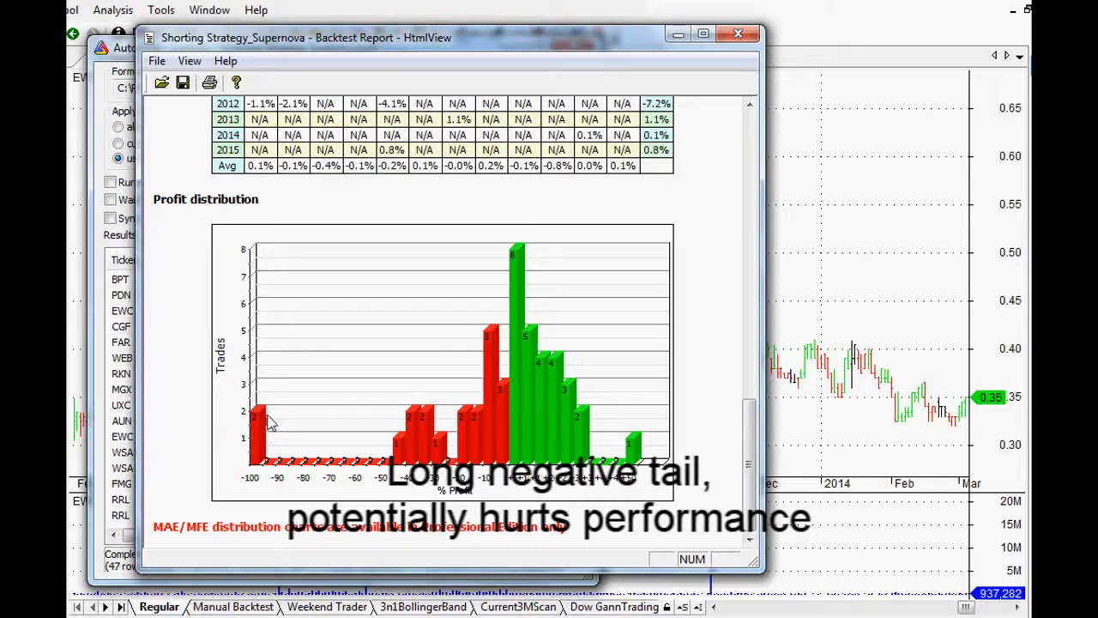
mouse_move(637, 217)
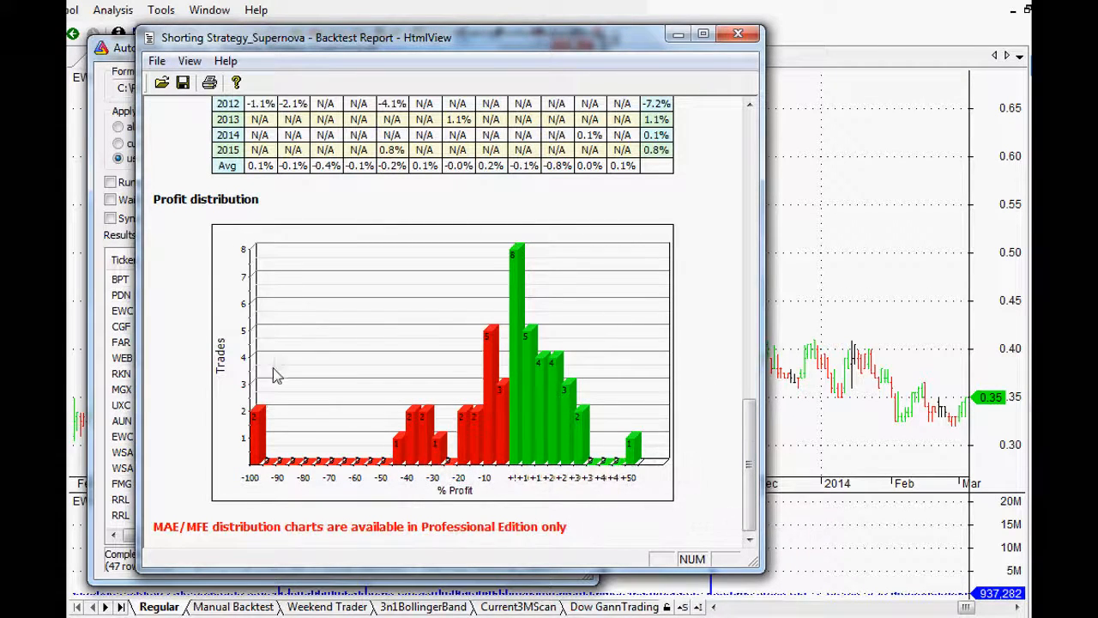
mouse_move(322, 507)
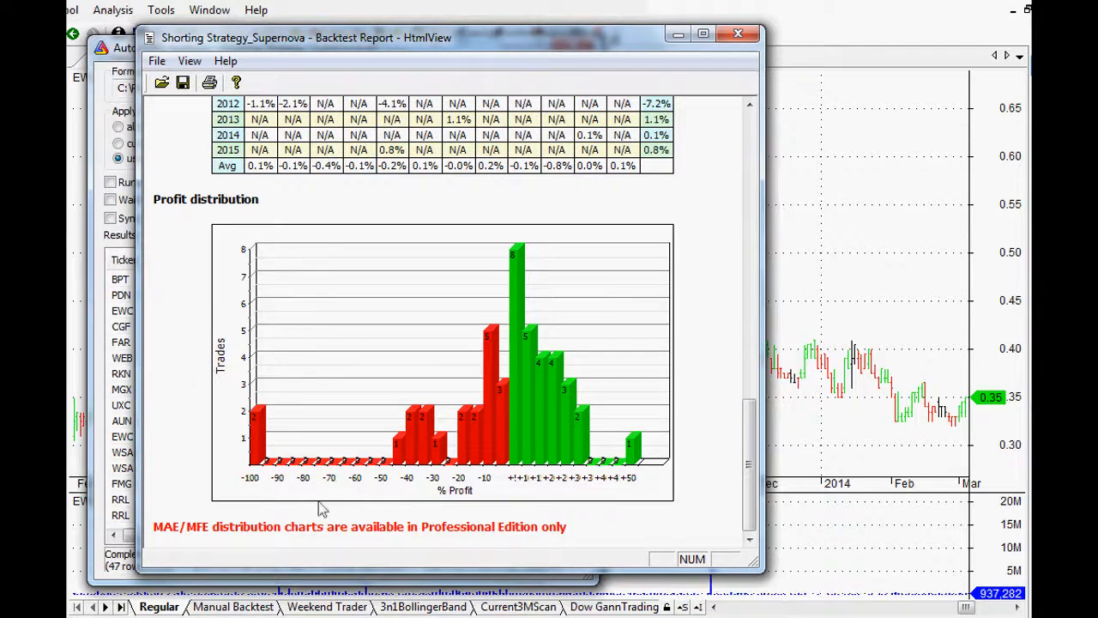
mouse_move(262, 470)
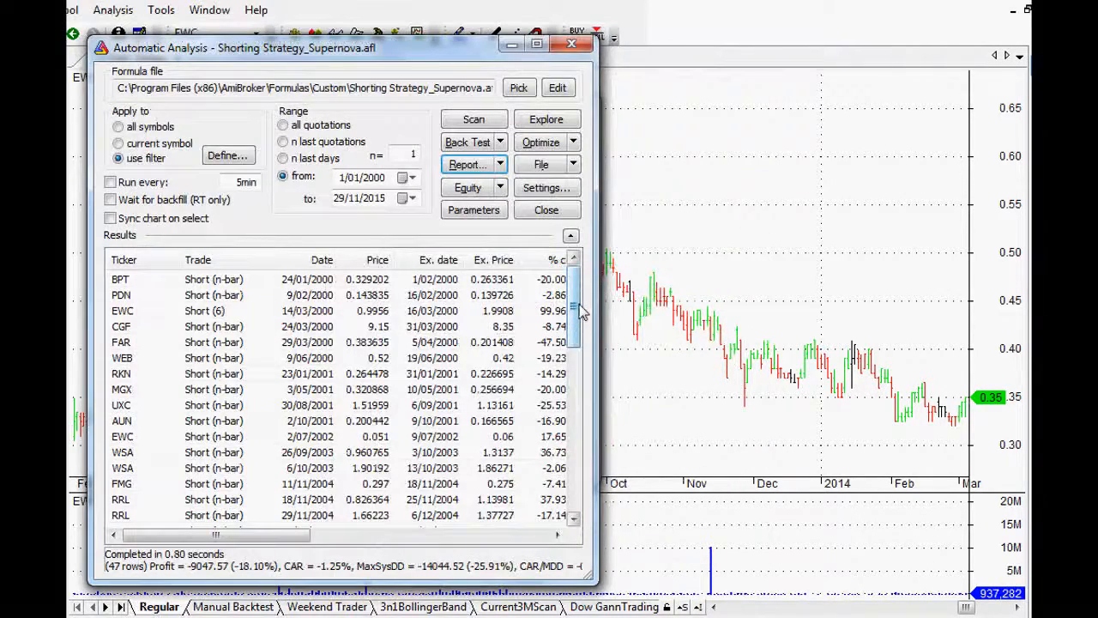
Step: Sort trades by % chg worst first and show the FAR trade's chart with its options menu
left_click(539, 259)
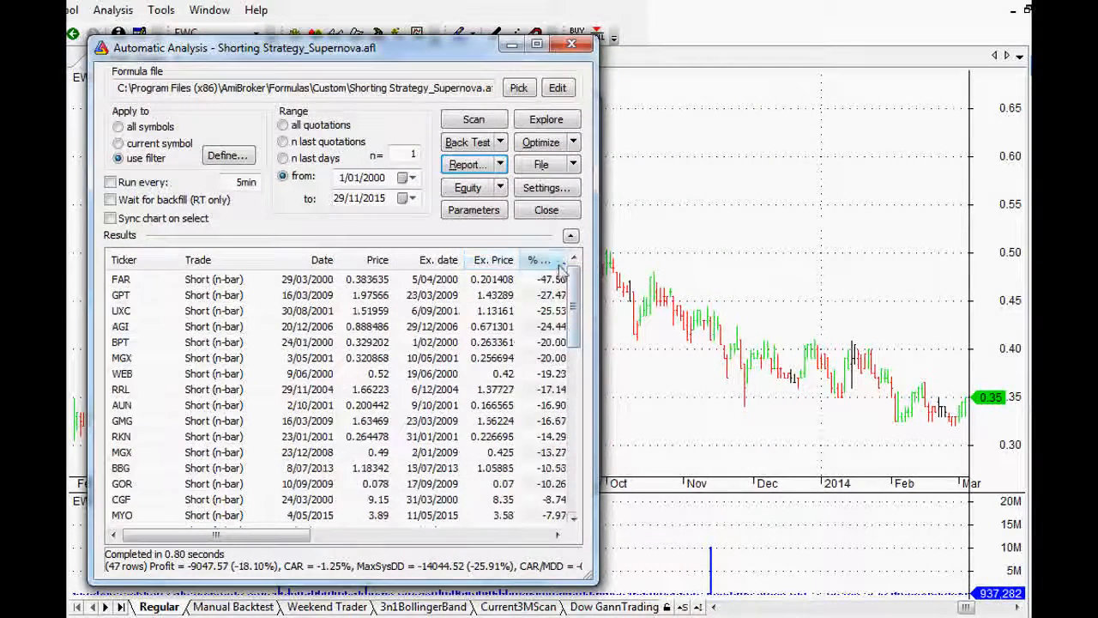
left_click(538, 260)
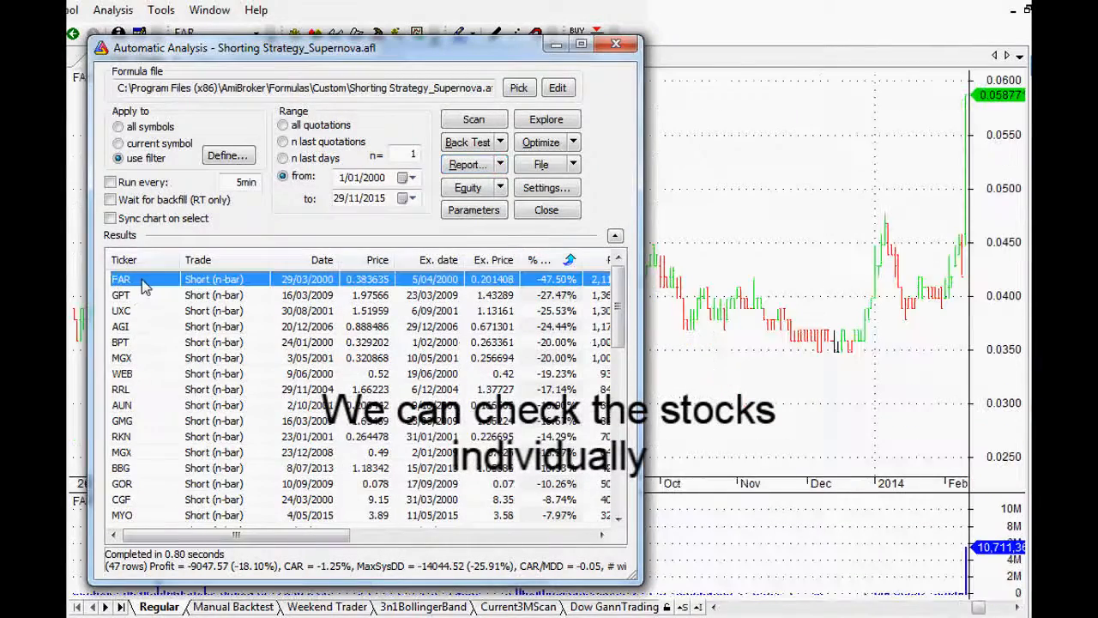
right_click(146, 279)
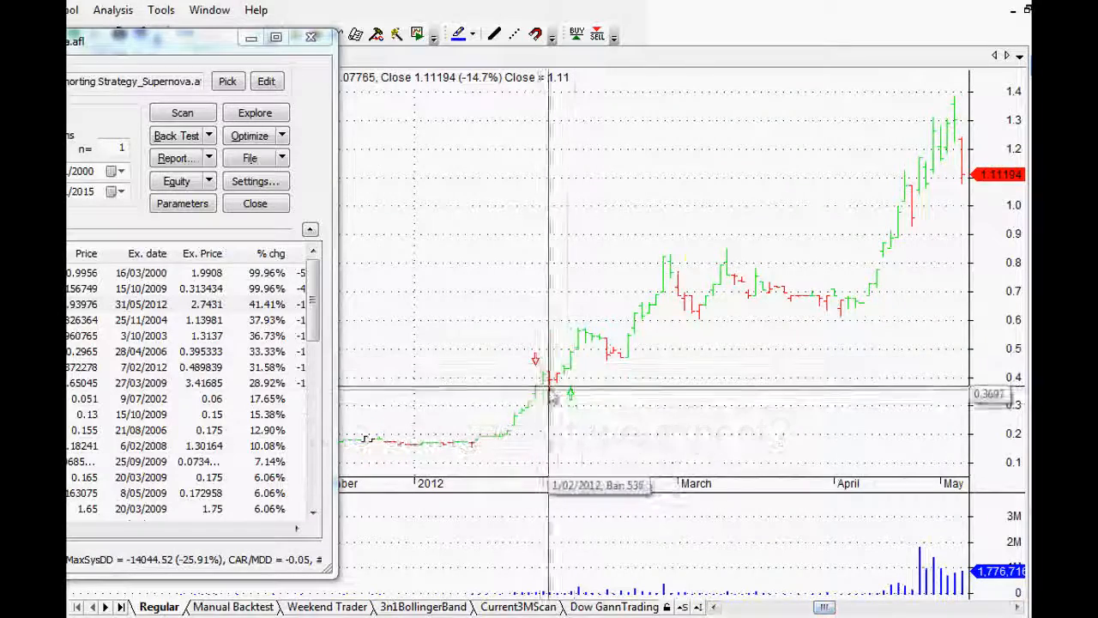
mouse_move(523, 395)
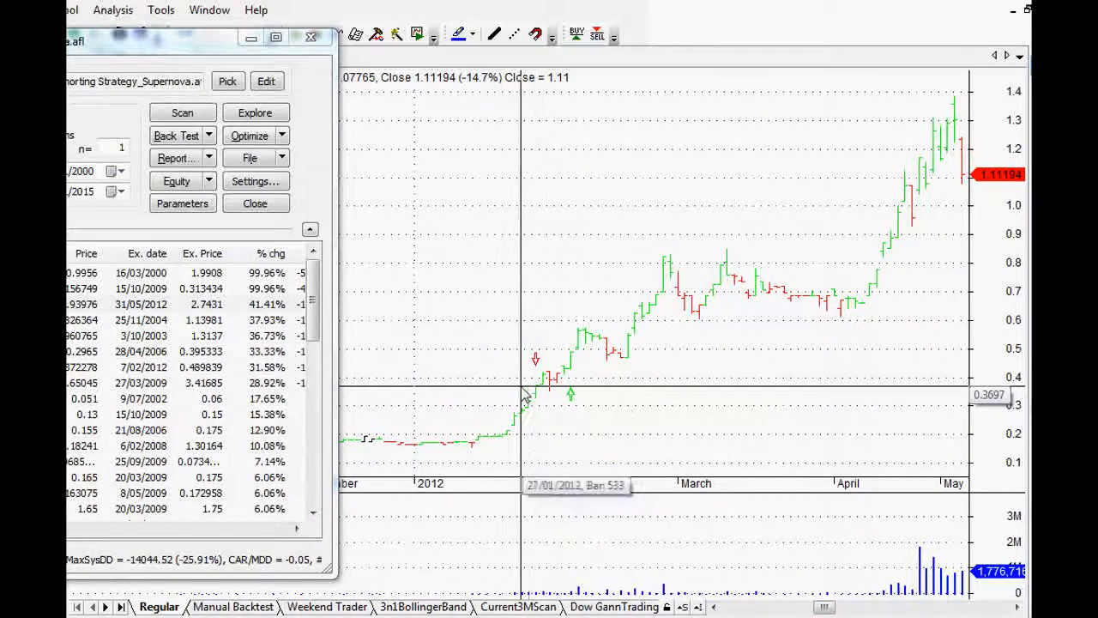
mouse_move(555, 394)
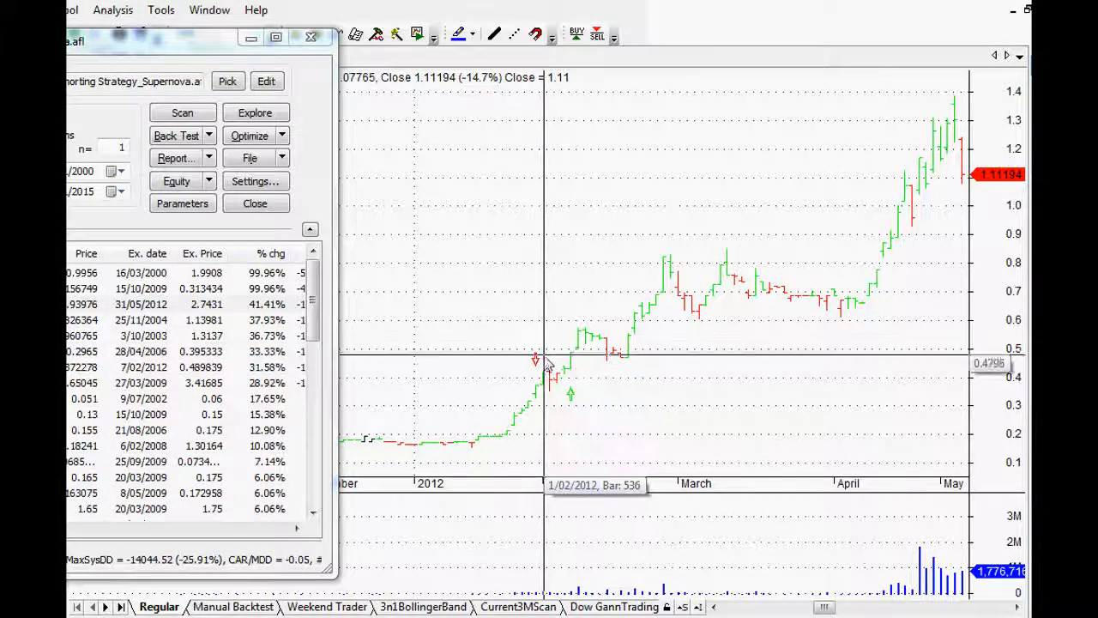
mouse_move(571, 382)
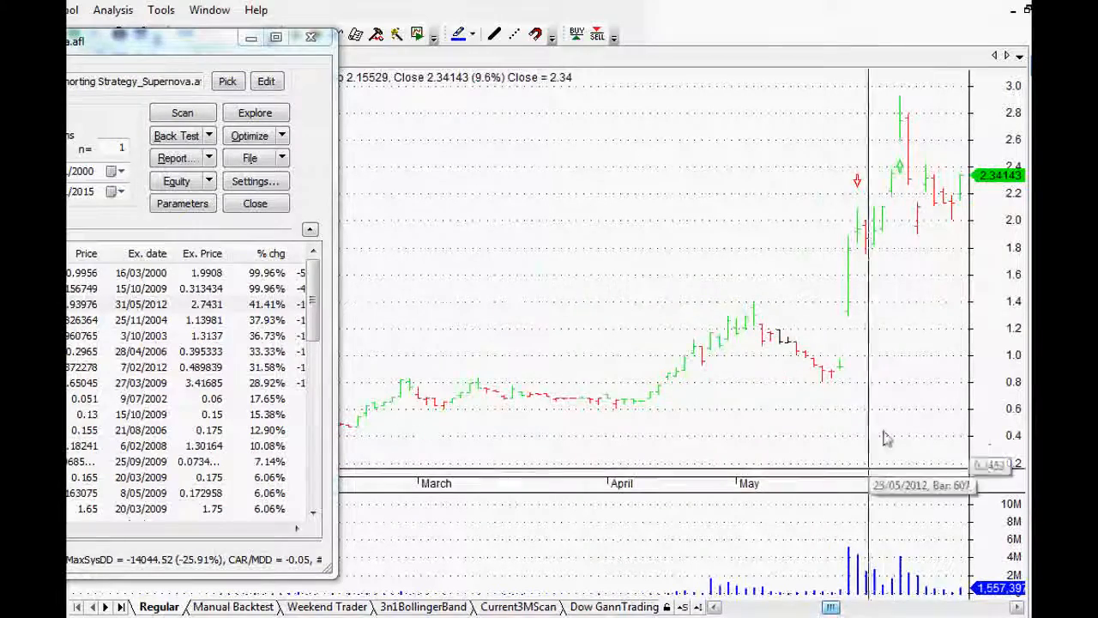
mouse_move(743, 239)
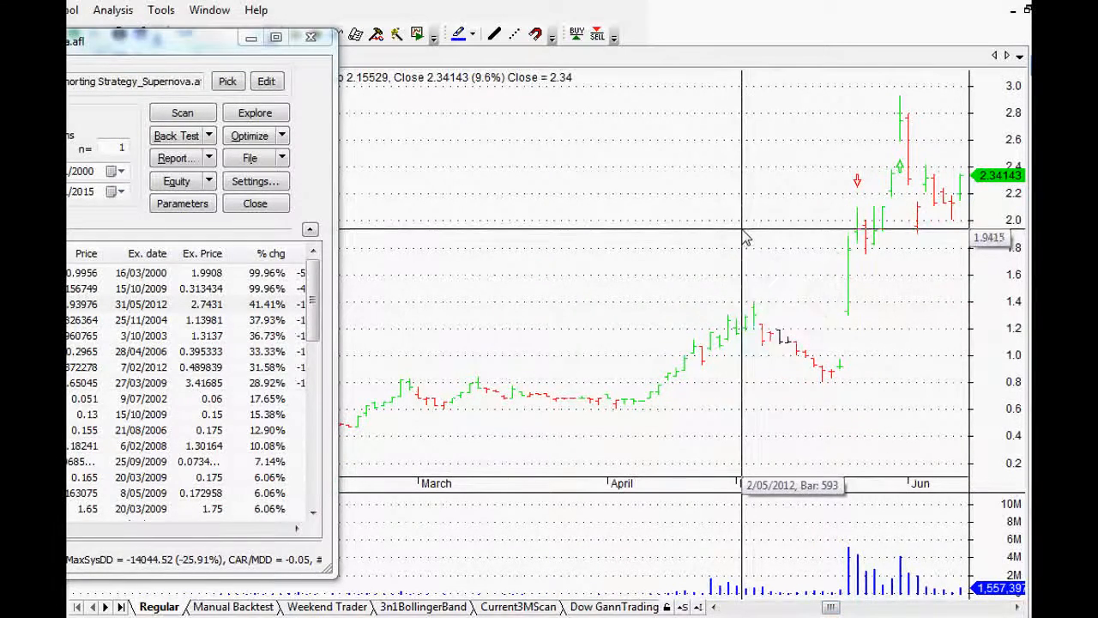
mouse_move(741, 238)
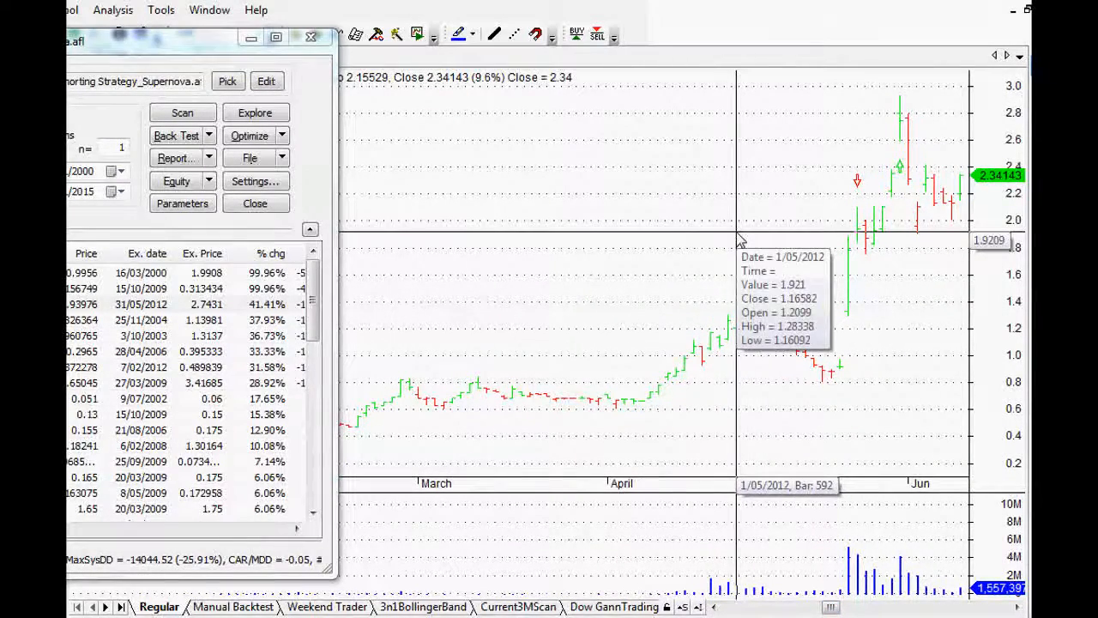
mouse_move(744, 124)
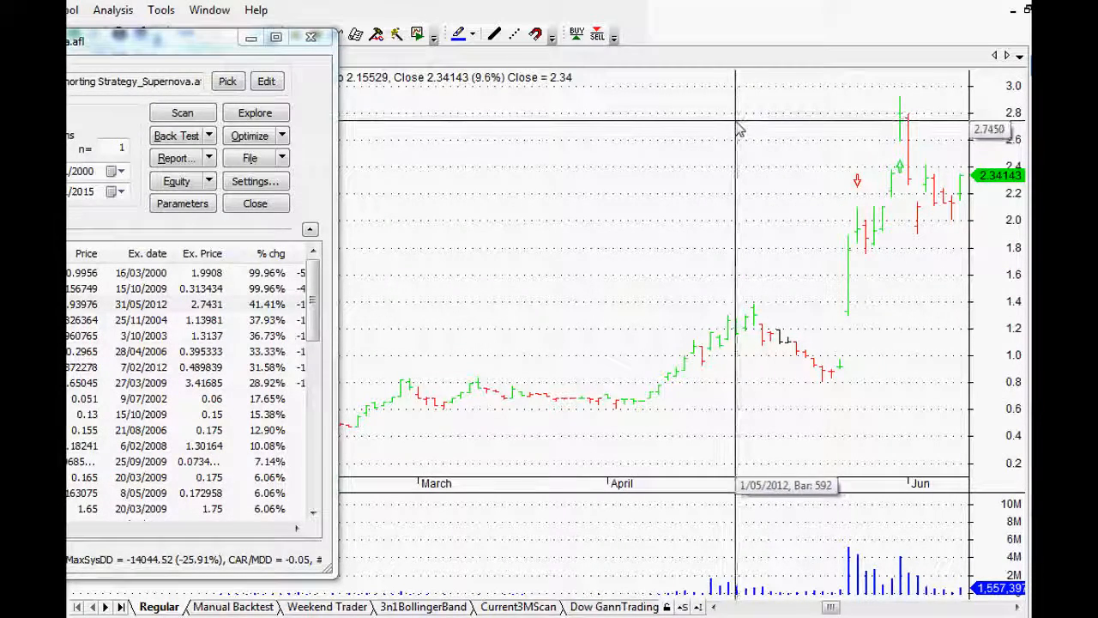
mouse_move(721, 142)
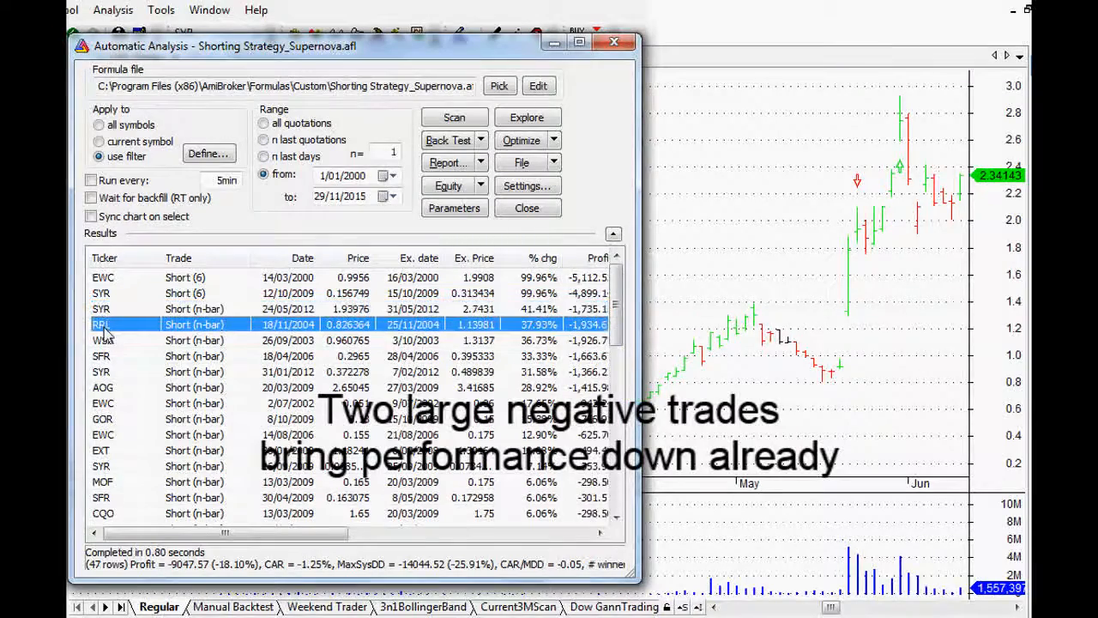
Step: Show arrows for the RRL losing short and scroll its chart to November 2004
right_click(102, 325)
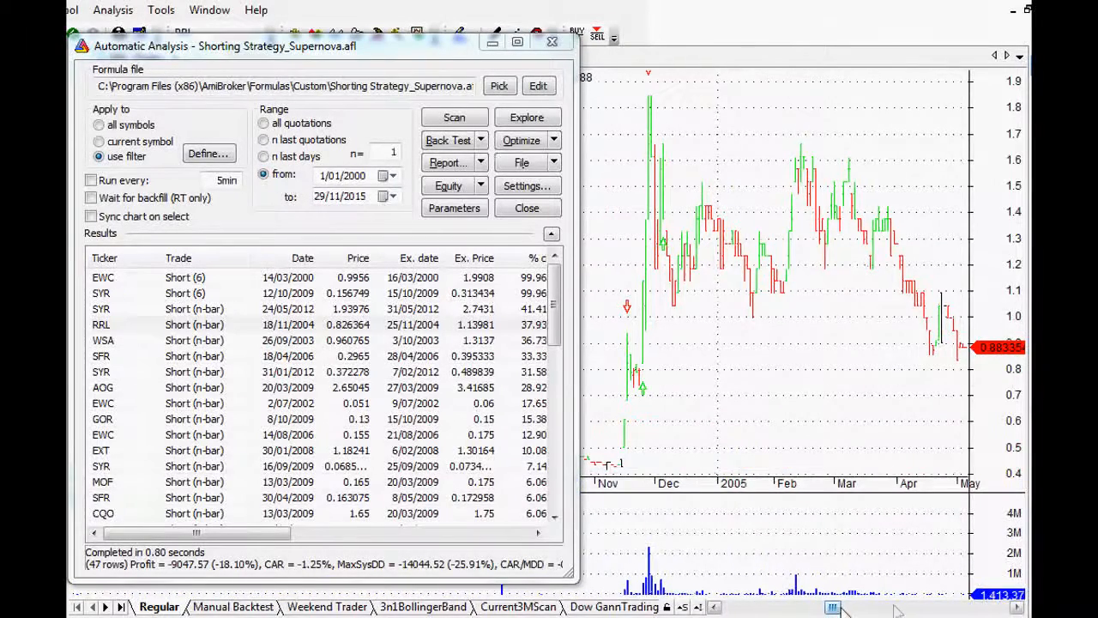
scroll("right", 3)
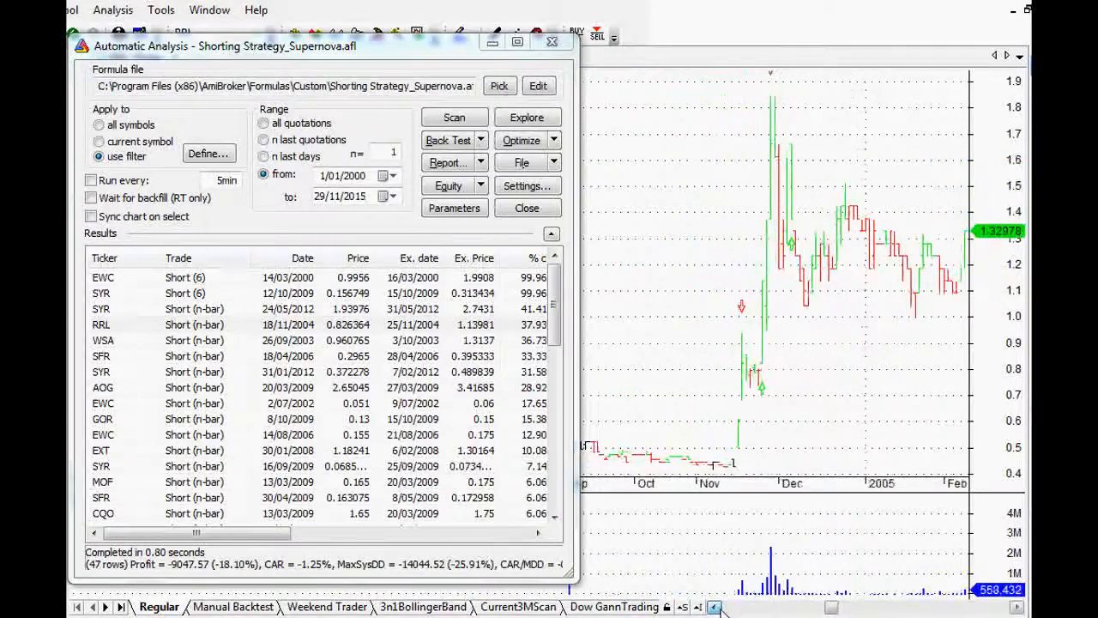
mouse_move(876, 419)
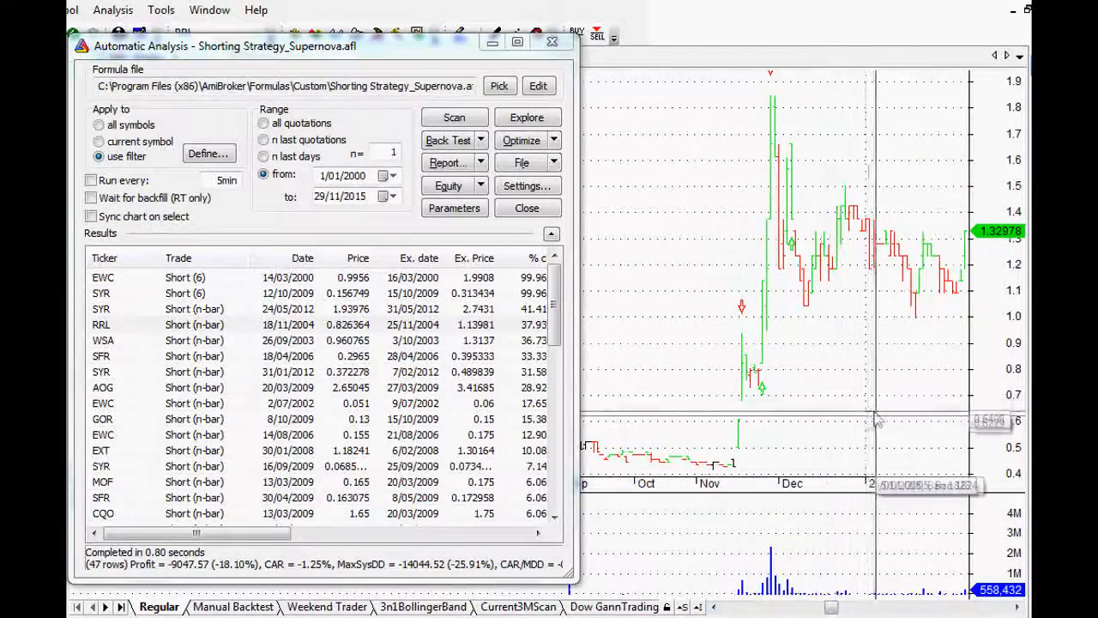
mouse_move(768, 350)
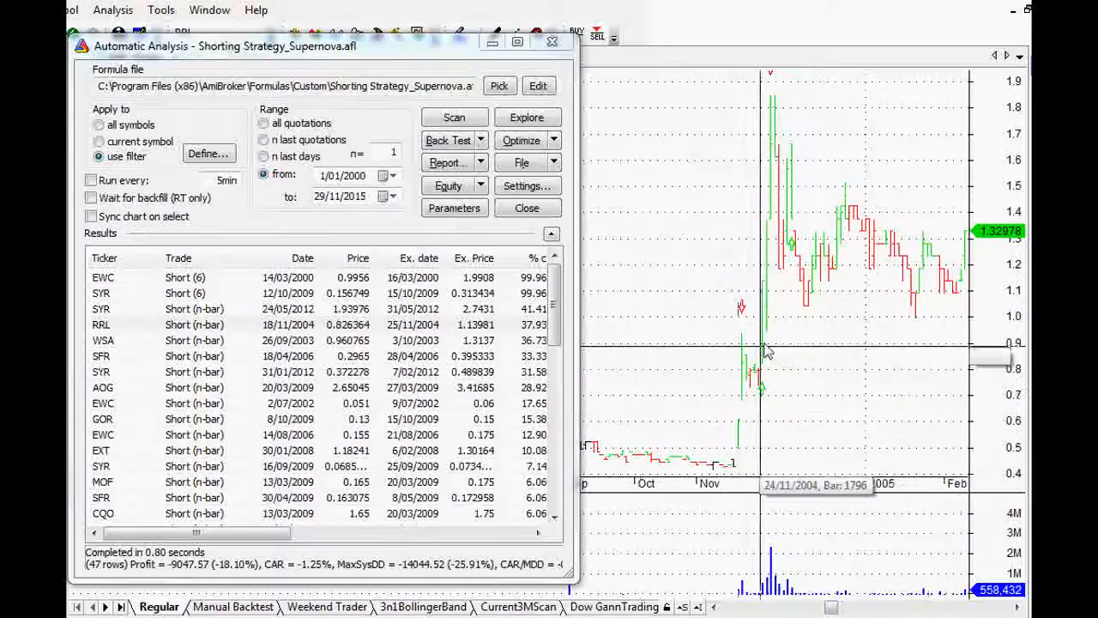
mouse_move(770, 380)
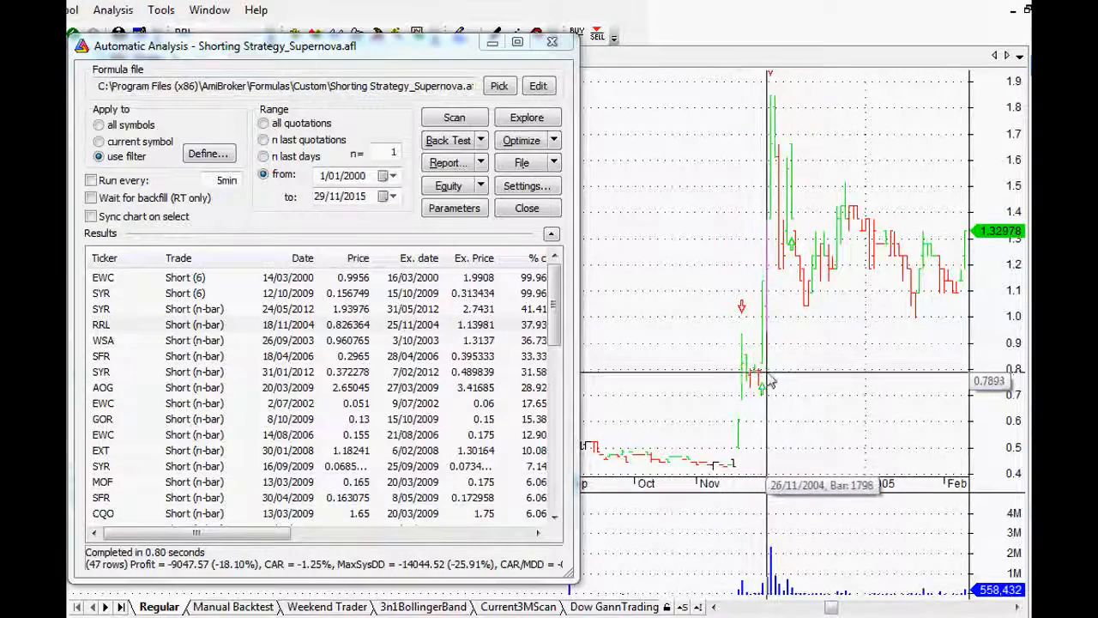
mouse_move(807, 386)
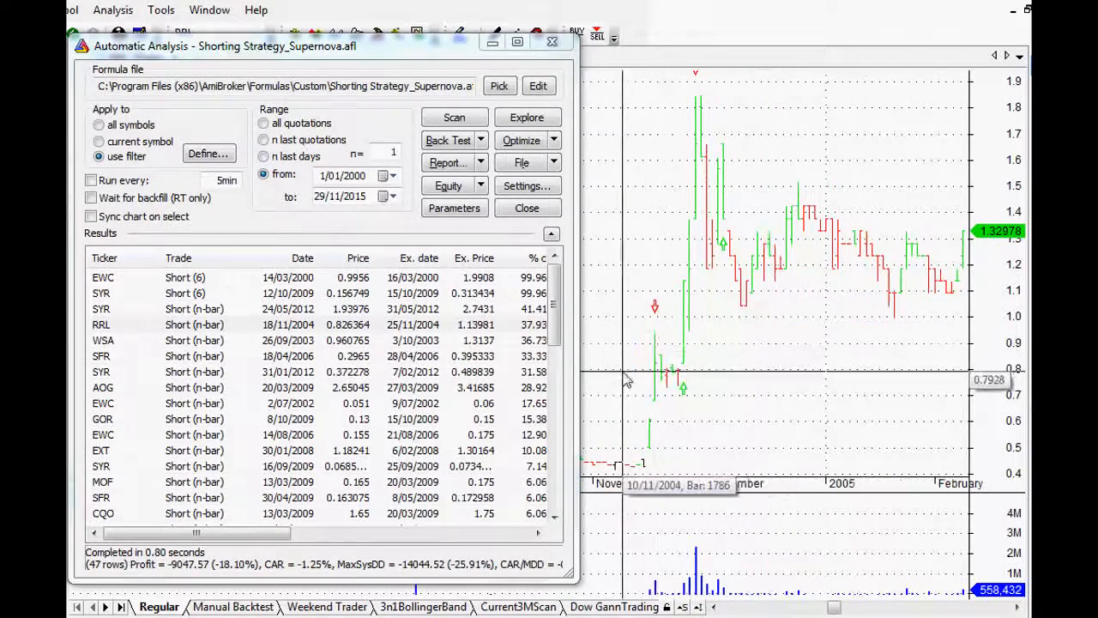
mouse_move(635, 367)
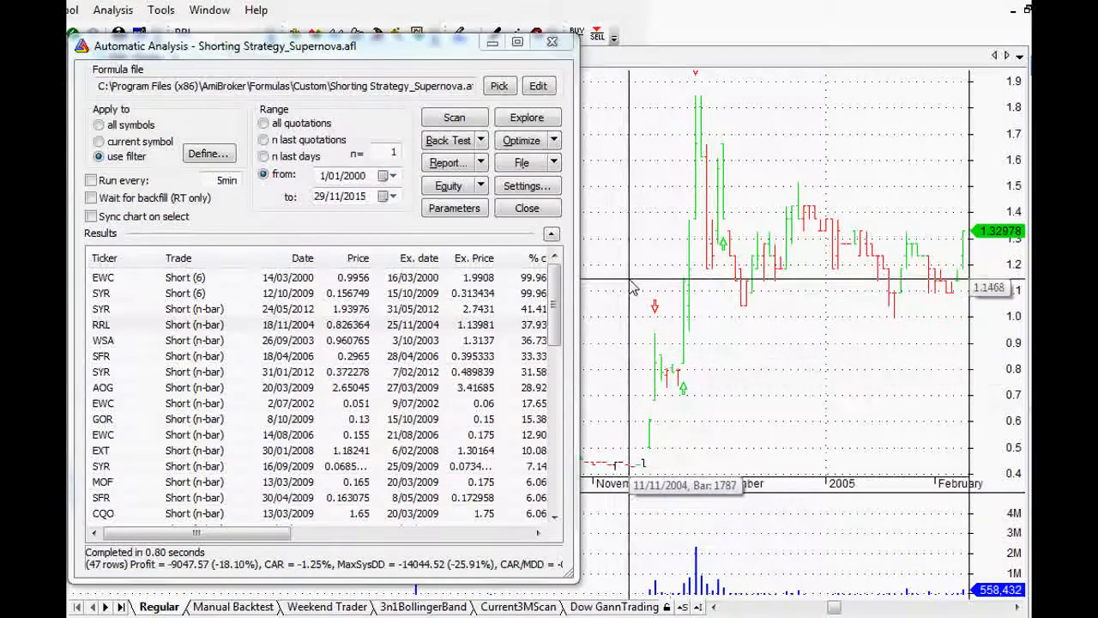
mouse_move(633, 290)
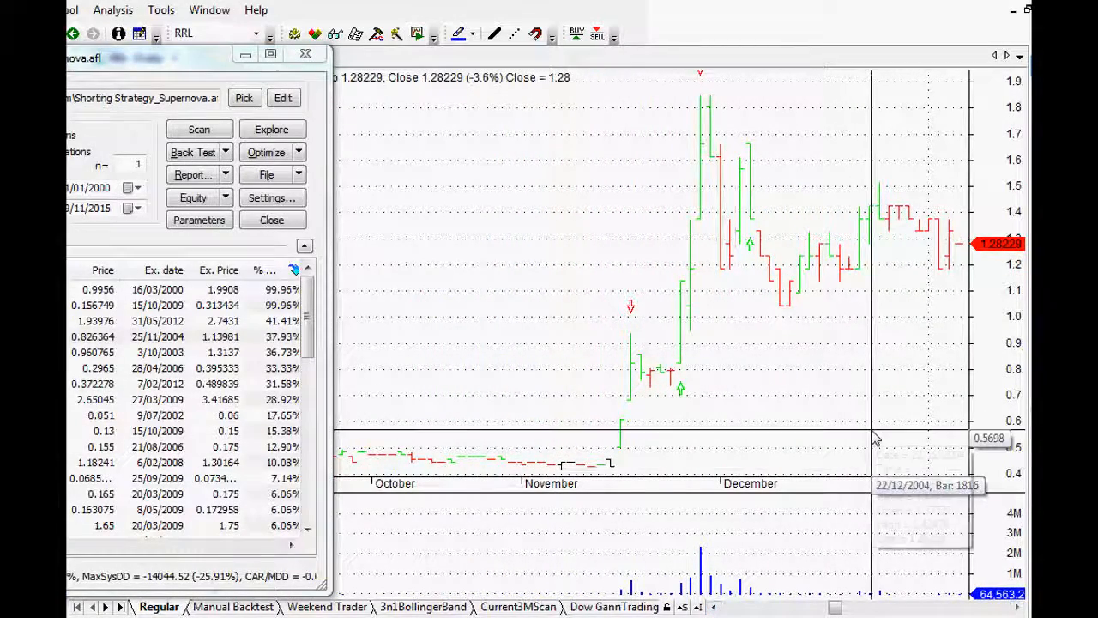
mouse_move(879, 384)
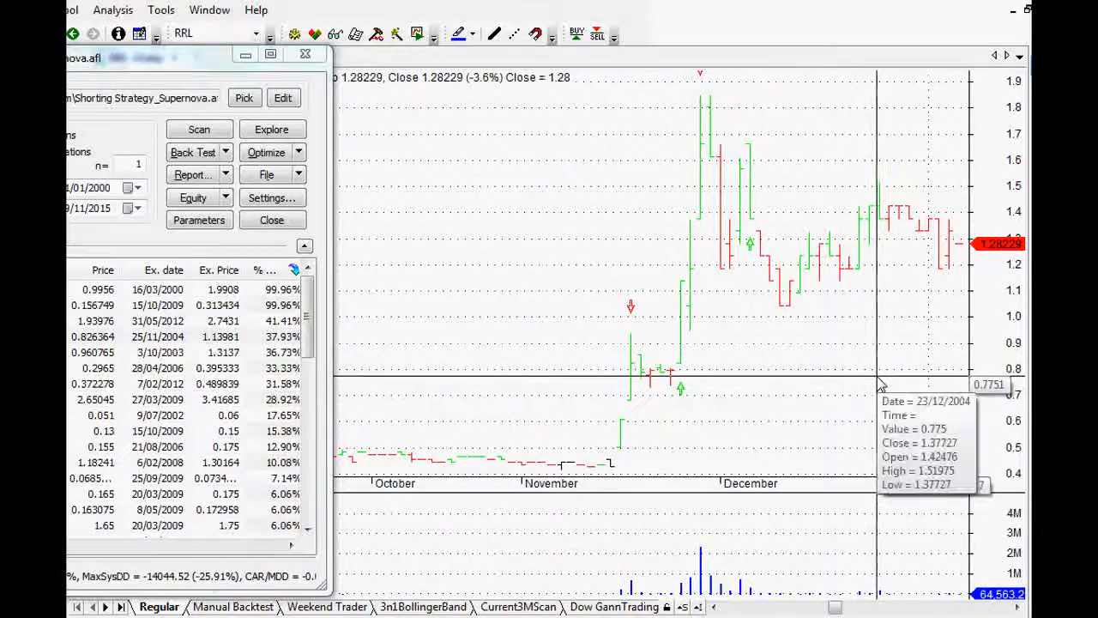
mouse_move(869, 296)
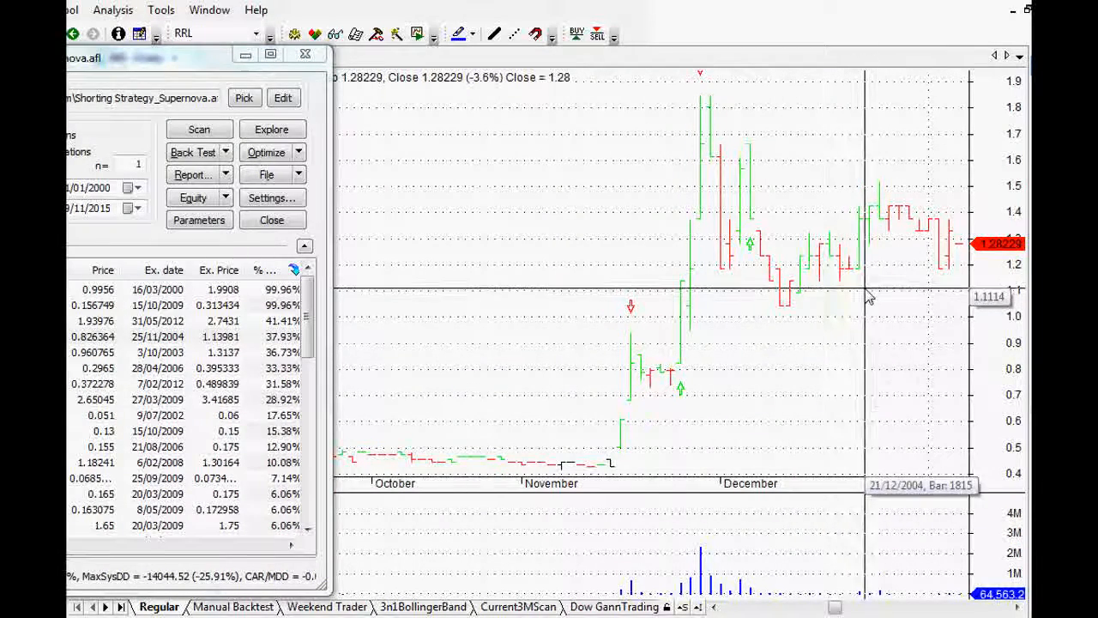
mouse_move(631, 369)
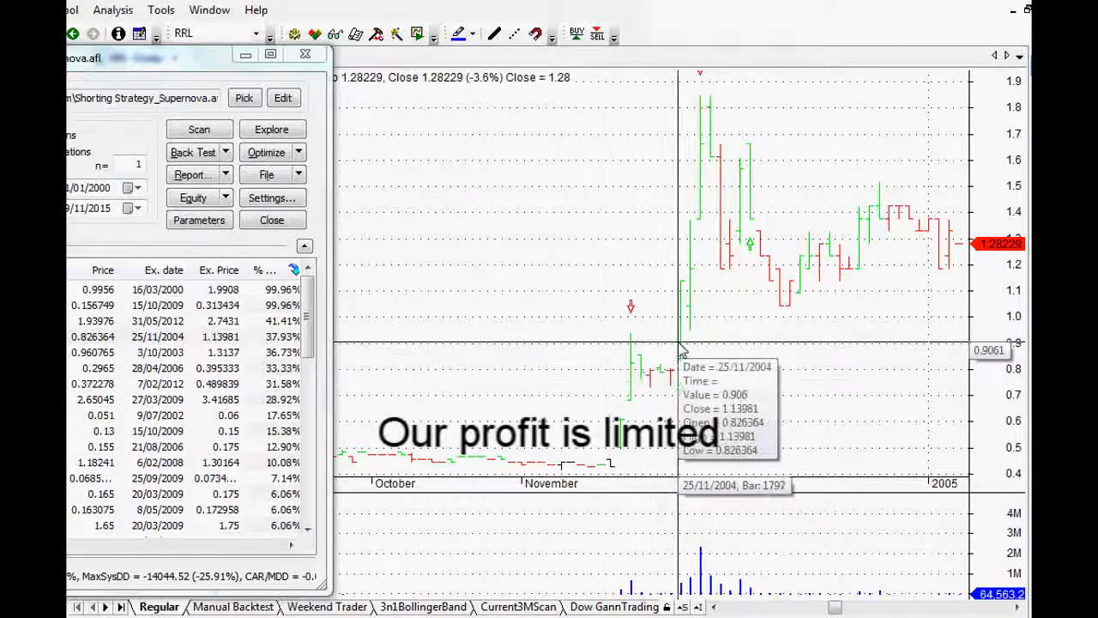
mouse_move(694, 347)
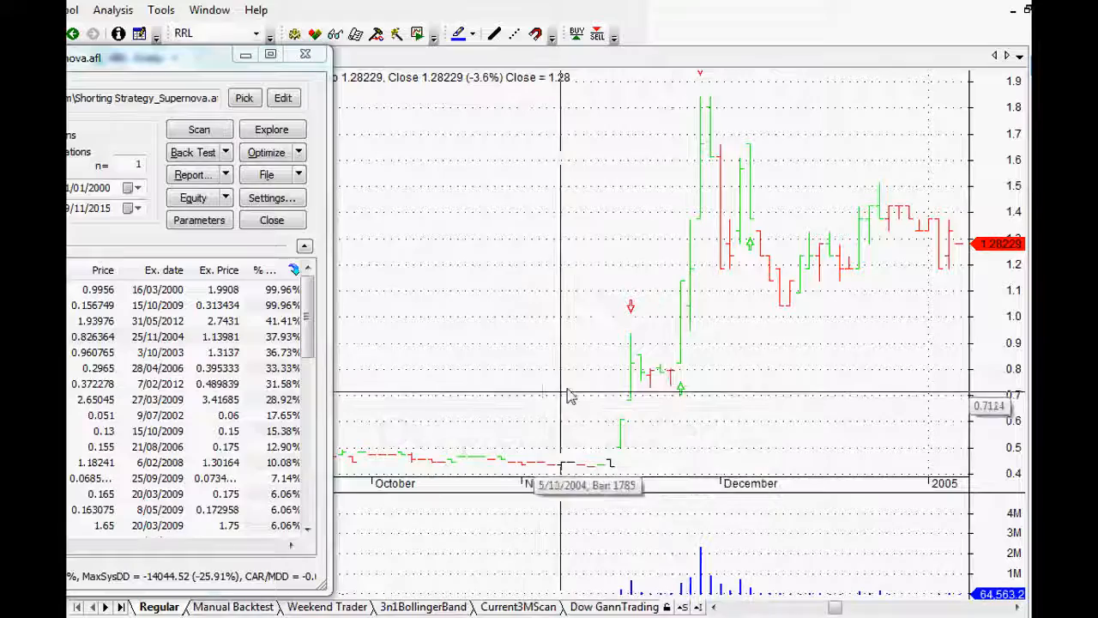
mouse_move(591, 382)
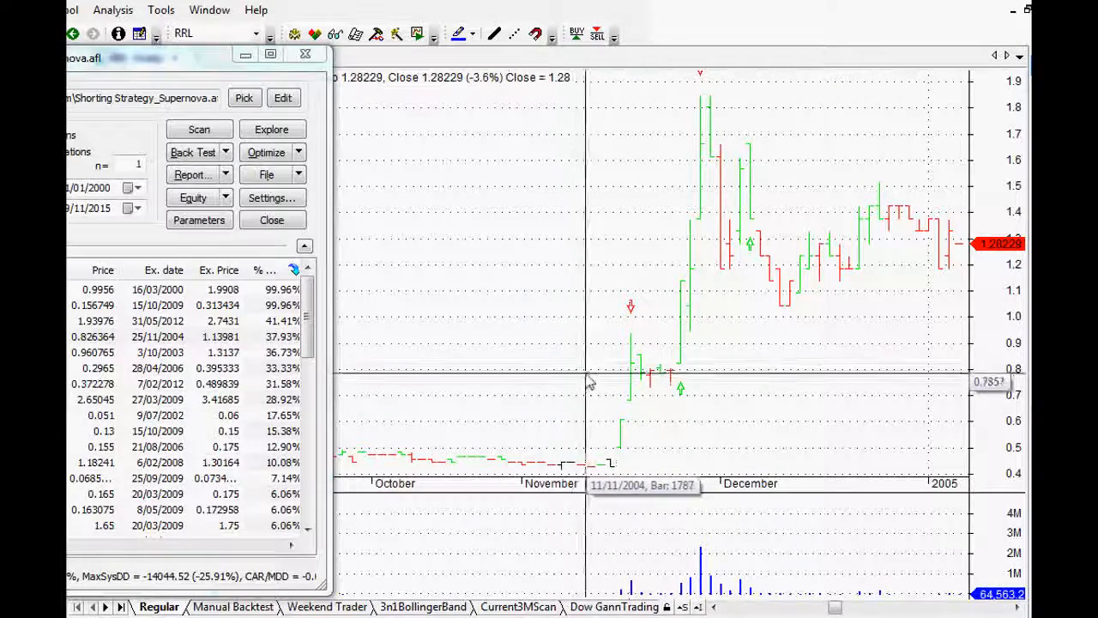
mouse_move(651, 213)
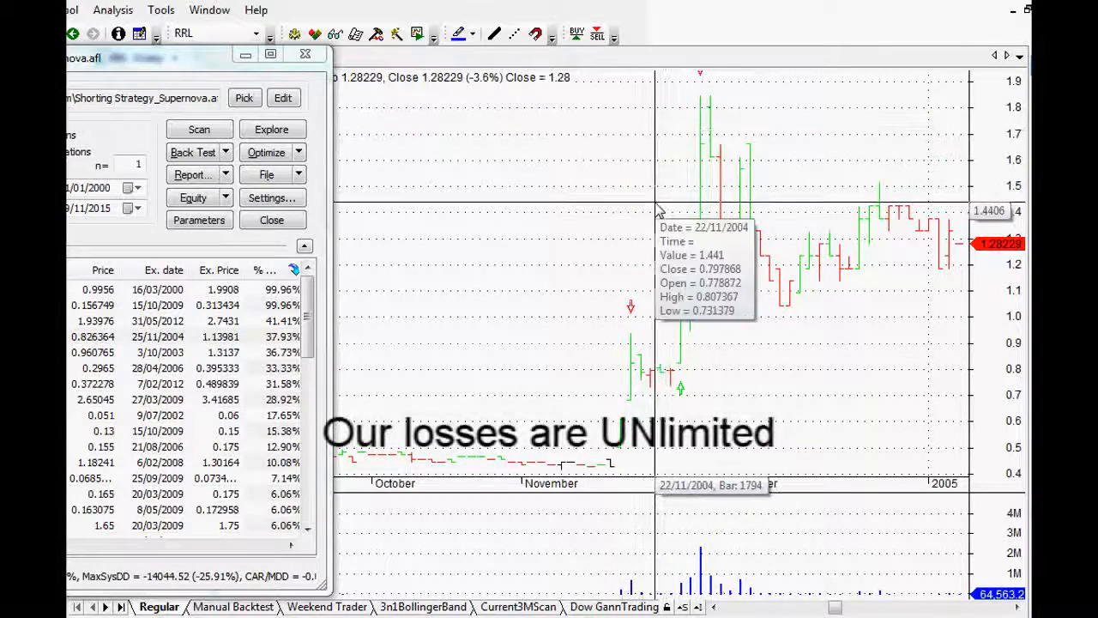
mouse_move(678, 221)
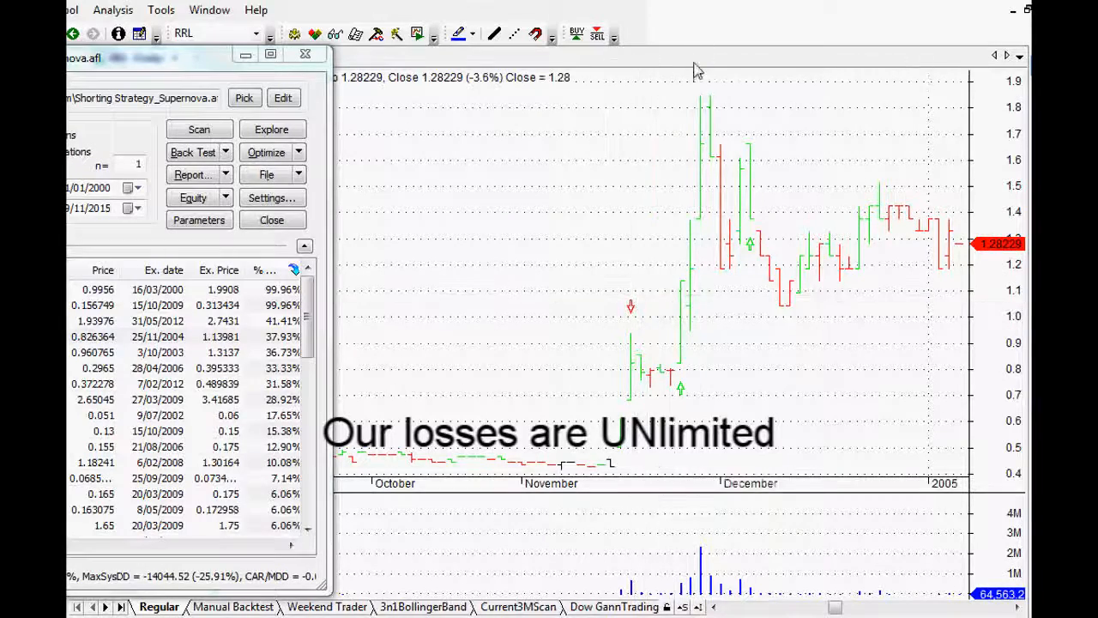
mouse_move(657, 442)
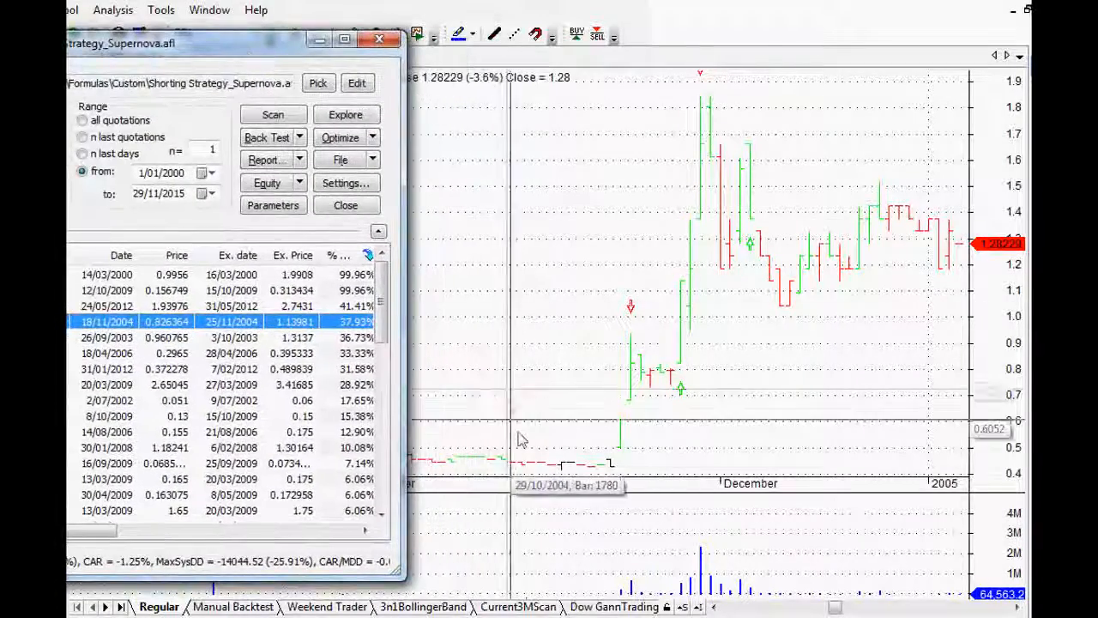
mouse_move(461, 431)
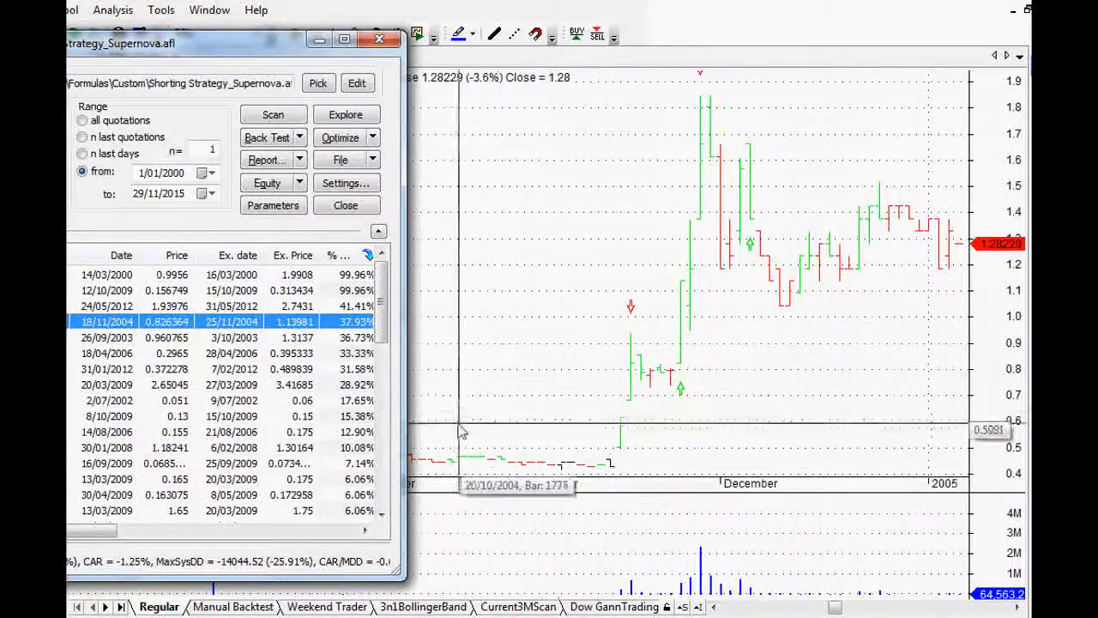
mouse_move(634, 359)
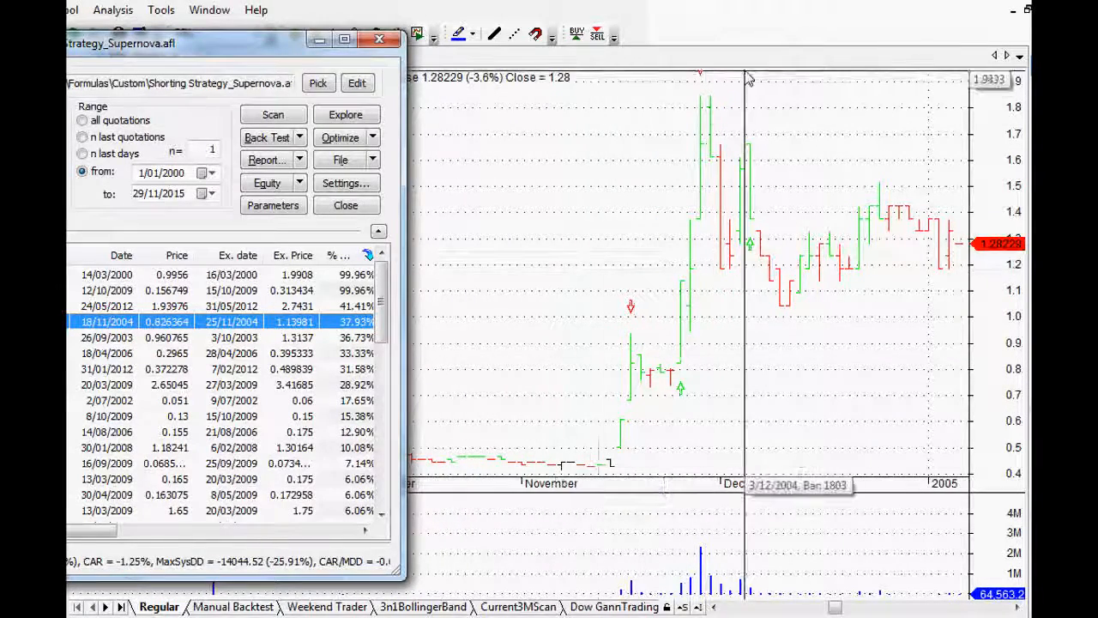
mouse_move(622, 419)
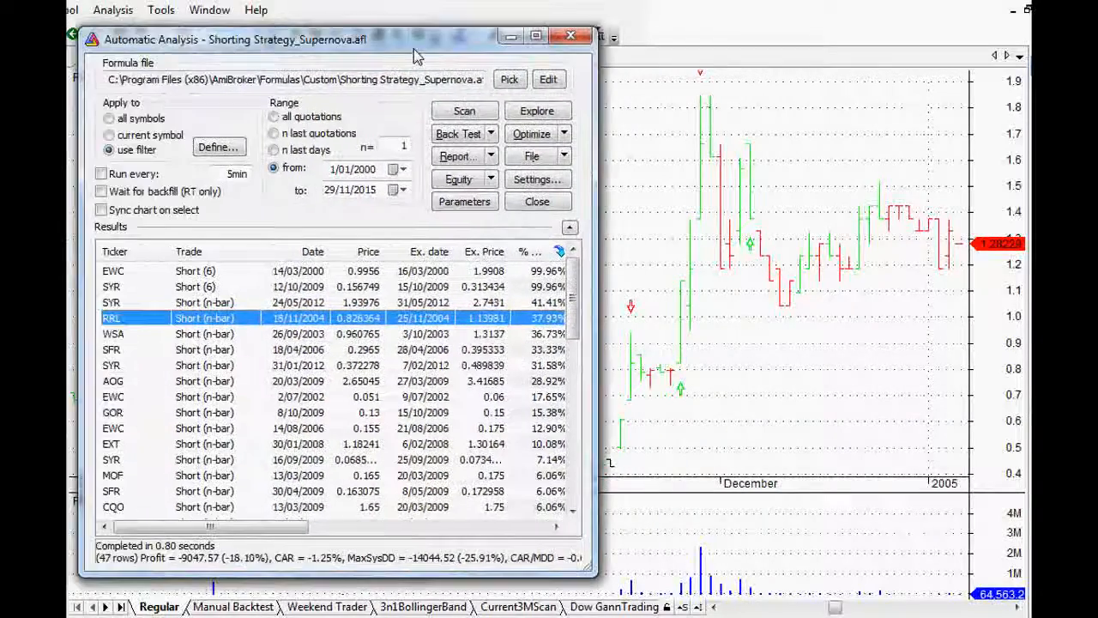
left_click_drag(416, 40, 440, 45)
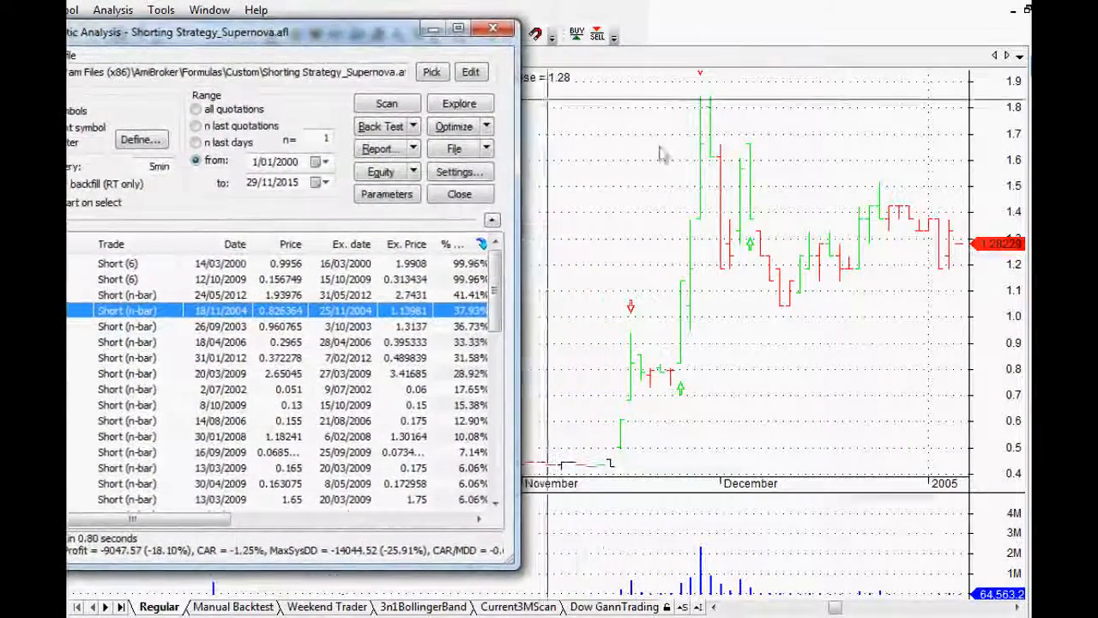
mouse_move(710, 229)
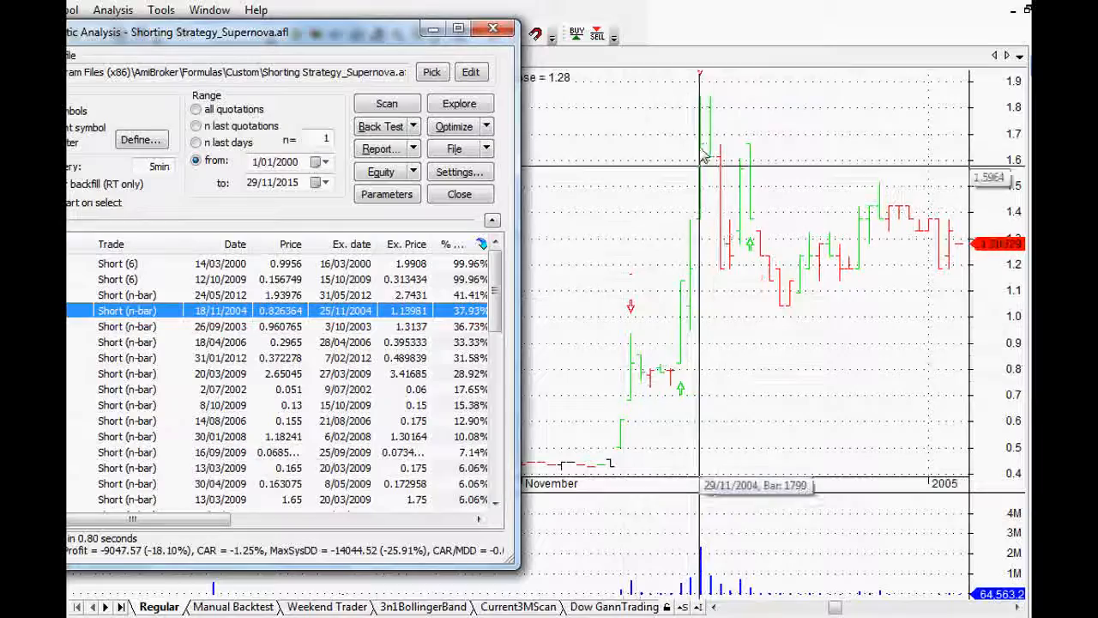
mouse_move(755, 266)
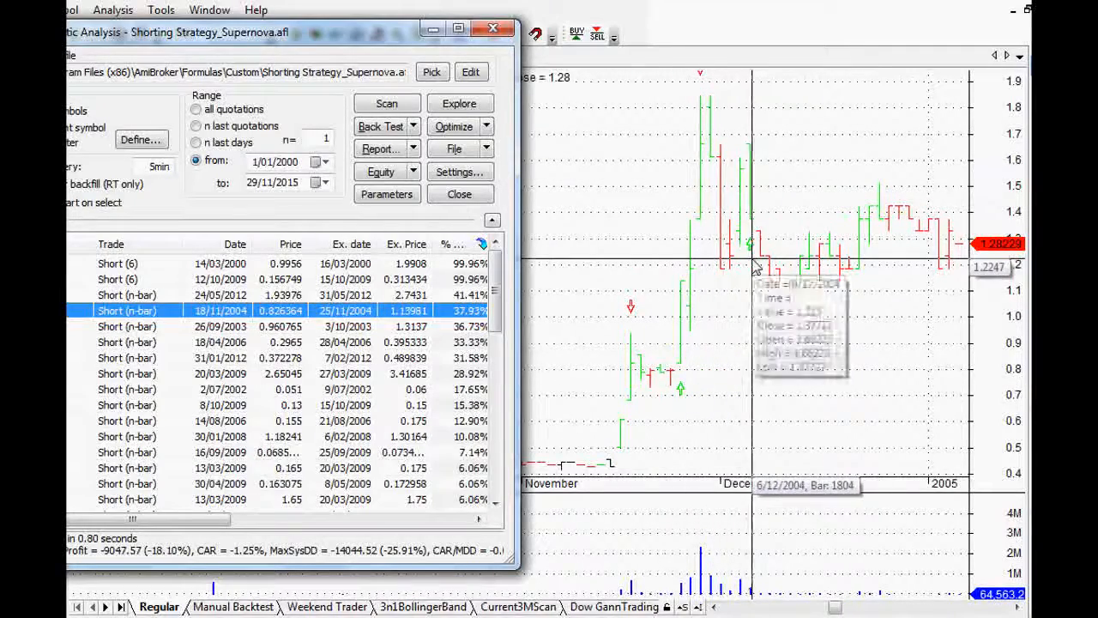
mouse_move(599, 285)
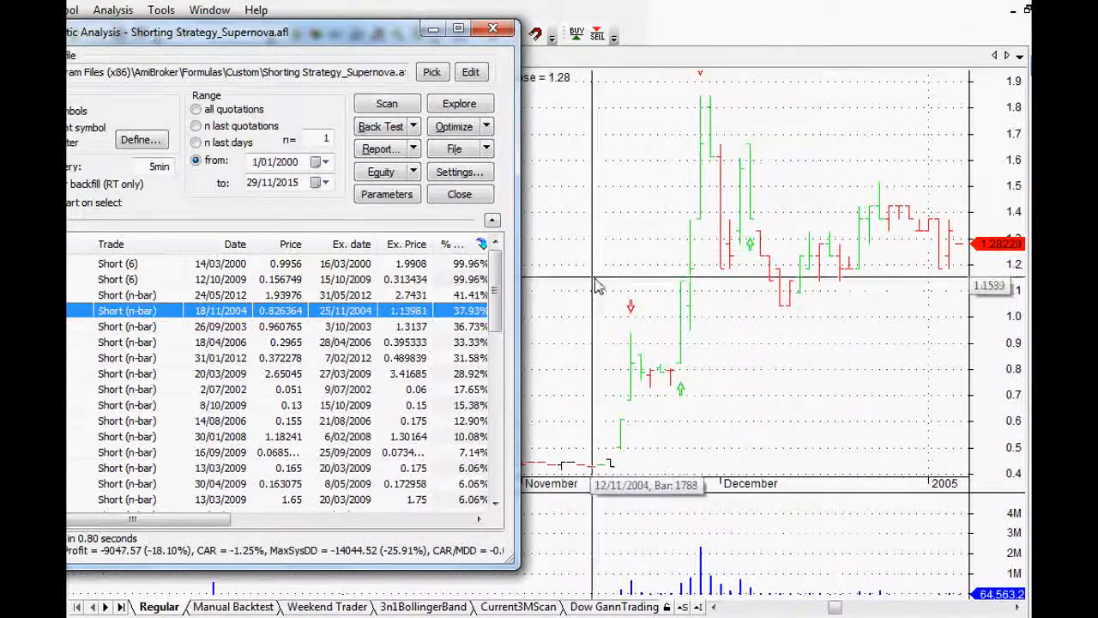
mouse_move(656, 142)
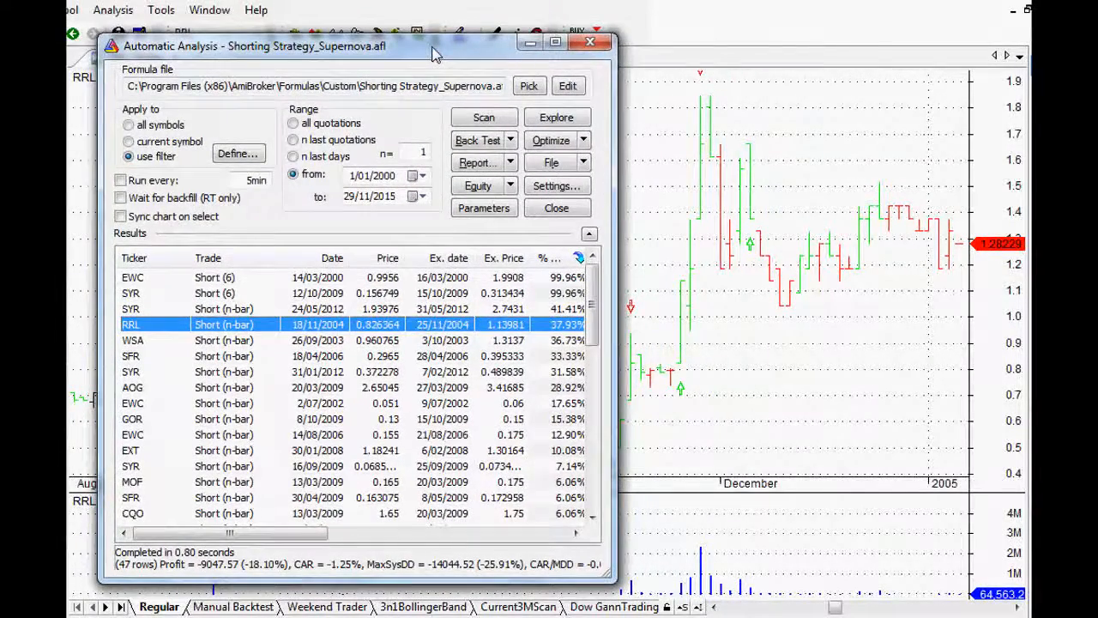
mouse_move(452, 76)
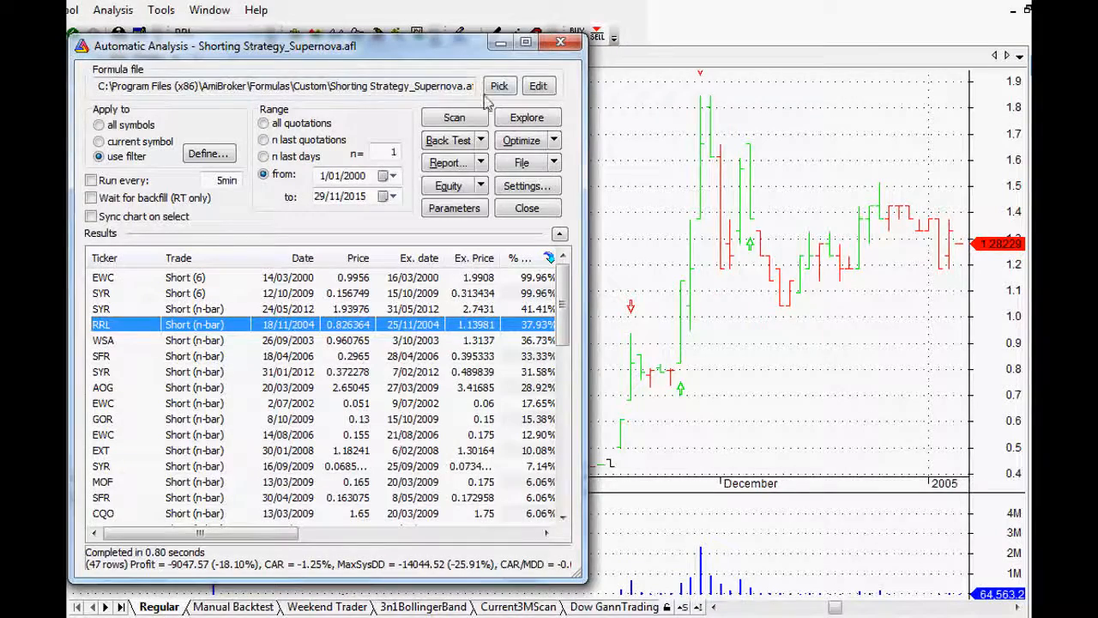
mouse_move(526, 117)
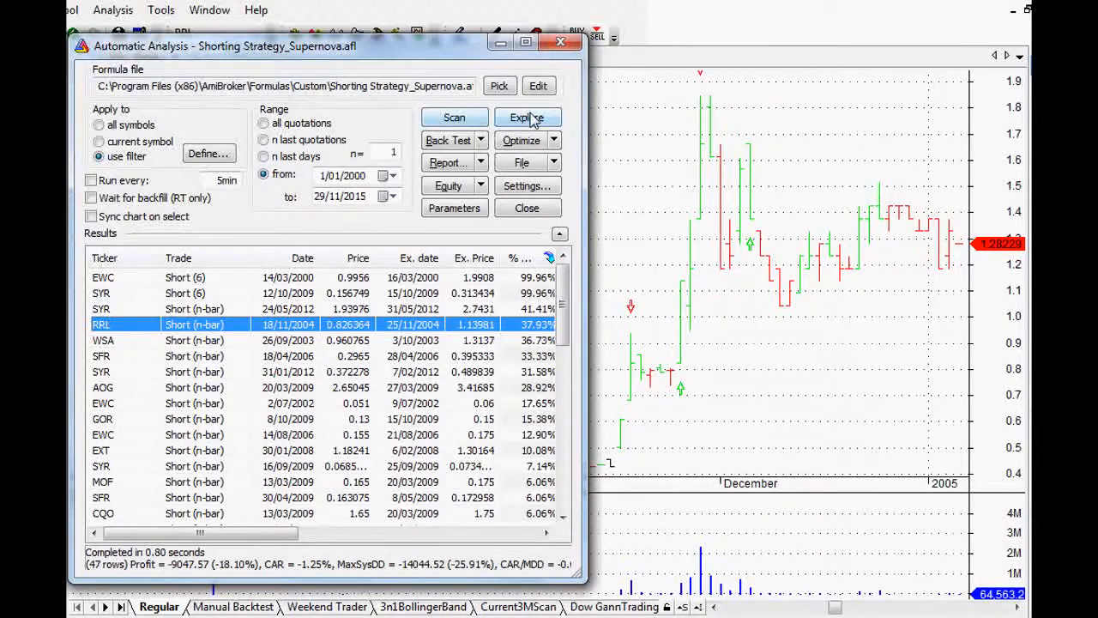